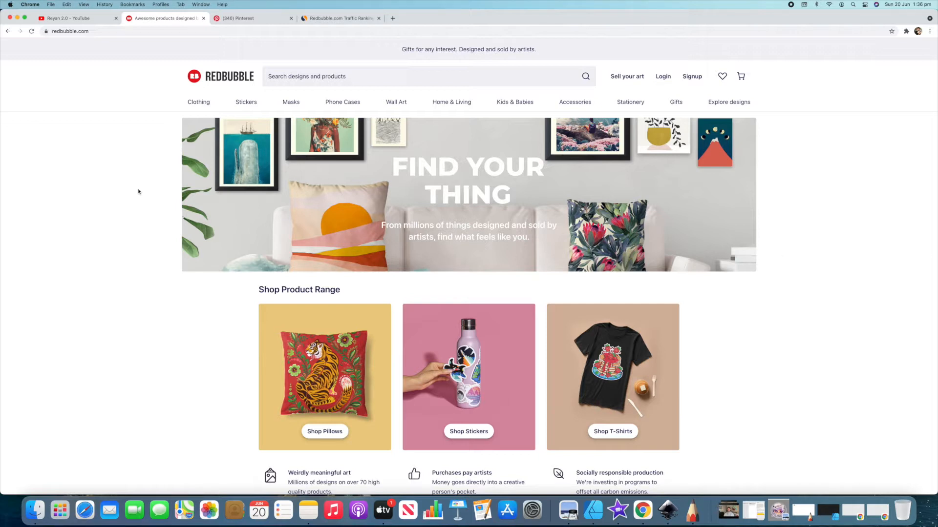
Step: Open Redbubble's Clothing category page from the top menu and browse its category tiles
left_click(198, 102)
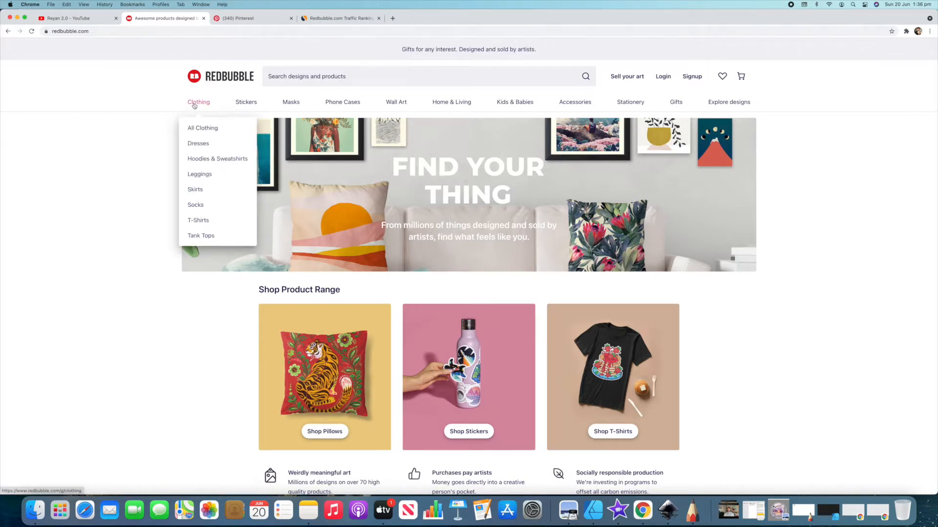
left_click(202, 128)
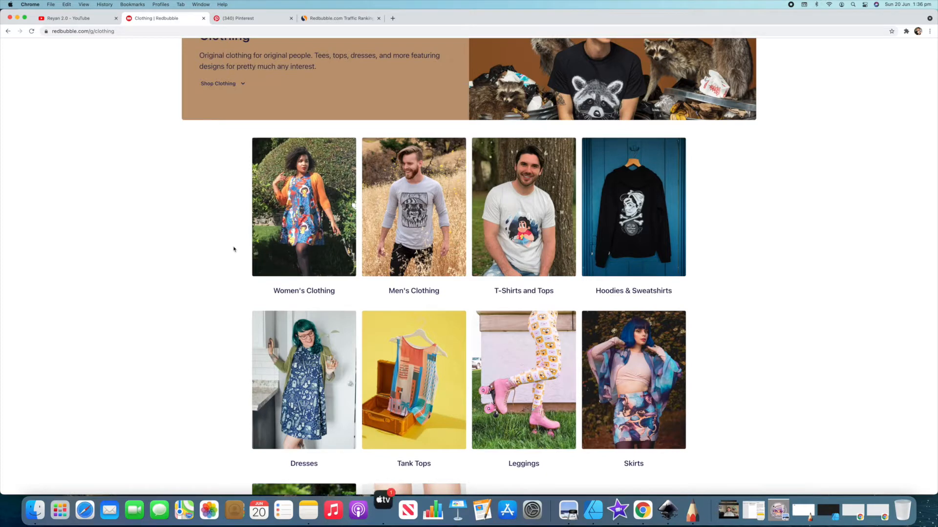
scroll("down", 3)
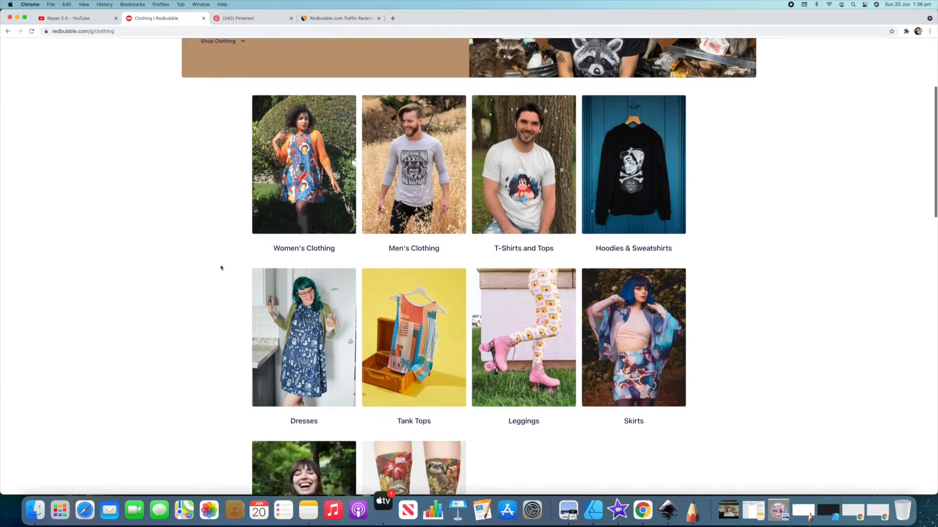
scroll("up", 3)
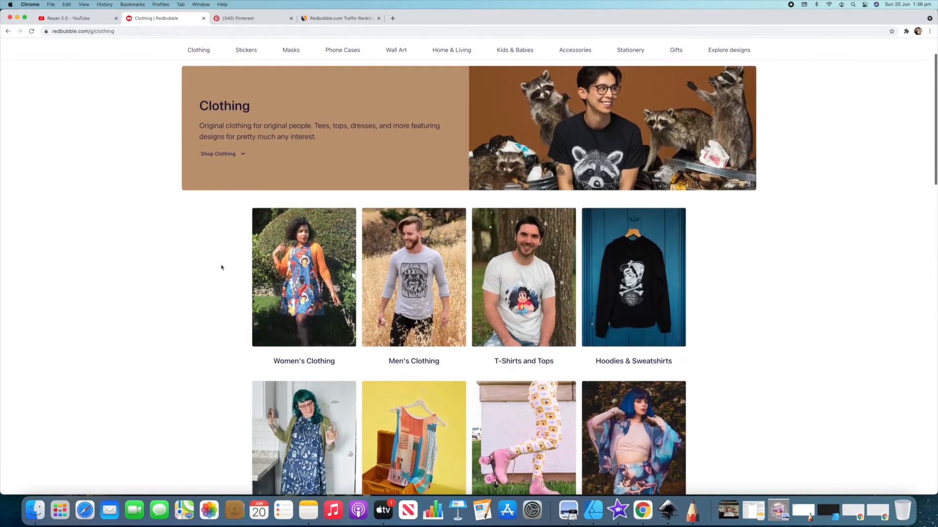
scroll("down", 3)
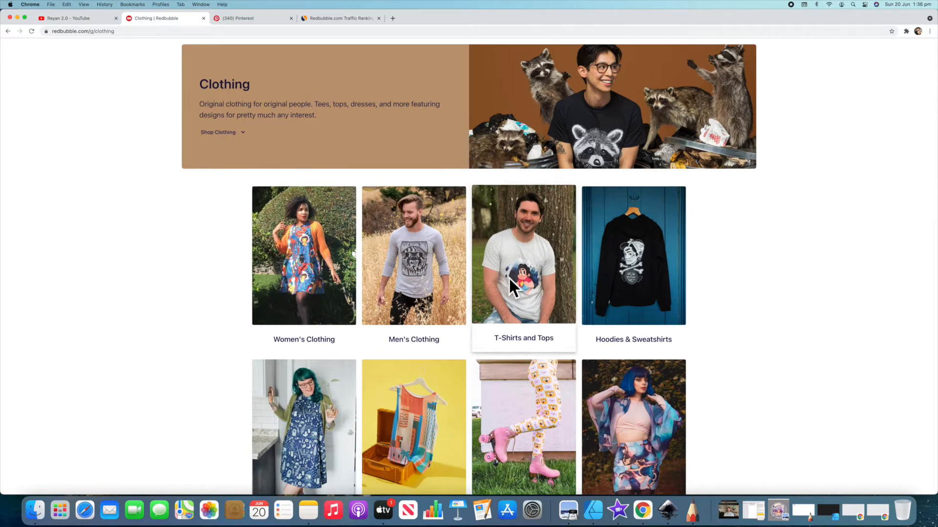
Step: Open the T-Shirts and Tops category and scroll to the music-themed Shop by theme row
left_click(522, 256)
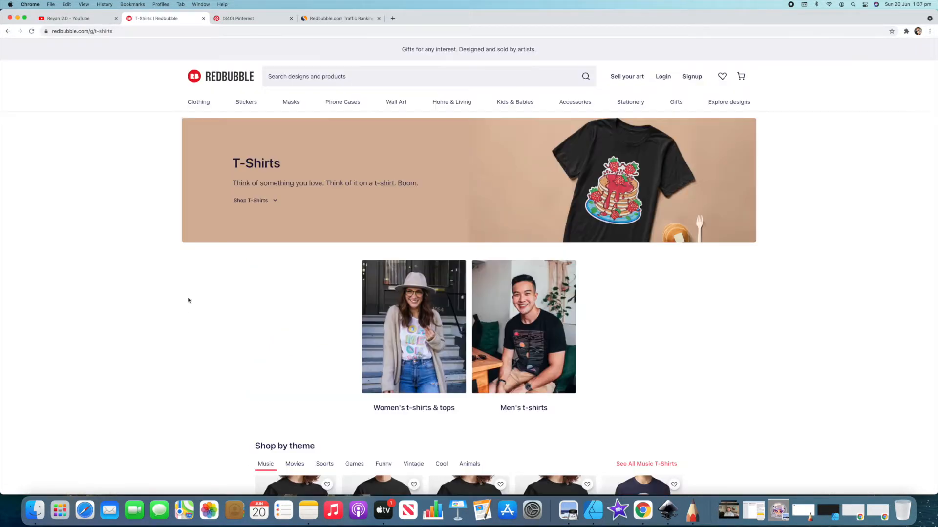
scroll("down", 3)
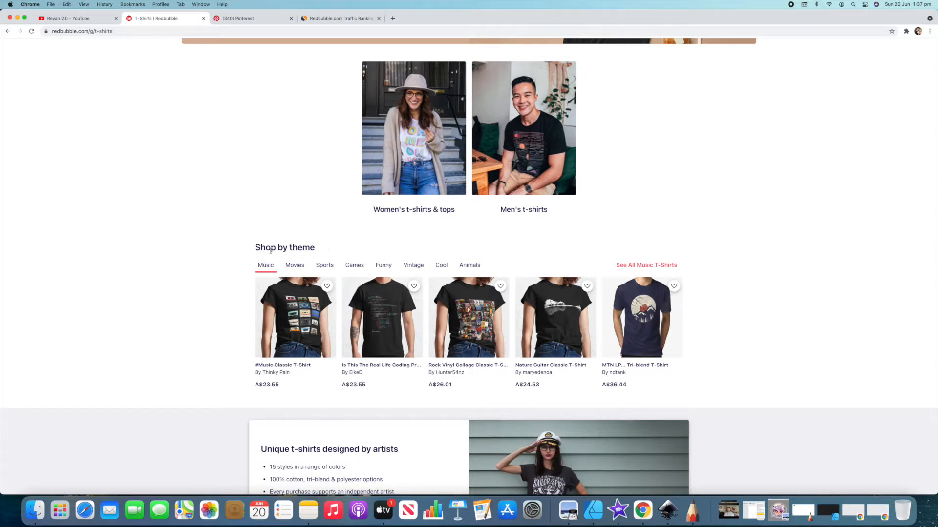
mouse_move(469, 266)
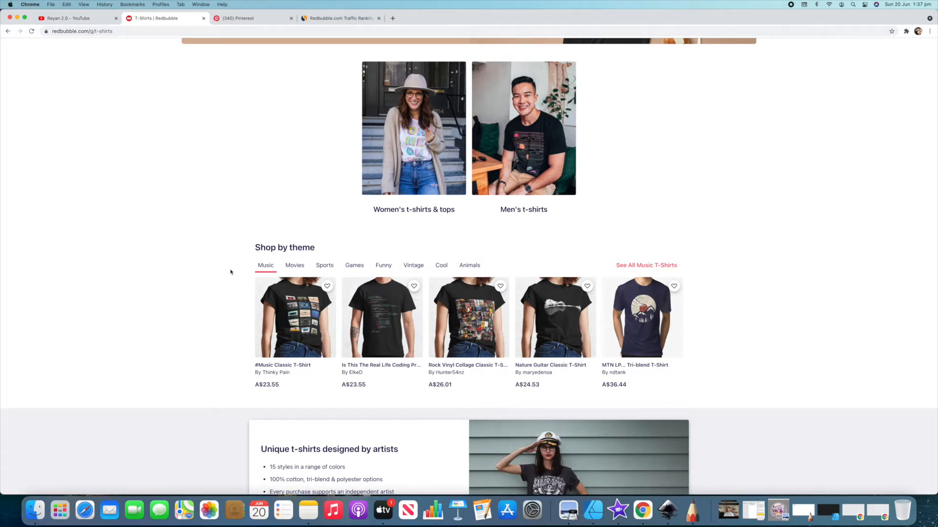
mouse_move(244, 268)
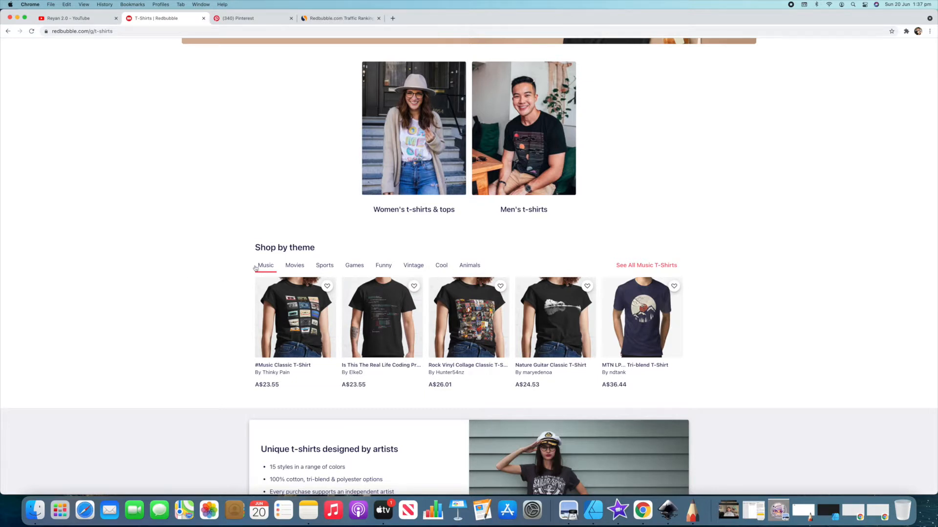
mouse_move(324, 265)
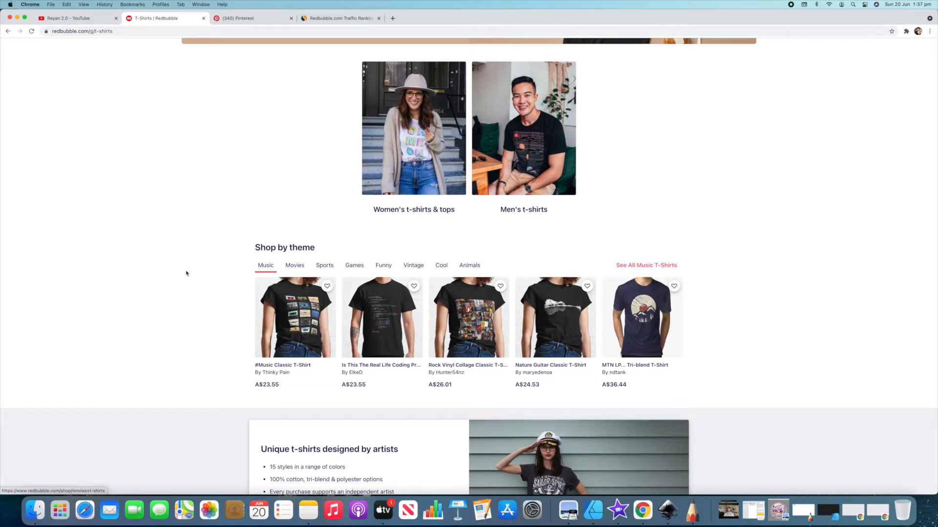
Step: Show animal-themed tees like Space Turtles, Octopus and Owls under Shop by theme
left_click(470, 265)
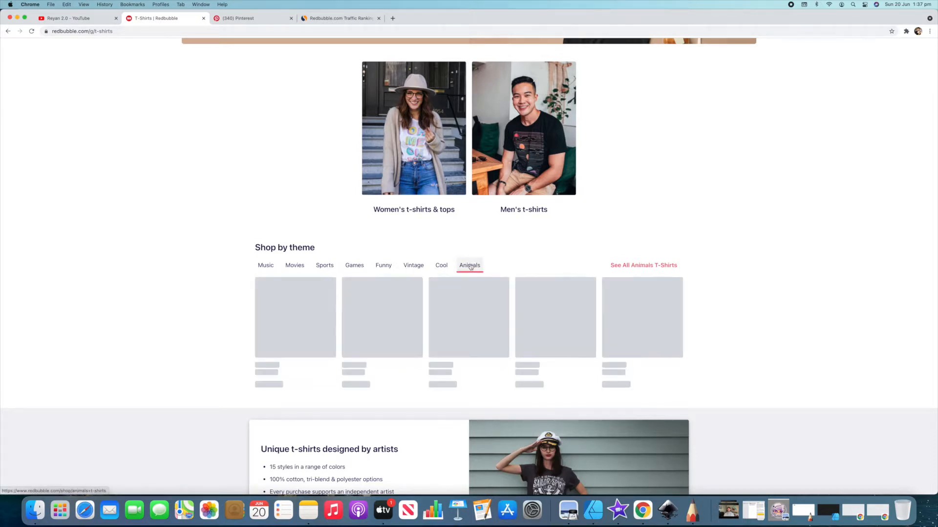
left_click(469, 265)
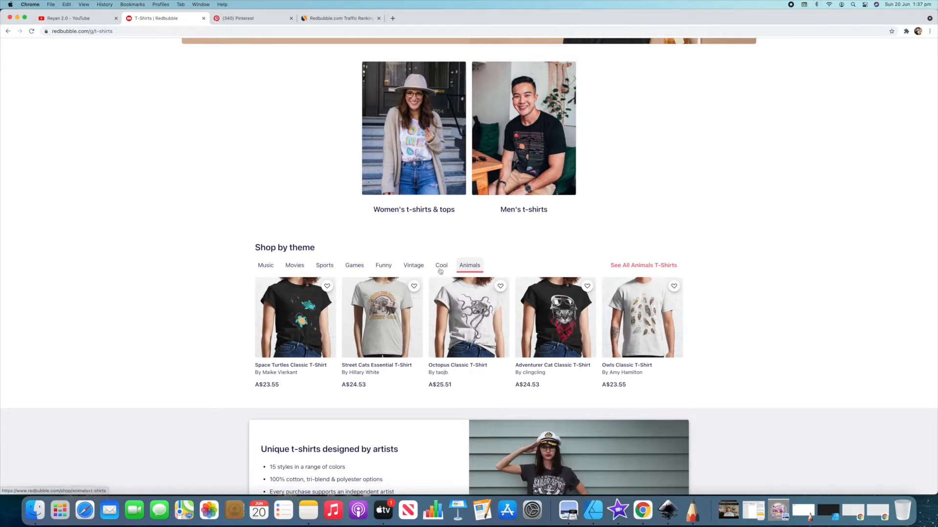
mouse_move(244, 276)
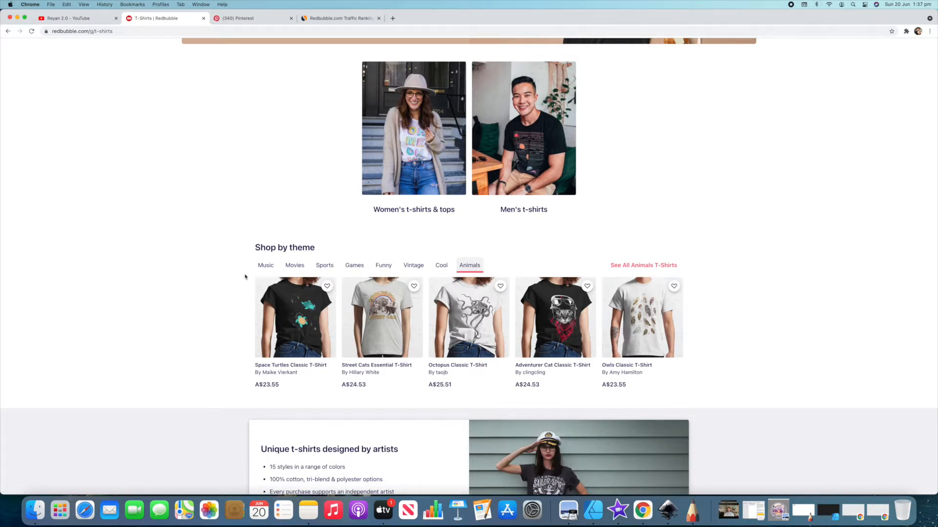
mouse_move(294, 265)
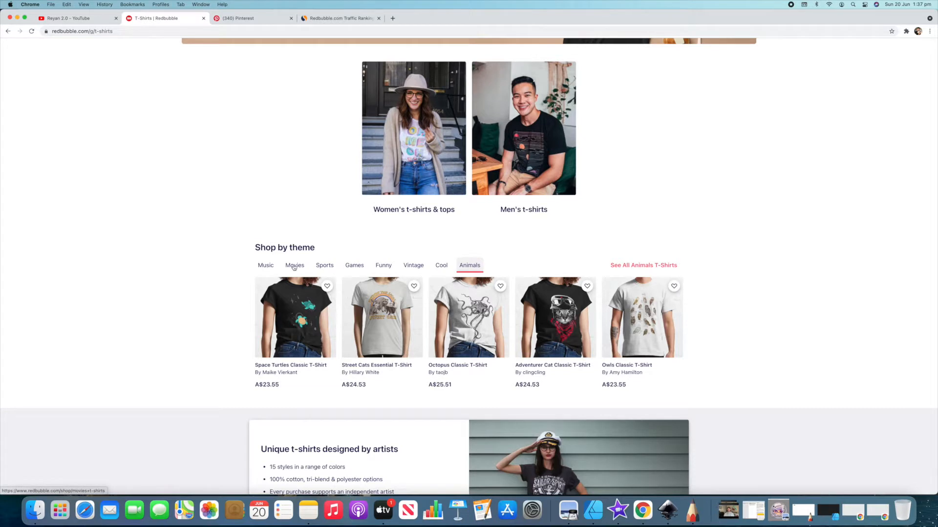
mouse_move(325, 266)
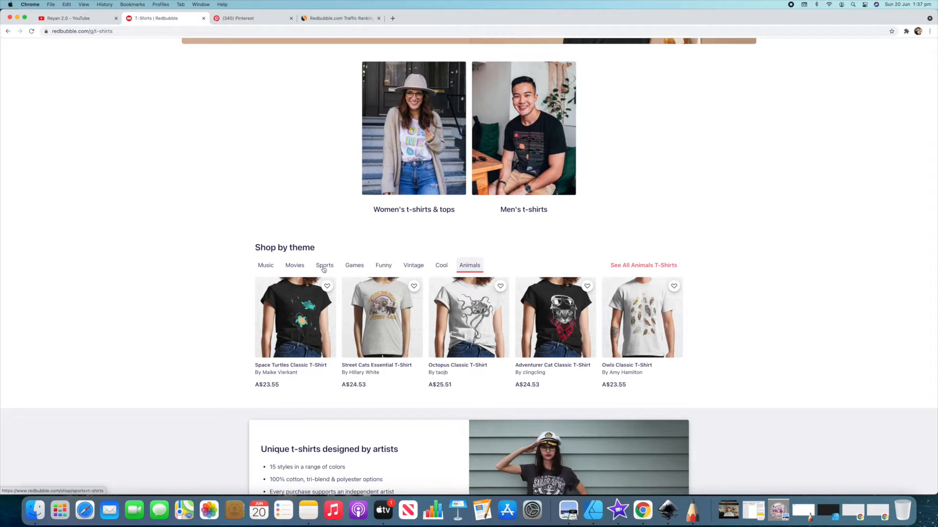
mouse_move(413, 265)
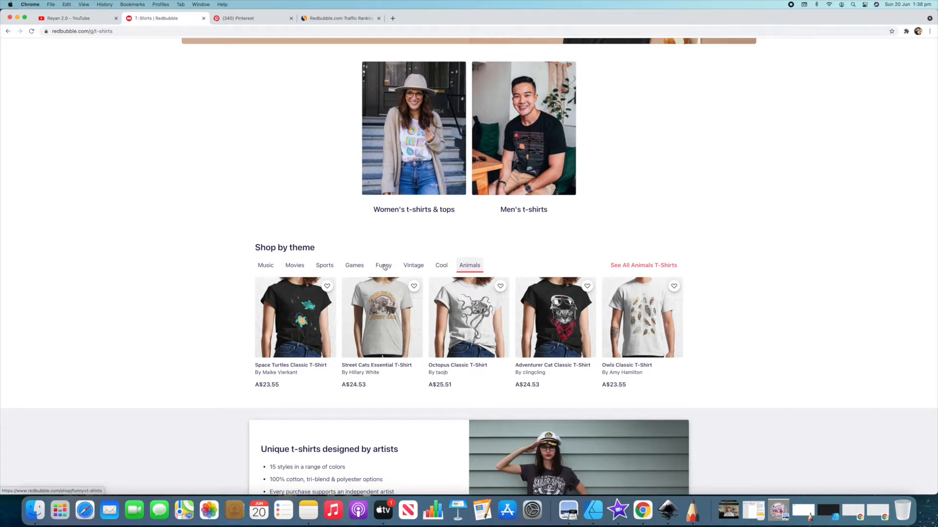
mouse_move(384, 268)
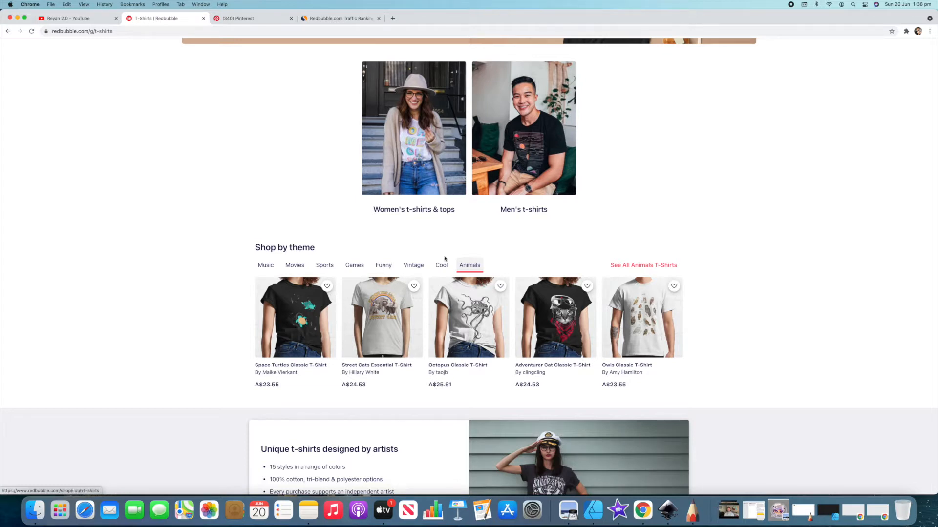
mouse_move(627, 269)
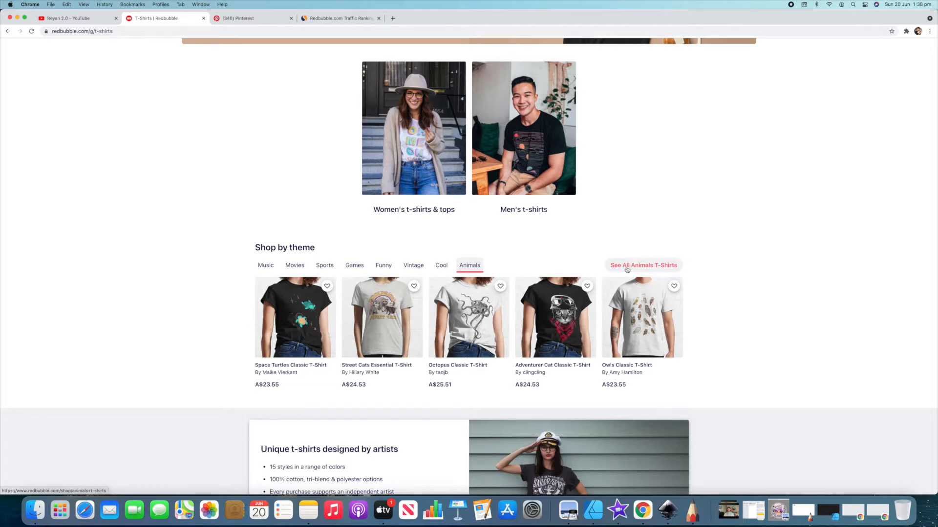
Step: Open all Animals T-Shirts in a new tab and sort the results by Best Selling
left_click(643, 265)
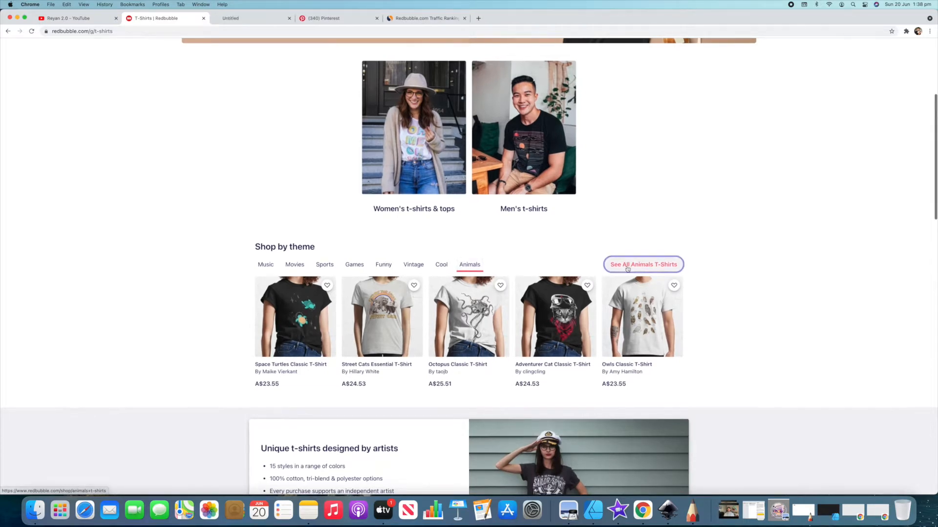
left_click(642, 264)
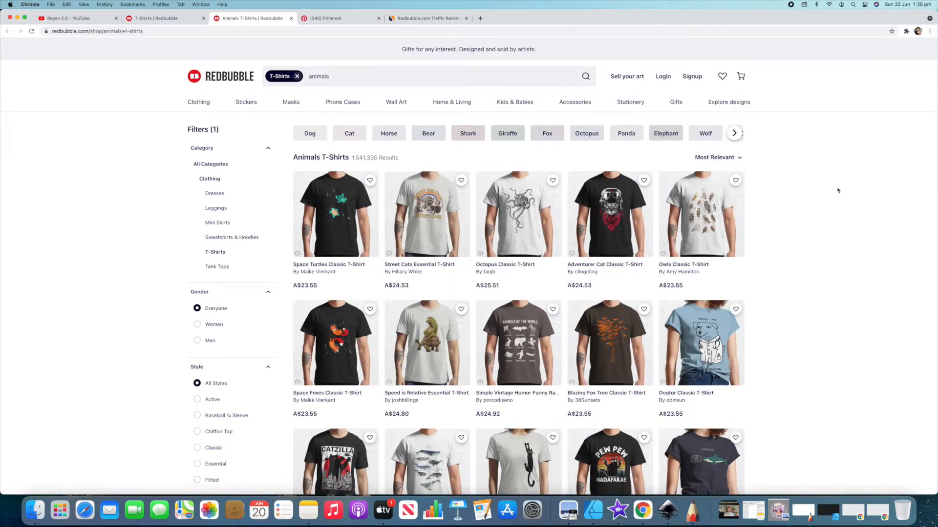
left_click(717, 157)
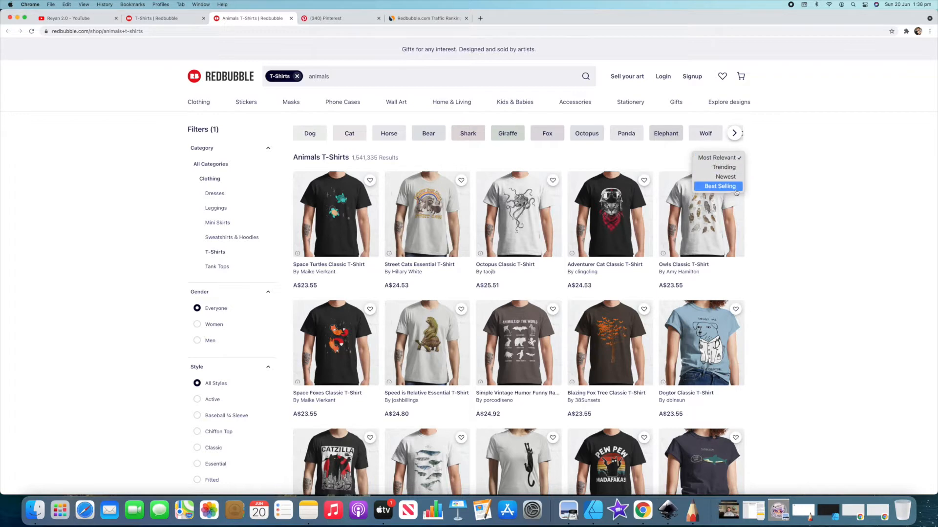
left_click(719, 186)
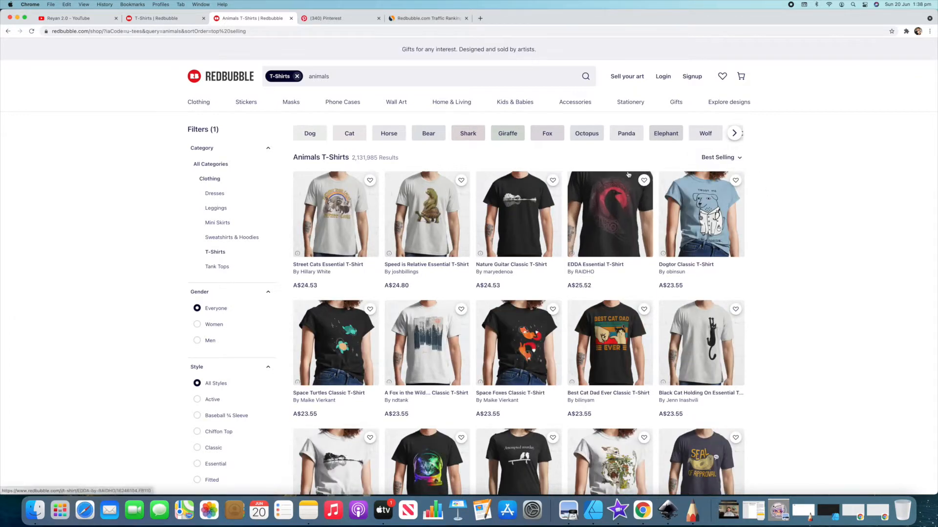
left_click(162, 18)
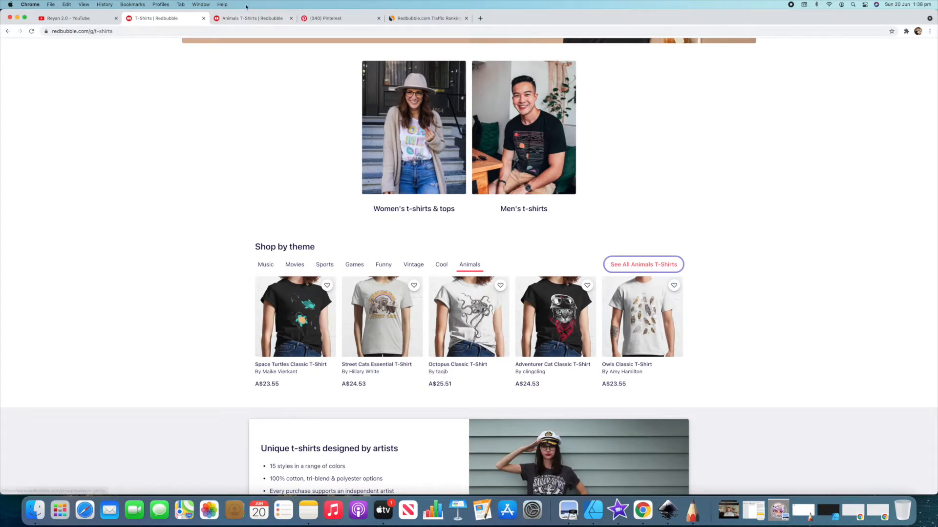
left_click(642, 265)
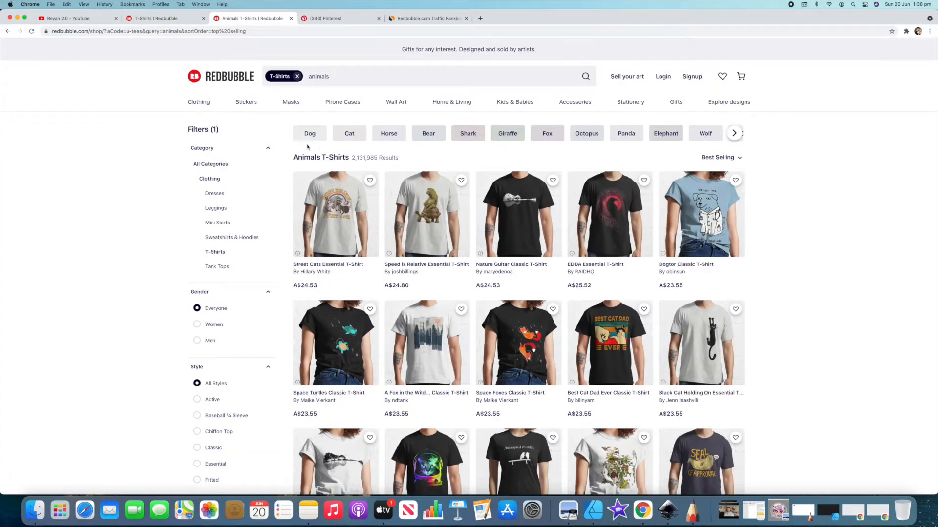
mouse_move(506, 133)
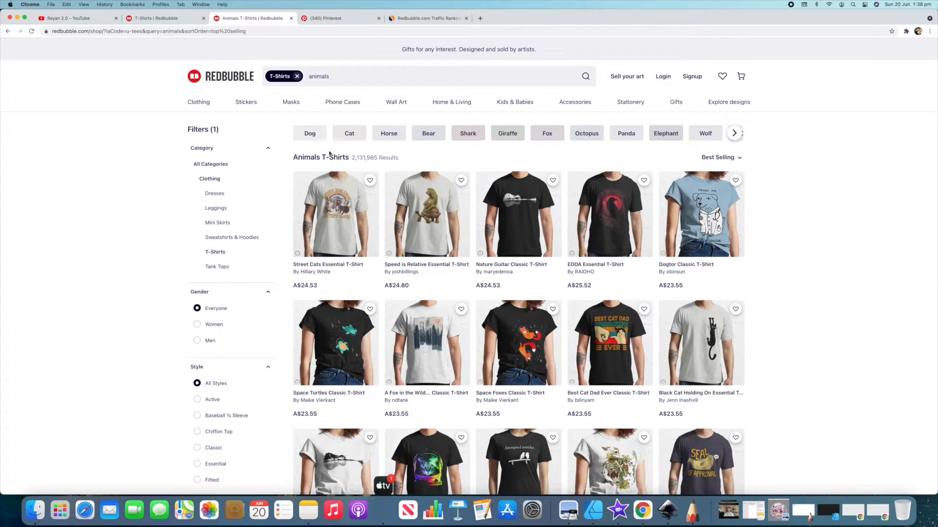
mouse_move(378, 138)
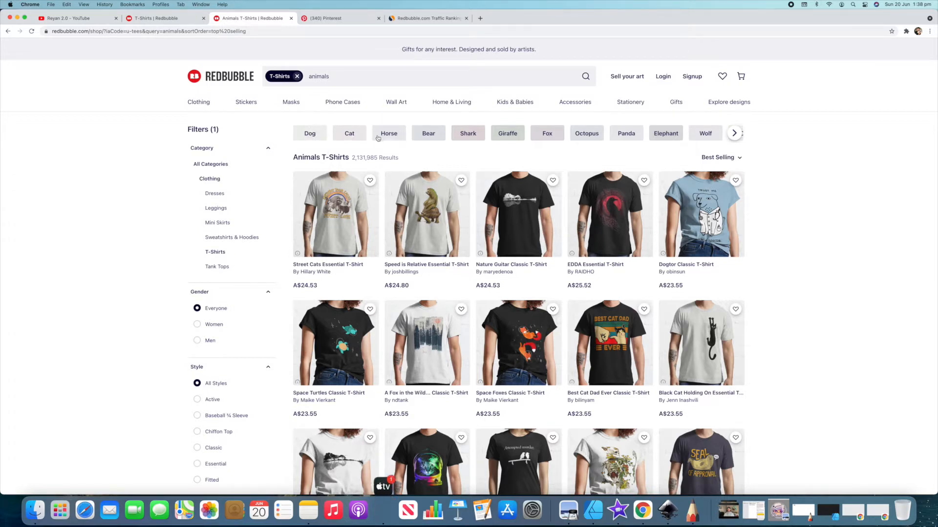
mouse_move(547, 133)
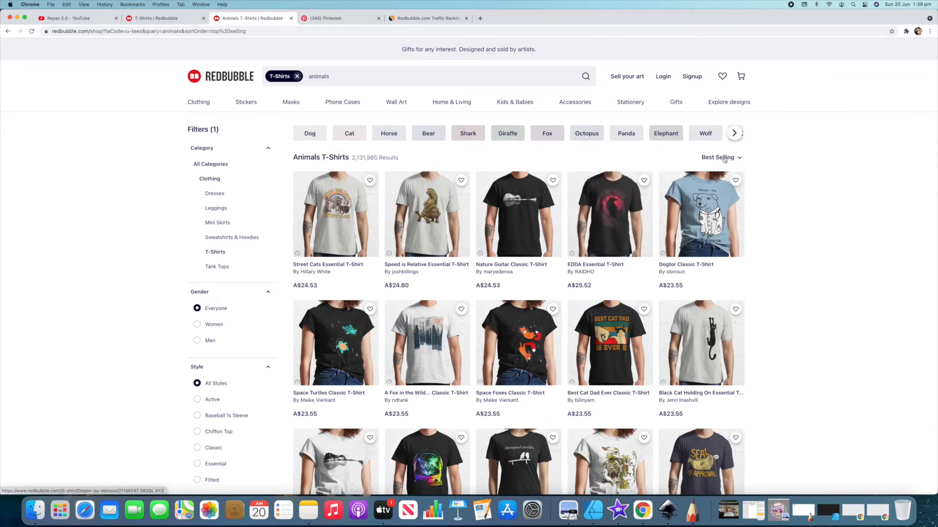
scroll("down", 3)
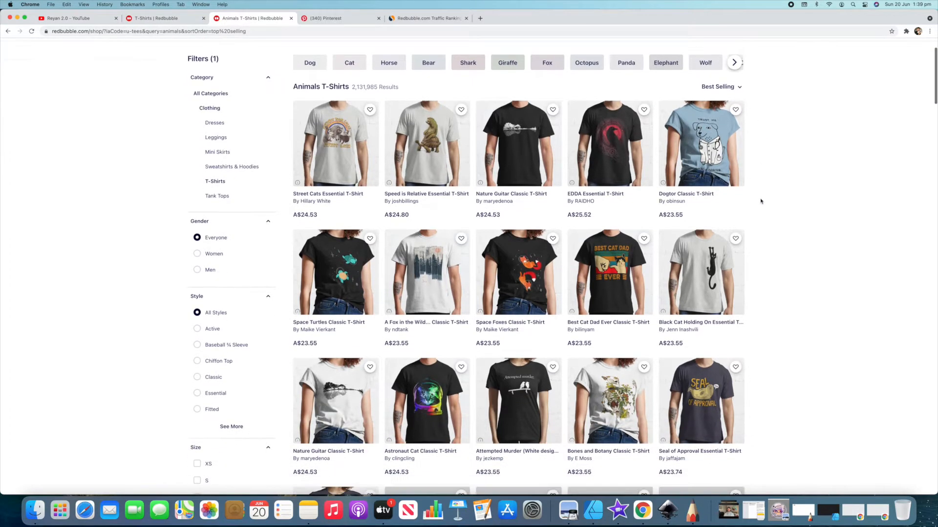
scroll("down", 3)
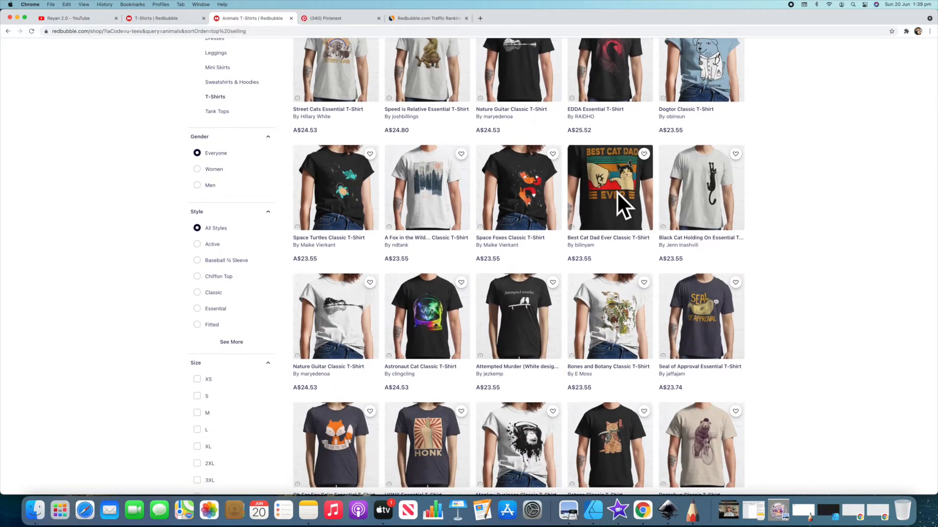
mouse_move(425, 316)
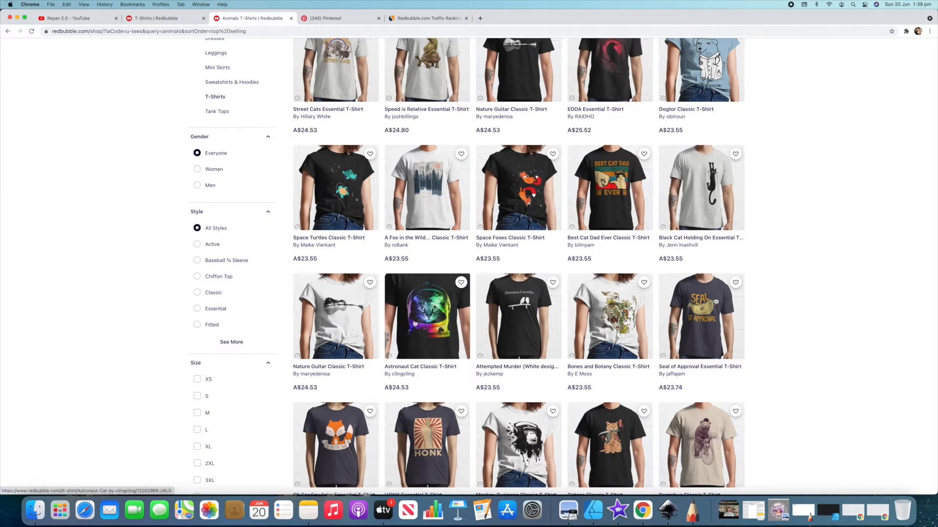
scroll("down", 3)
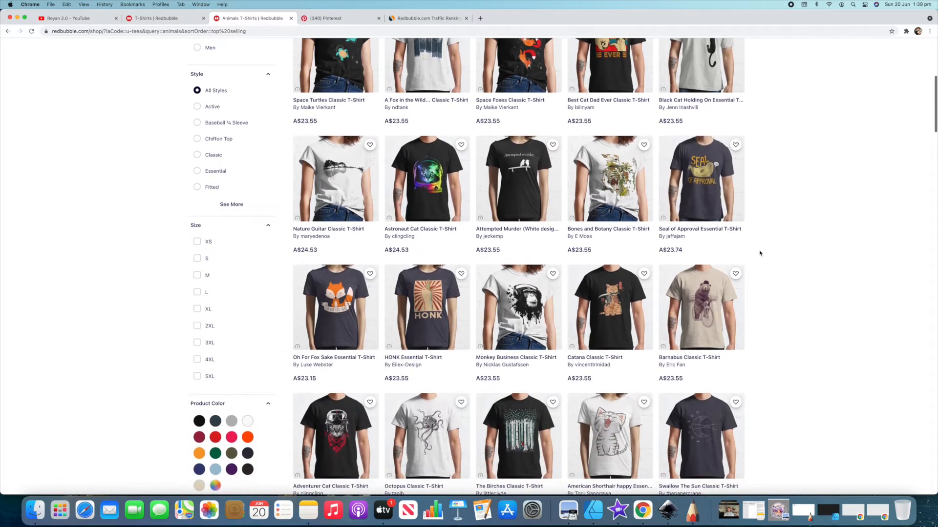
scroll("down", 3)
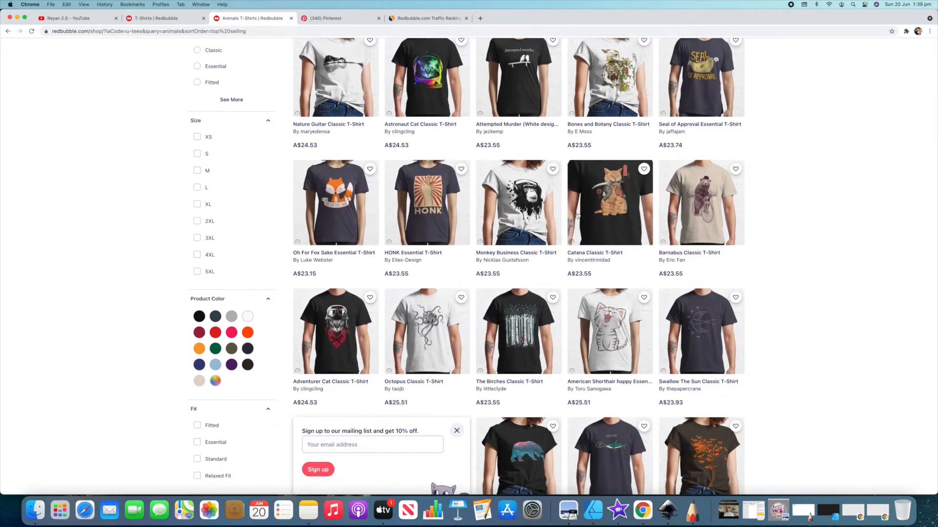
mouse_move(626, 217)
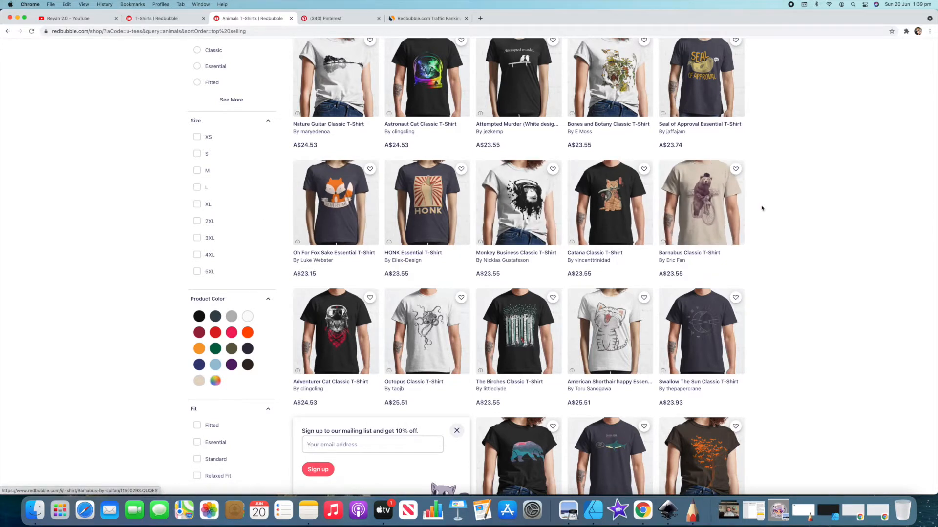
scroll("down", 3)
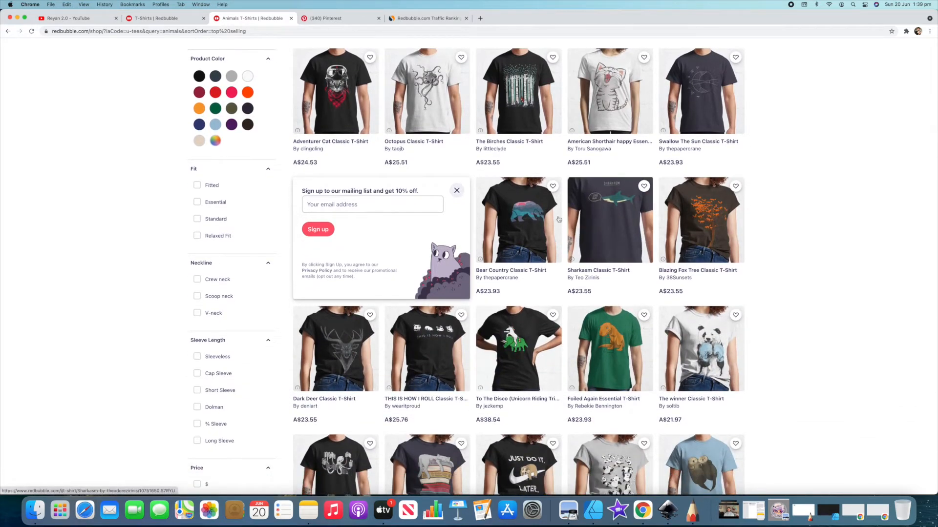
scroll("down", 3)
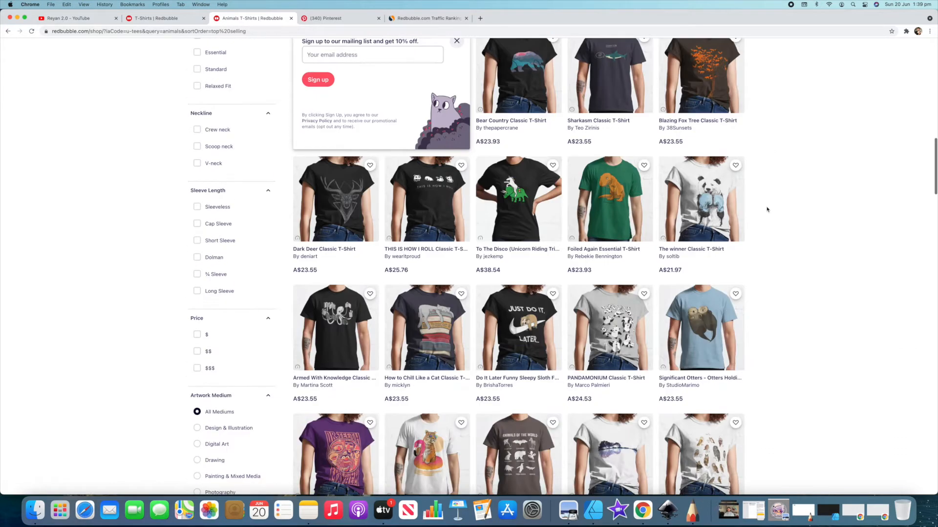
scroll("down", 3)
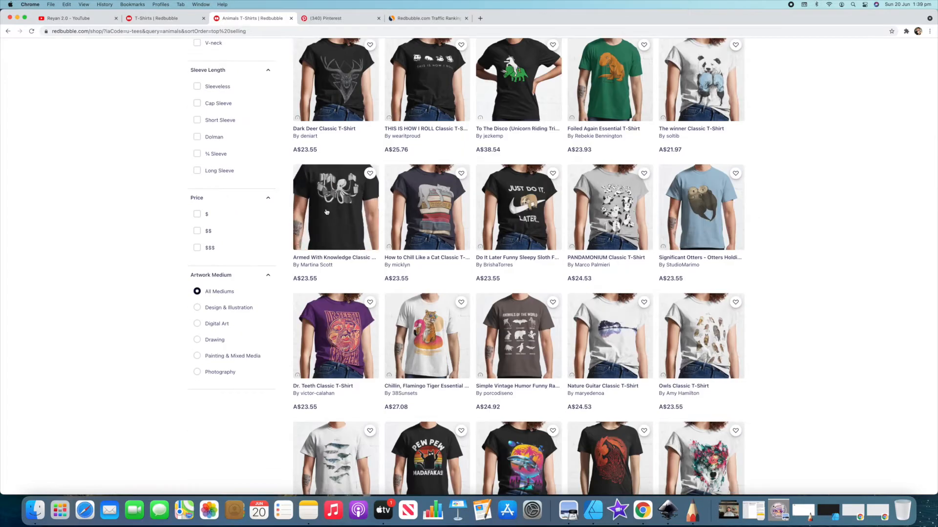
scroll("down", 3)
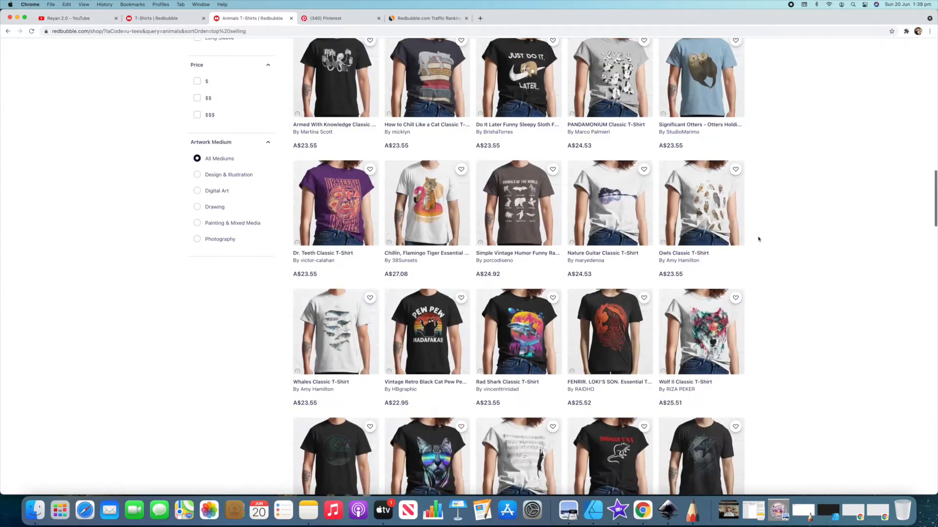
scroll("down", 3)
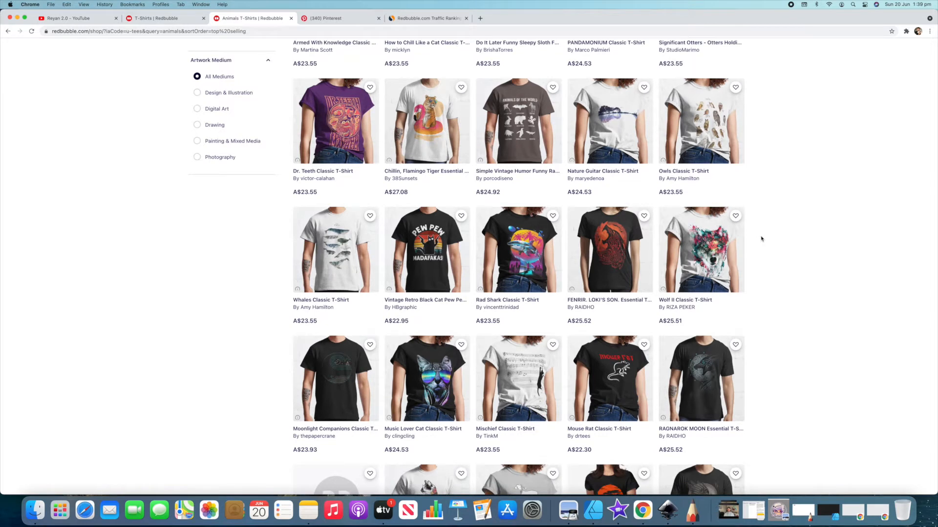
scroll("down", 3)
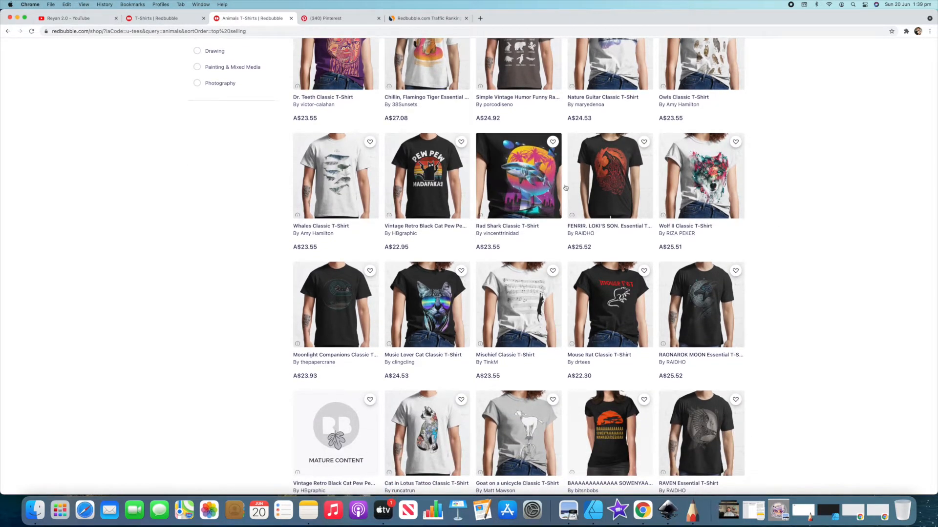
scroll("down", 3)
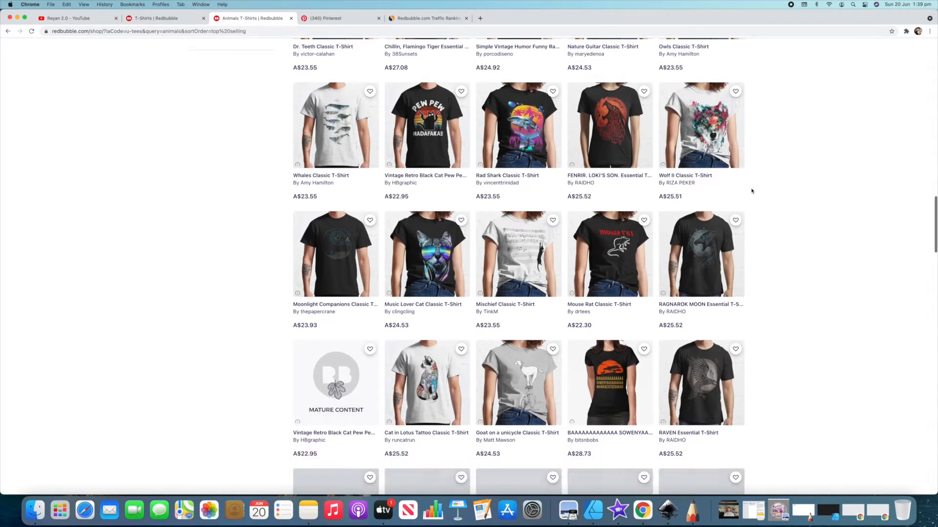
scroll("down", 3)
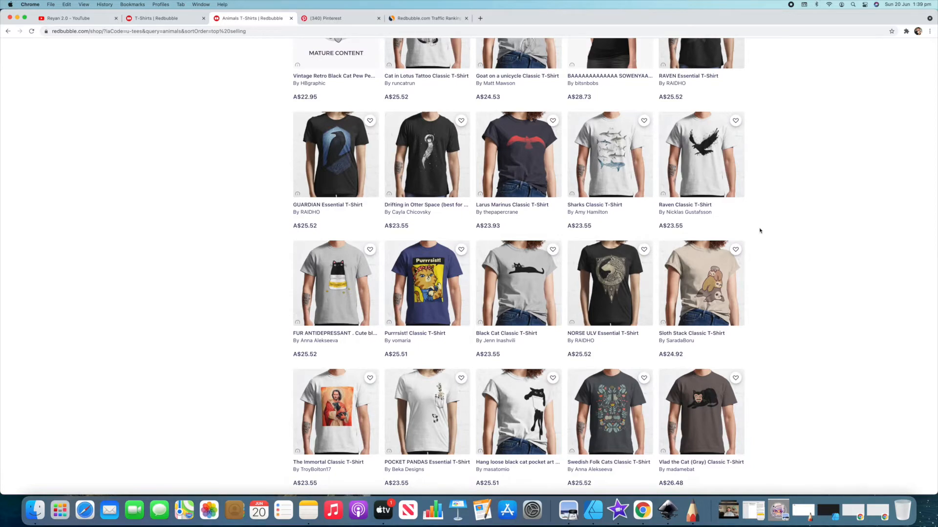
scroll("down", 3)
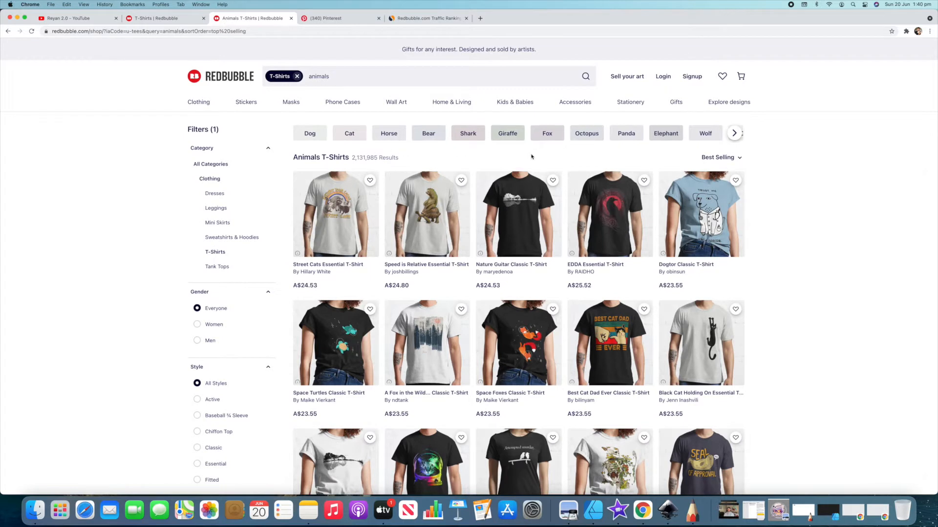
mouse_move(488, 136)
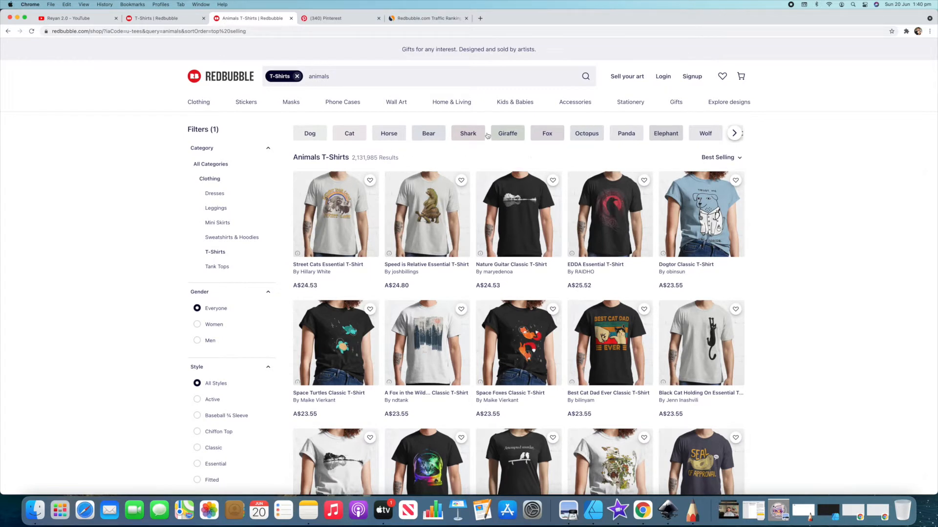
mouse_move(493, 152)
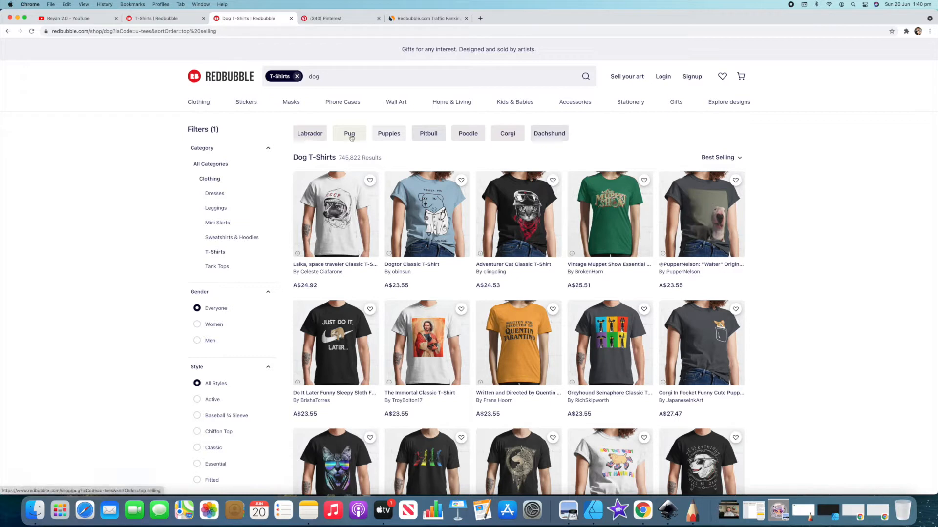
mouse_move(309, 134)
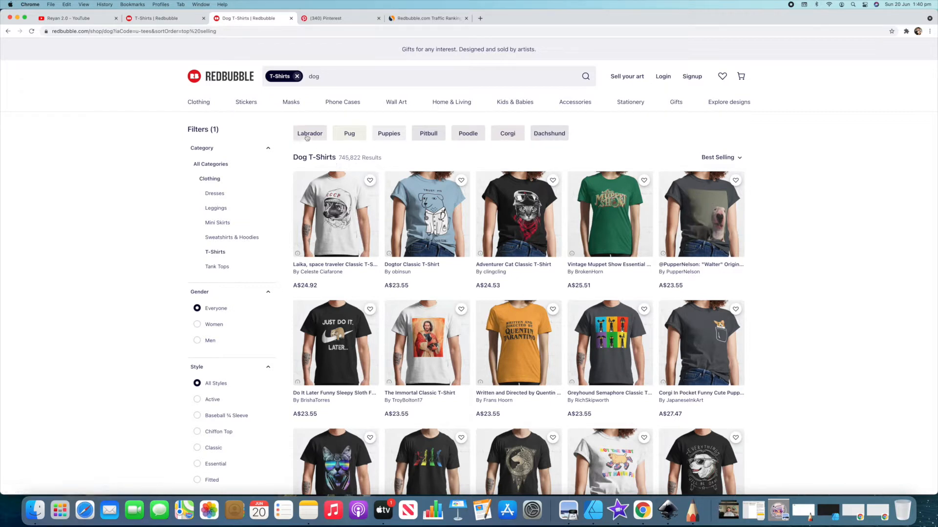
mouse_move(309, 133)
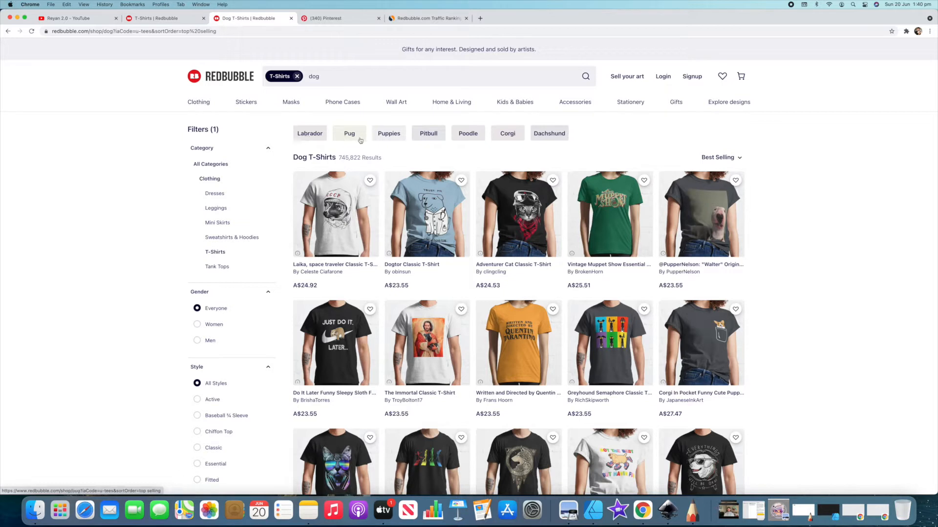
mouse_move(389, 133)
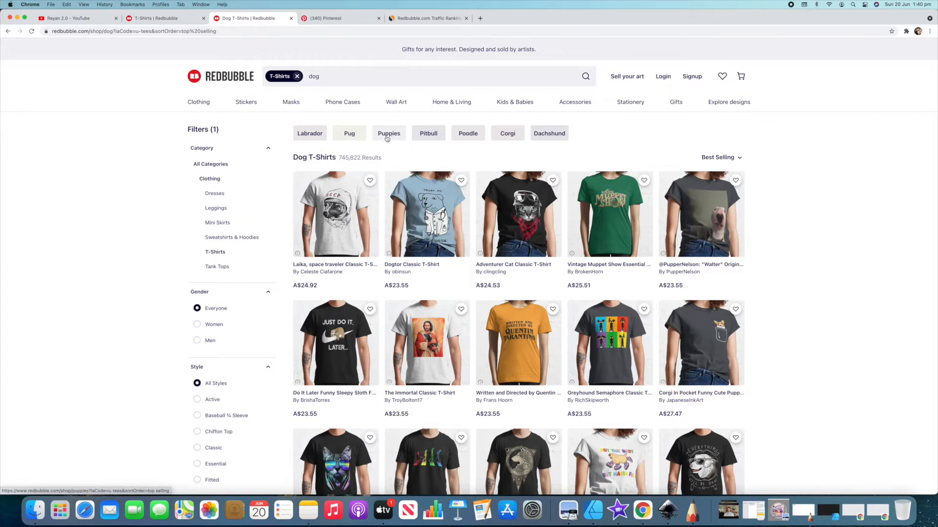
mouse_move(389, 136)
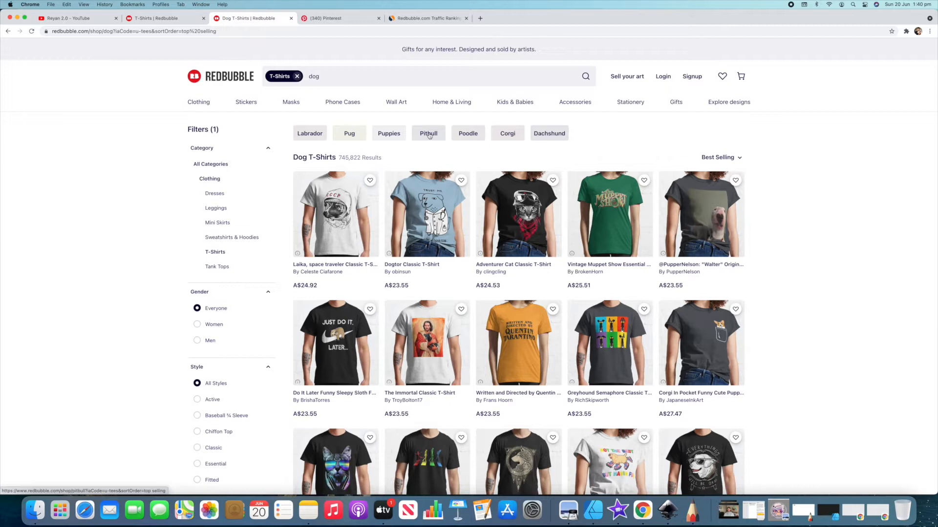
mouse_move(468, 135)
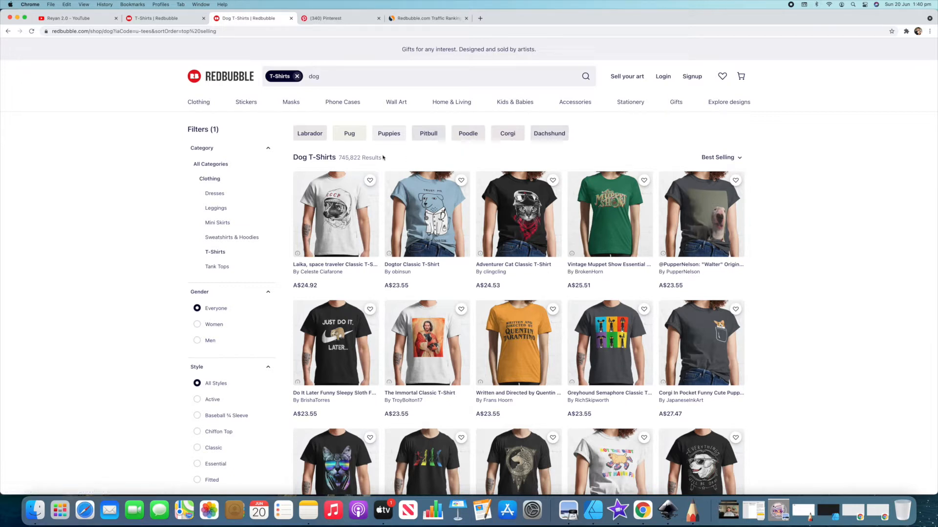
mouse_move(548, 133)
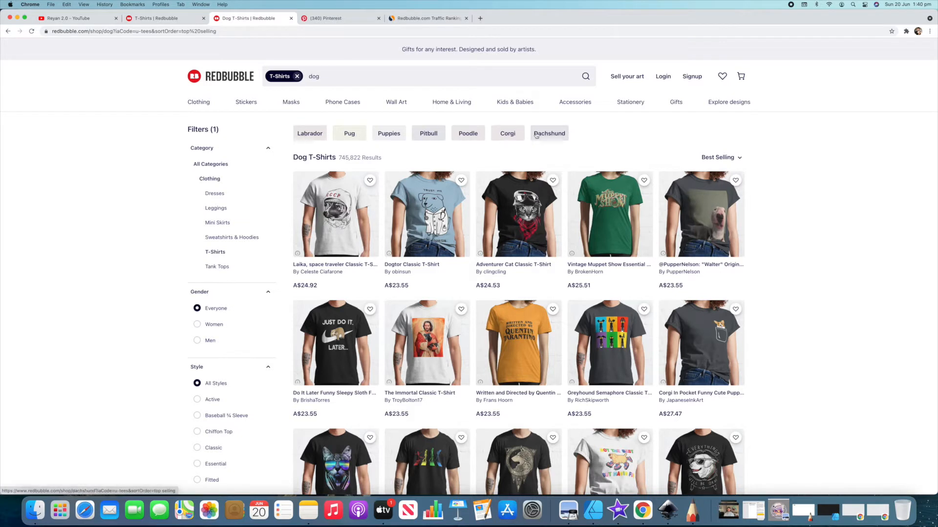
mouse_move(446, 136)
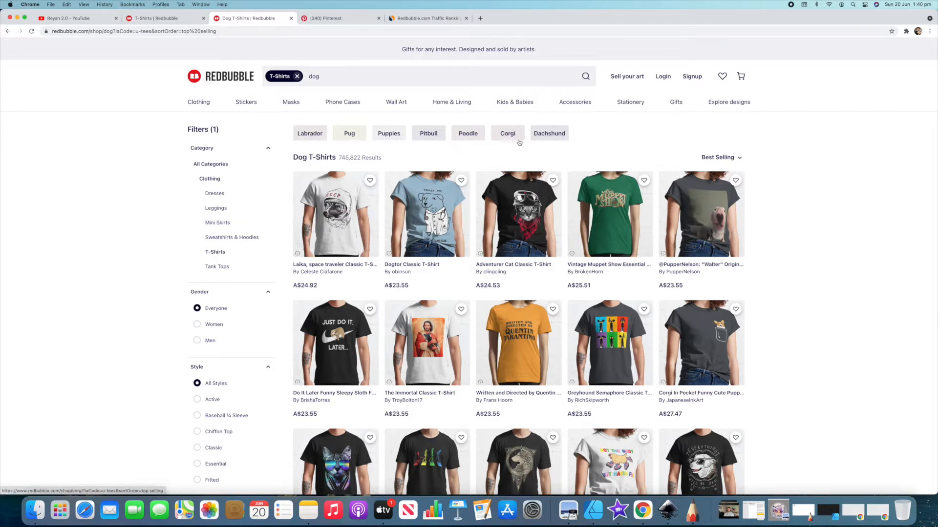
mouse_move(591, 141)
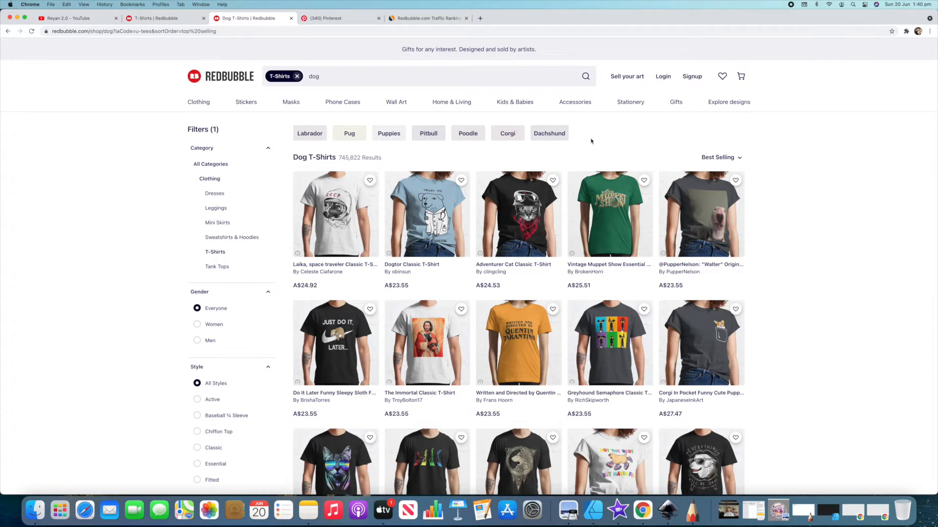
mouse_move(593, 141)
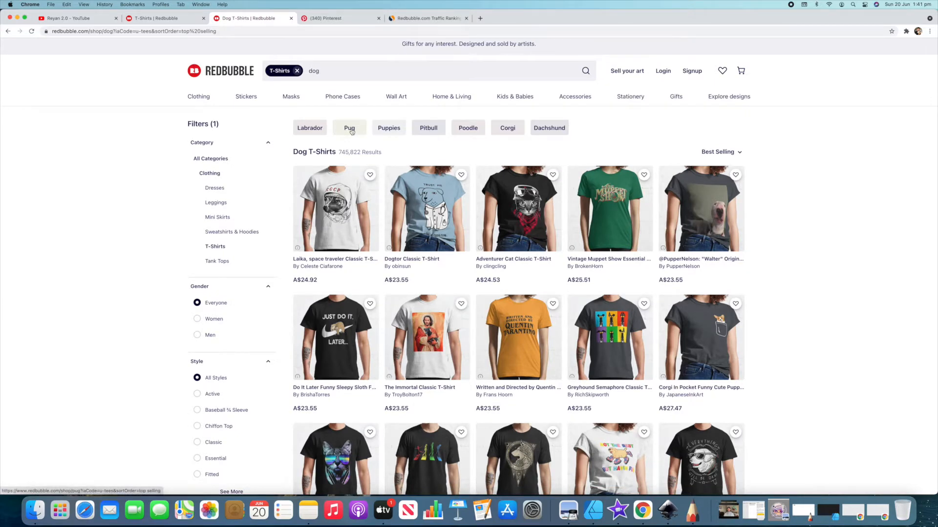
Step: Narrow dog t-shirts to Pug designs and scroll through the 62,536 best-selling results
left_click(349, 128)
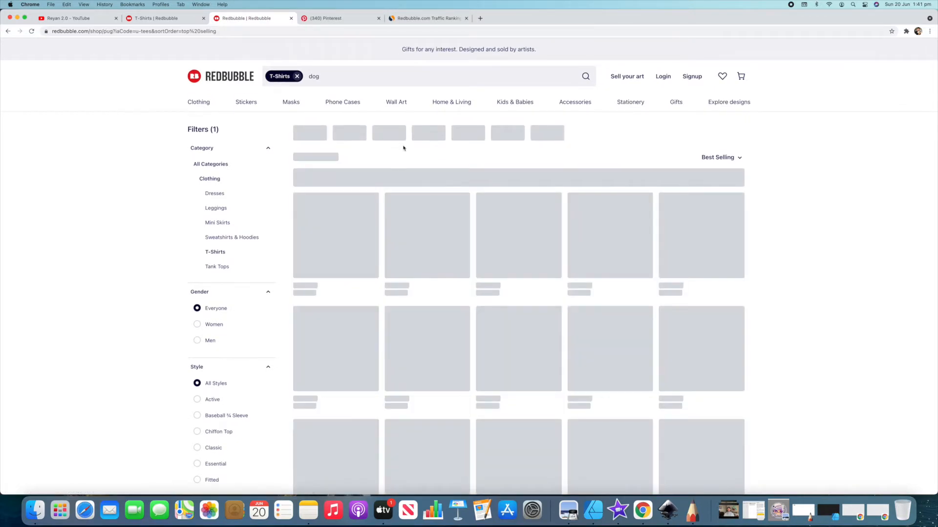
type("pug")
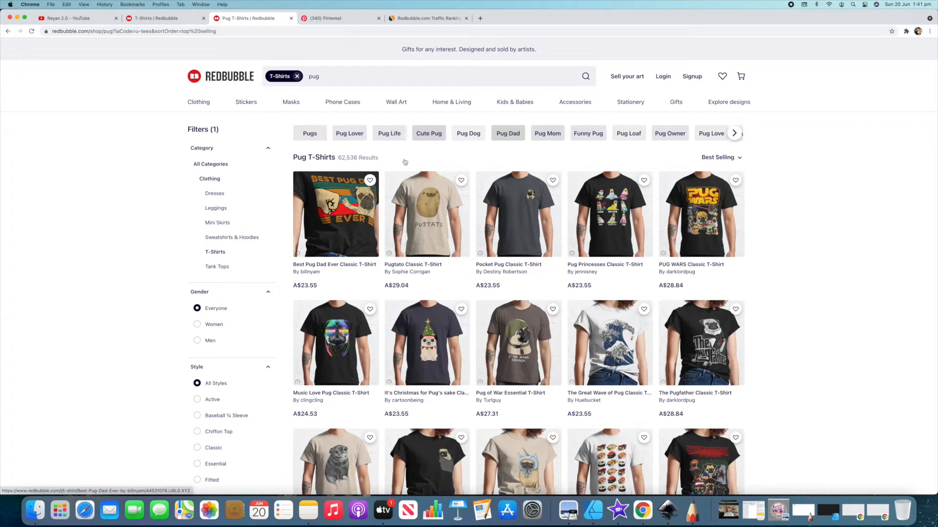
mouse_move(399, 160)
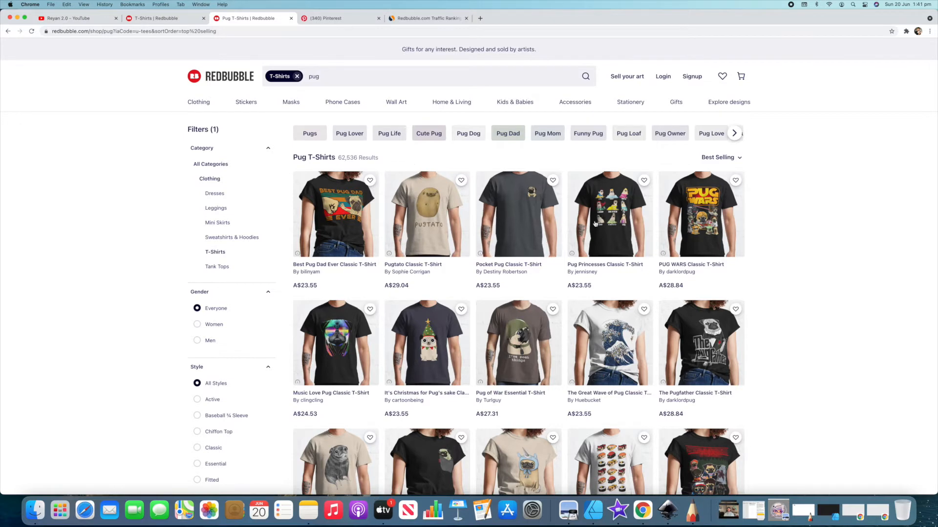
scroll("down", 3)
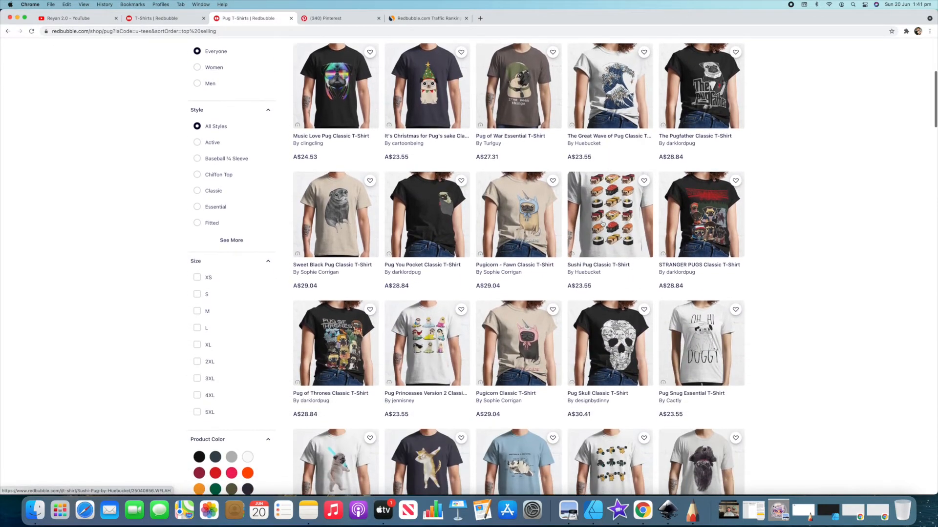
scroll("down", 3)
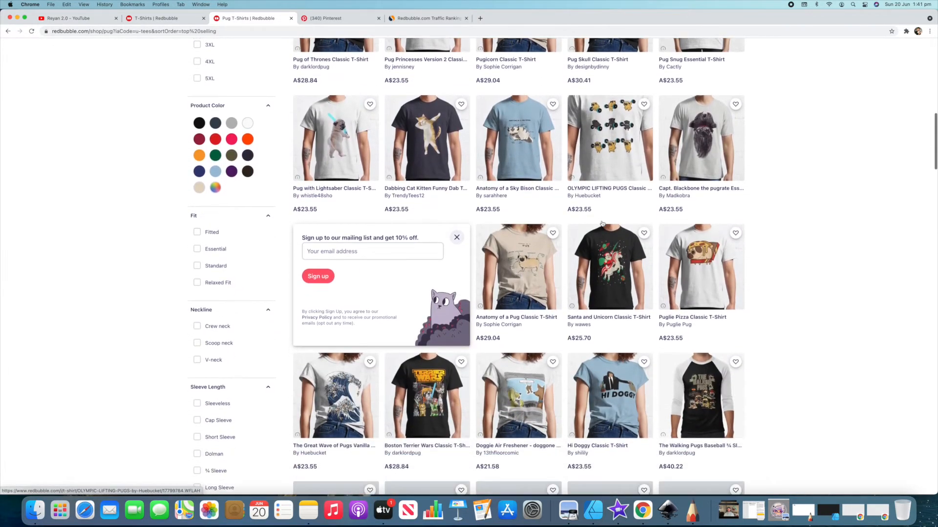
scroll("down", 3)
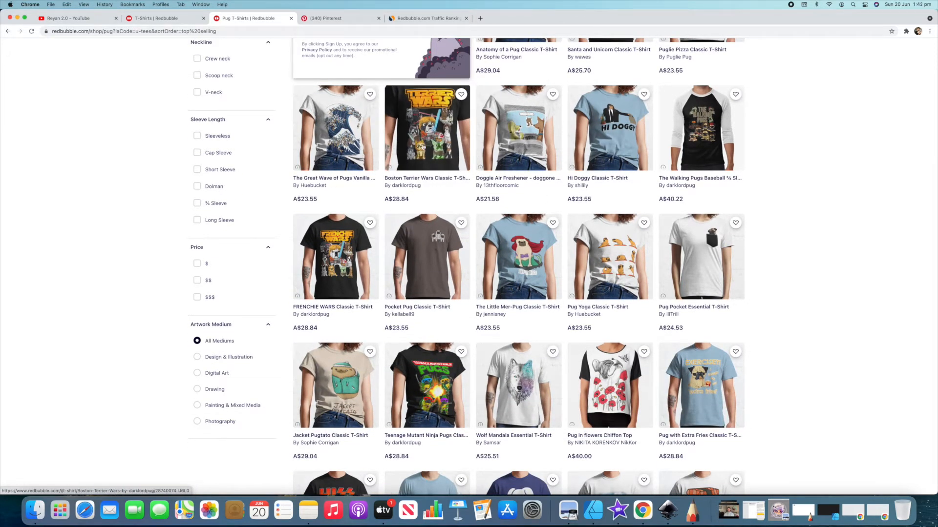
scroll("down", 3)
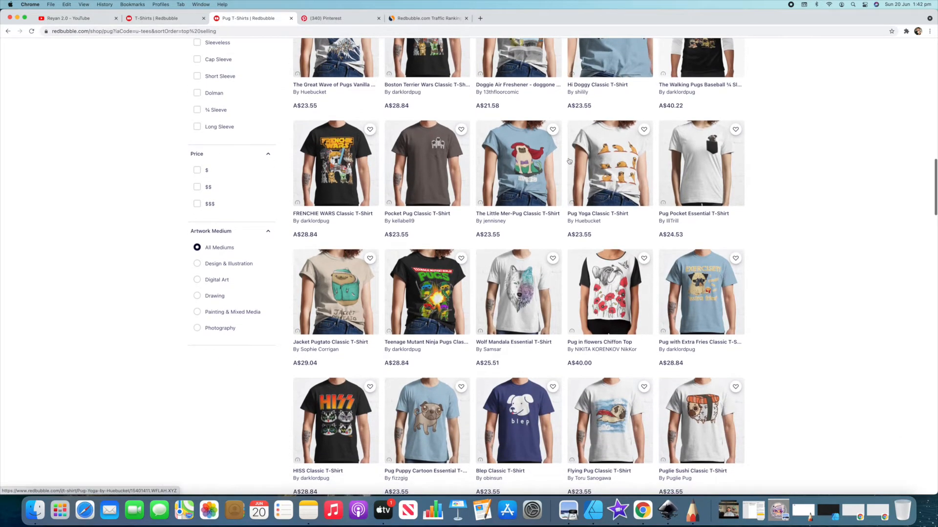
scroll("down", 3)
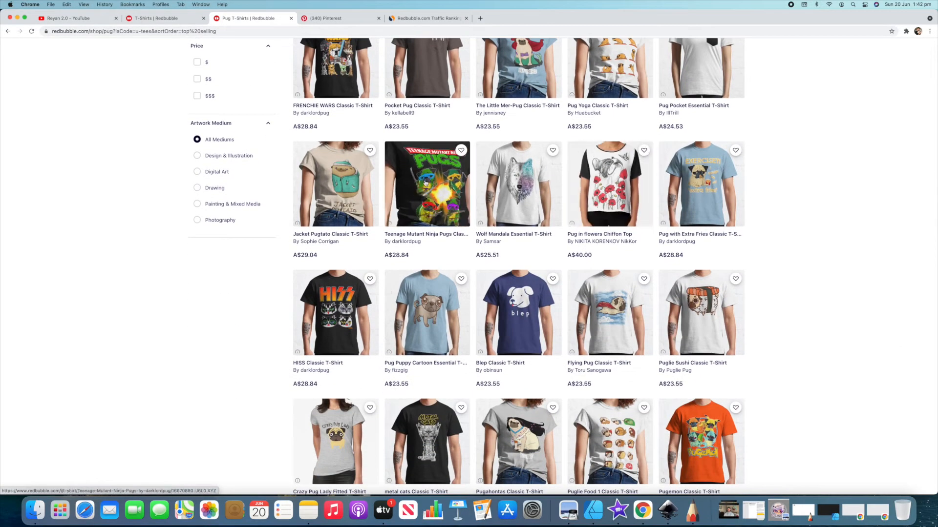
mouse_move(517, 183)
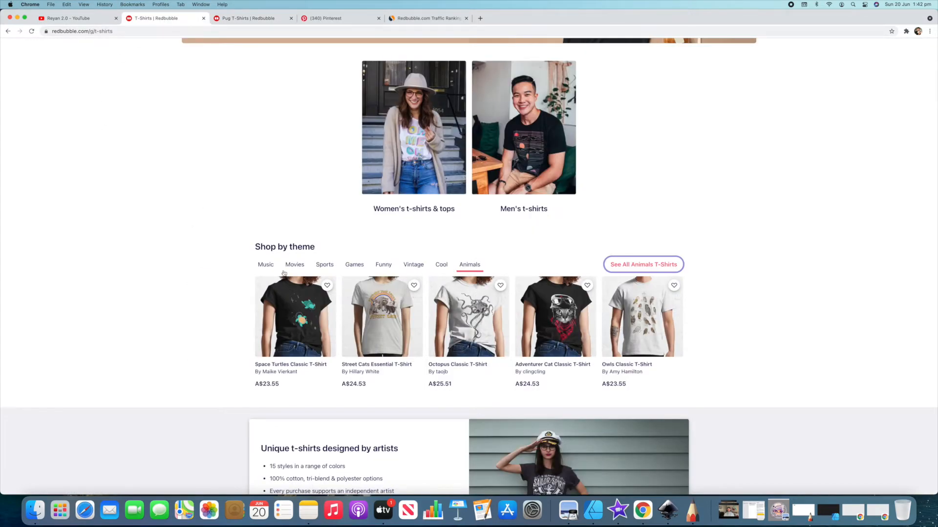
Step: Browse all Vintage T-Shirts, then the Retro, Pattern and Bright Pink T-Shirts results
left_click(413, 264)
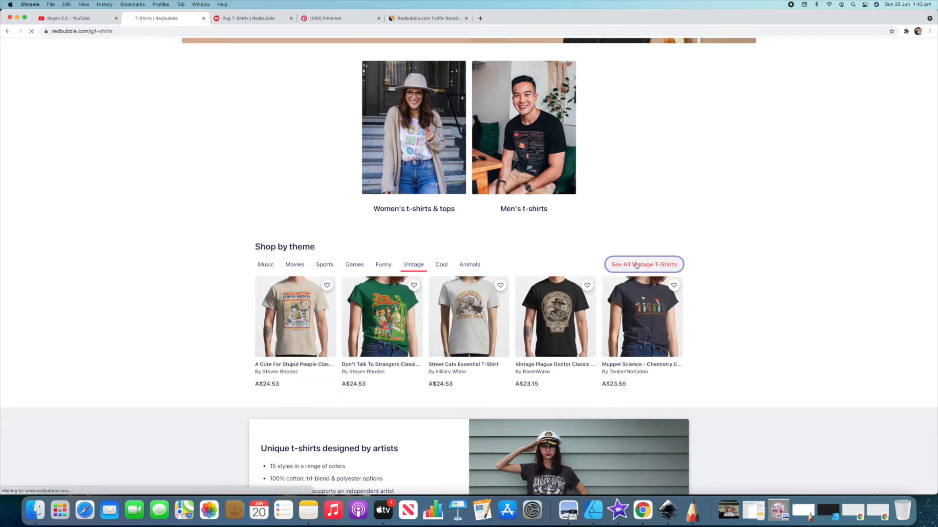
left_click(643, 264)
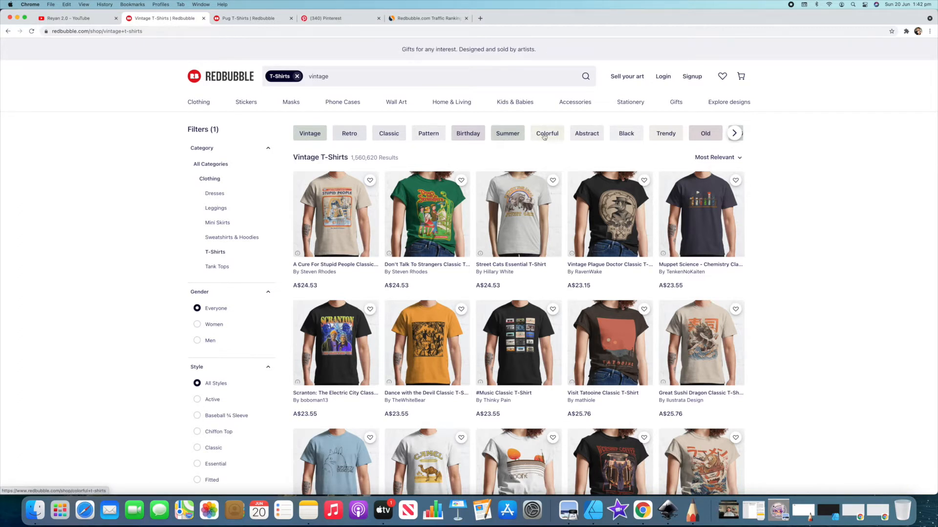
mouse_move(689, 142)
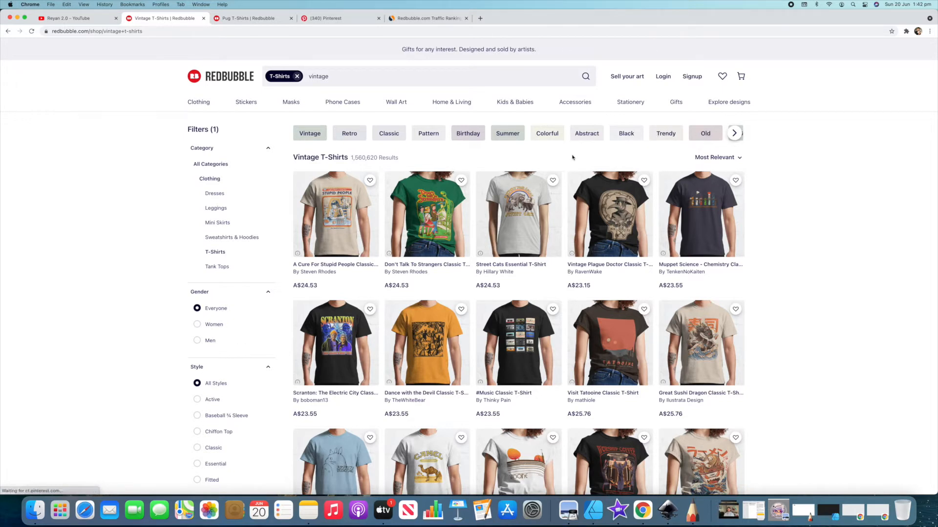
mouse_move(350, 163)
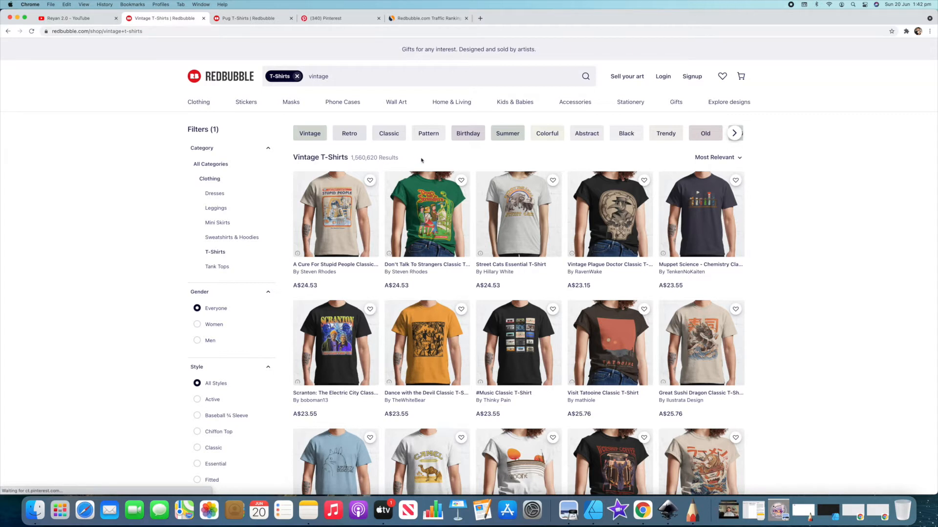
mouse_move(427, 159)
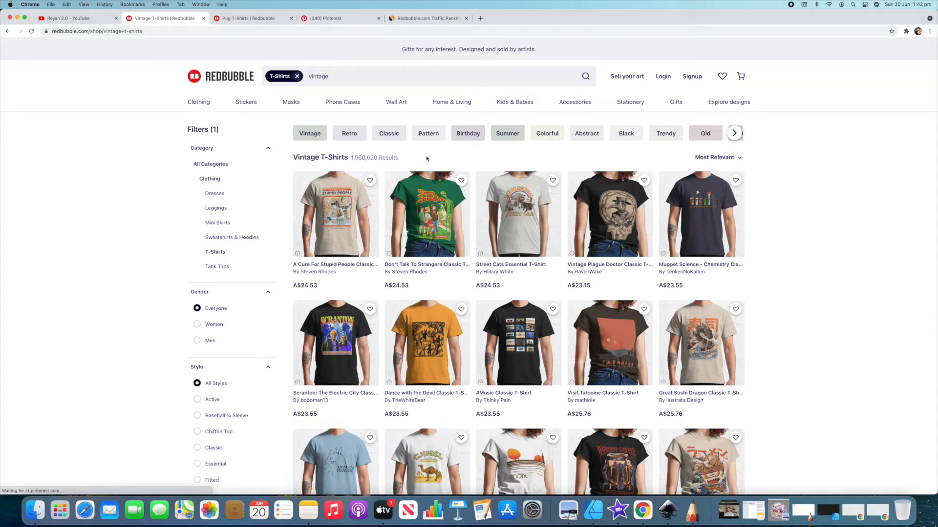
left_click(349, 132)
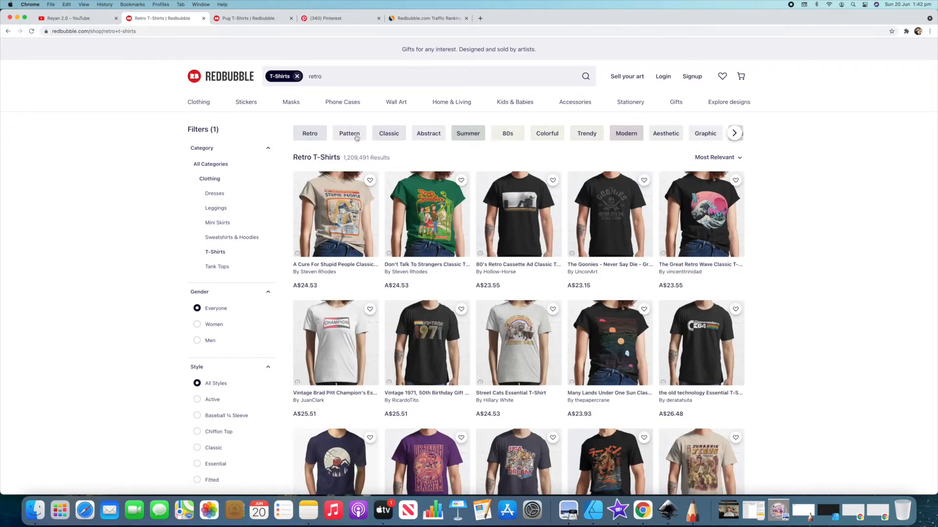
left_click(349, 133)
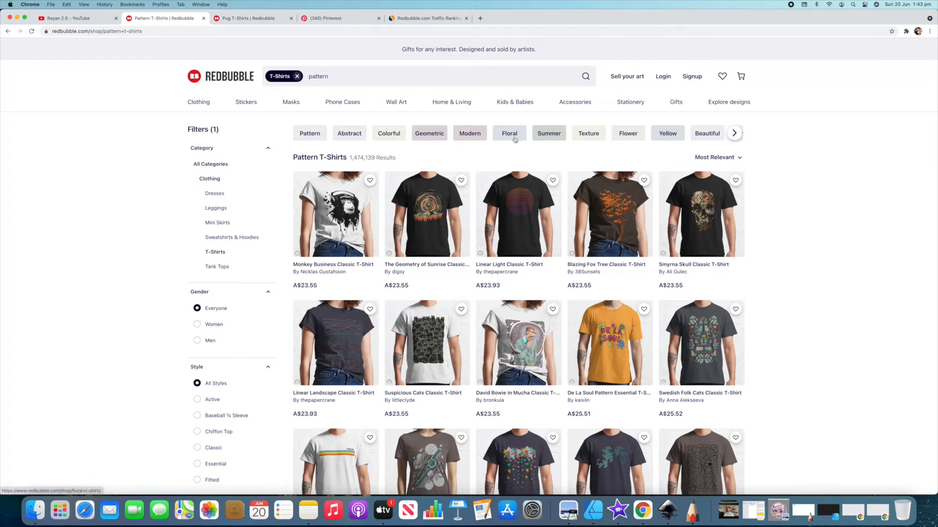
left_click(509, 133)
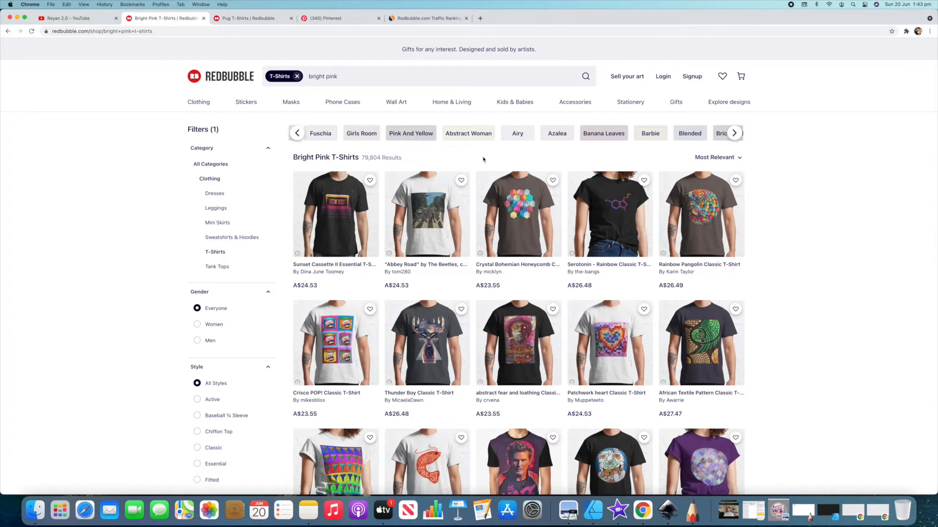
mouse_move(482, 159)
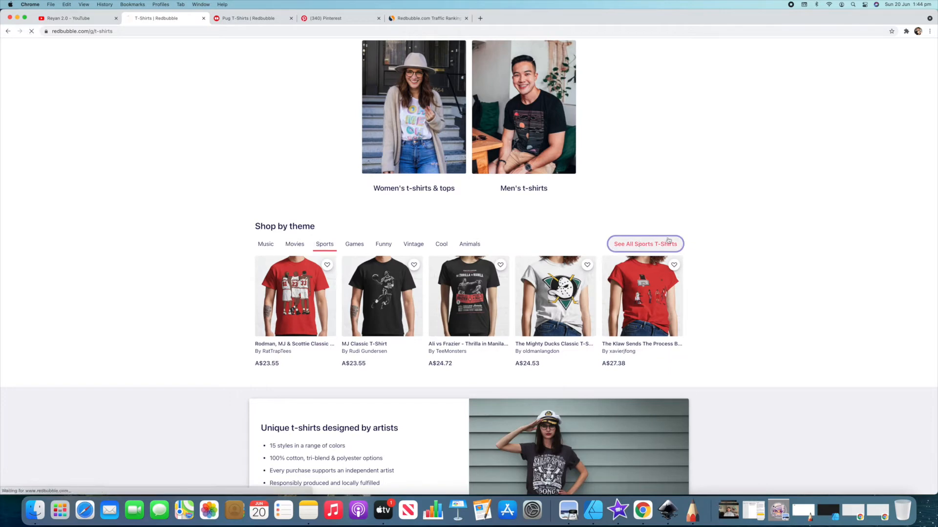
Step: View all Sports T-Shirts results (547,246) and scroll through several rows of designs
left_click(644, 244)
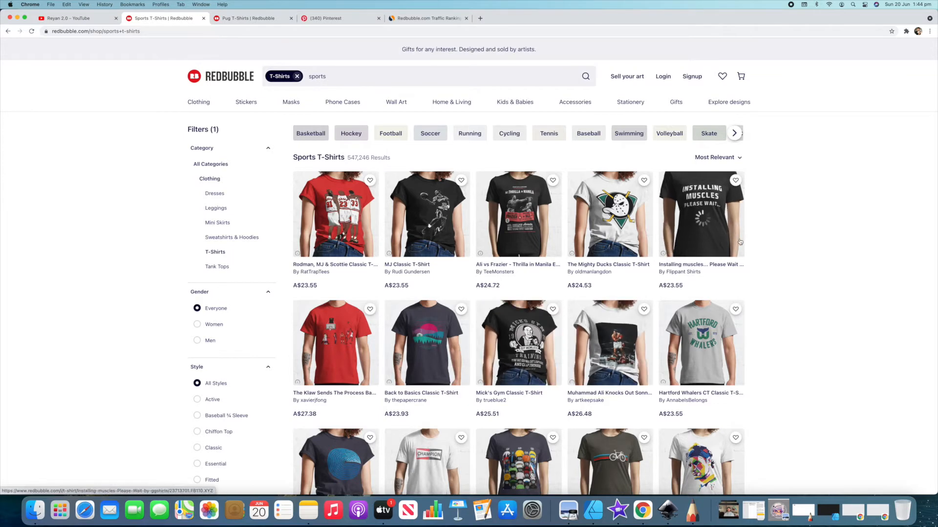
scroll("down", 3)
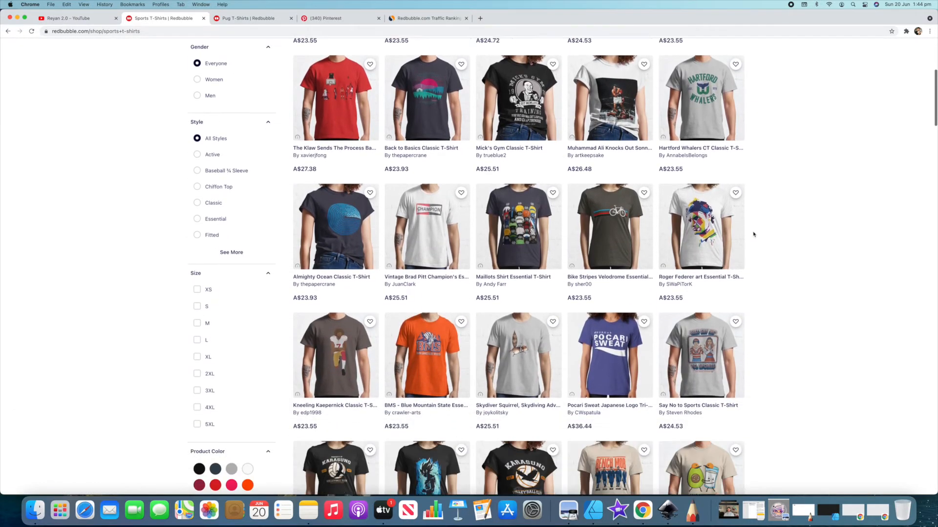
scroll("down", 3)
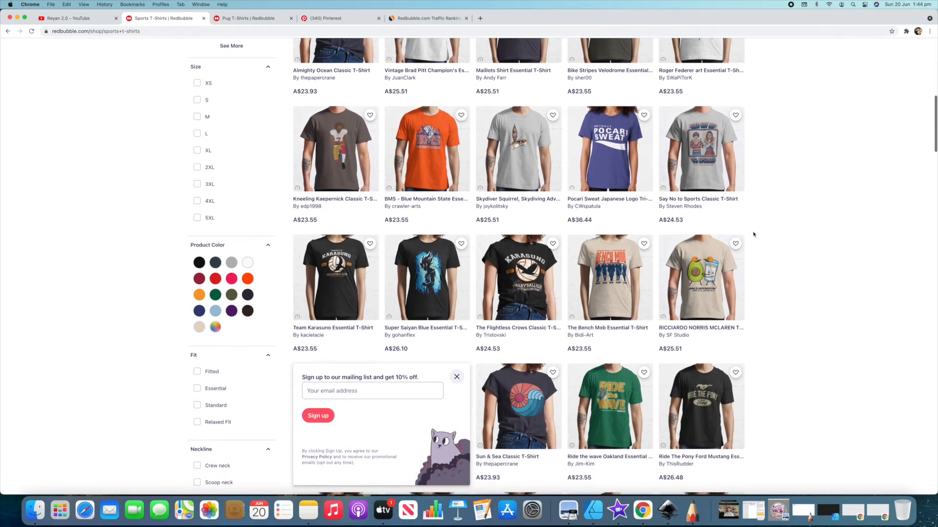
scroll("down", 3)
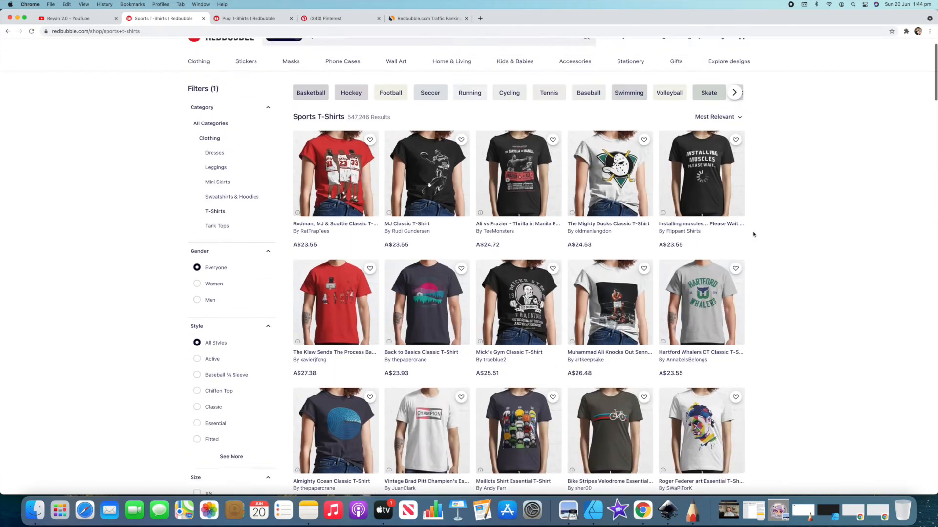
scroll("down", 3)
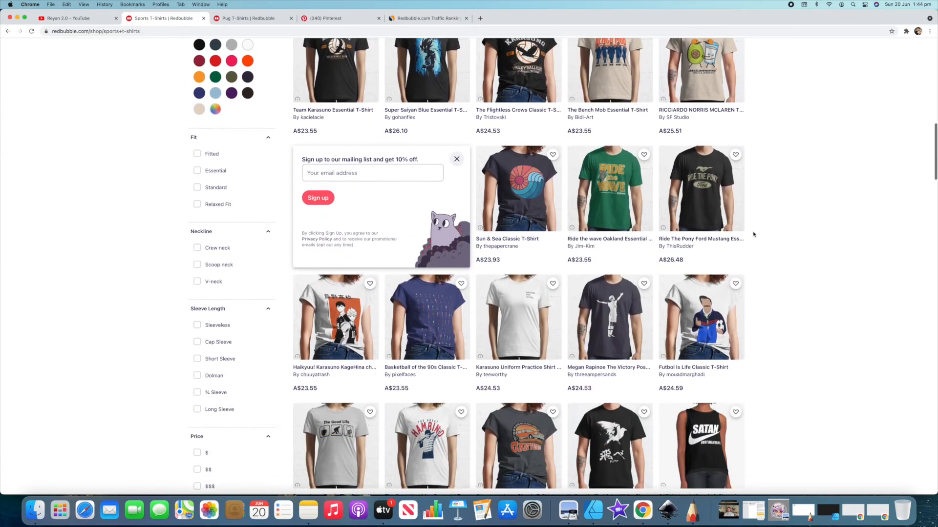
scroll("down", 3)
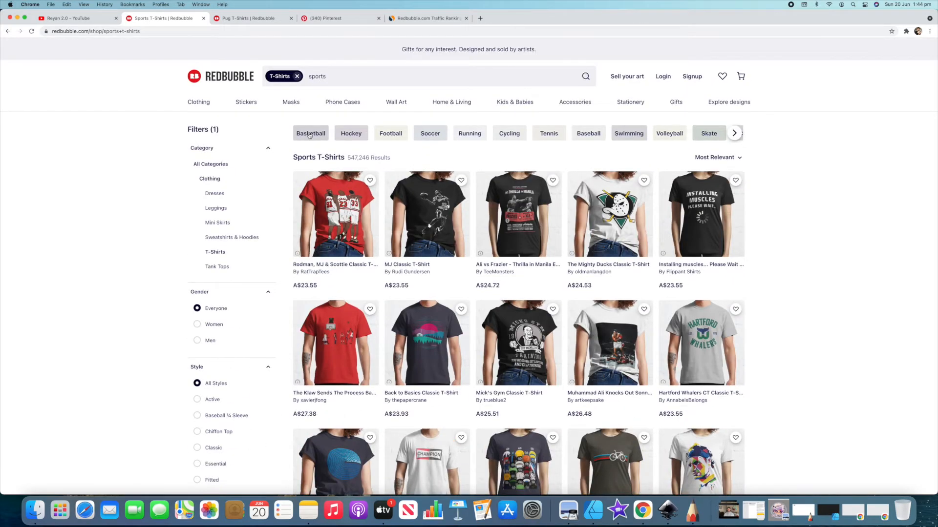
mouse_move(310, 133)
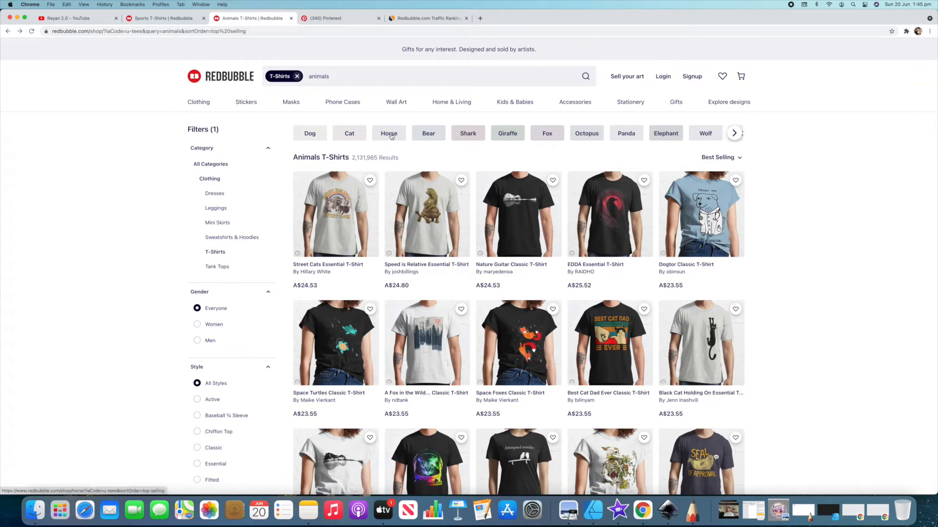
Step: Narrow animal tees to Horse, then Equestrian T-Shirts, and browse the 22,338 results
left_click(388, 133)
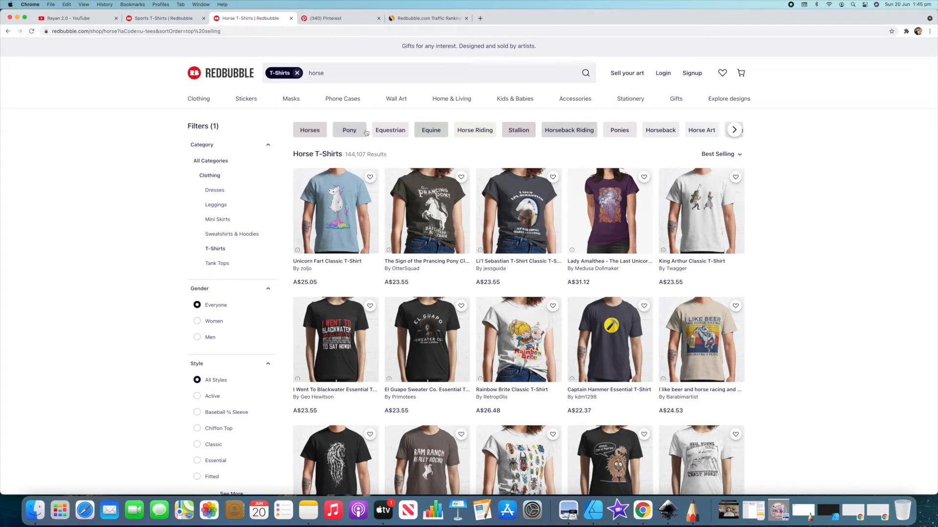
mouse_move(390, 130)
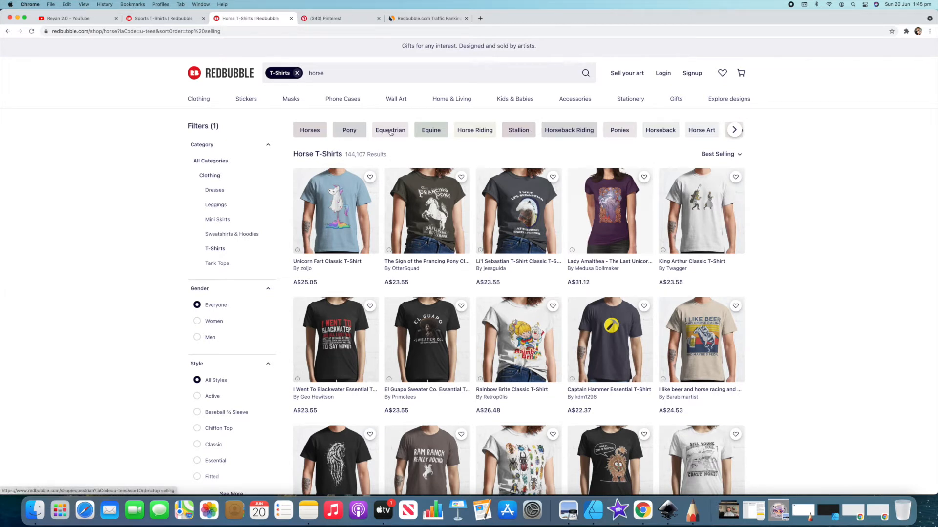
left_click(390, 130)
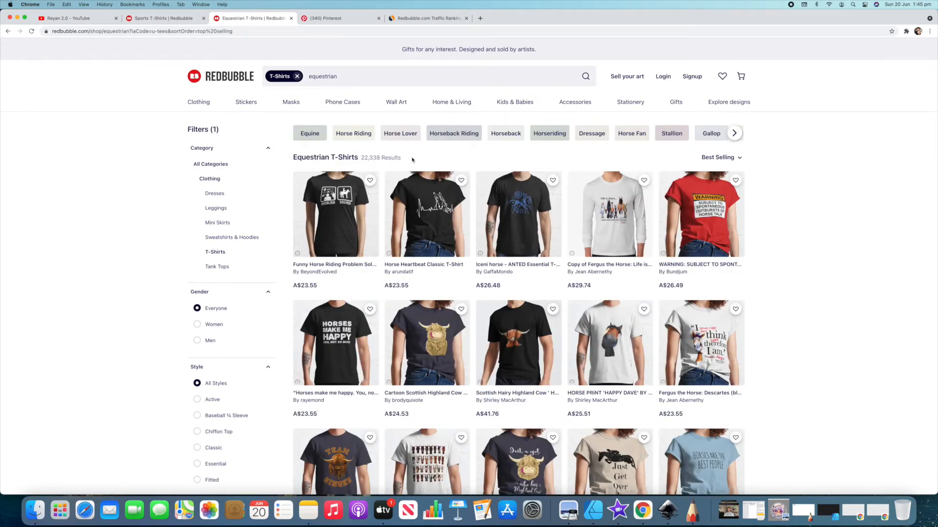
mouse_move(456, 160)
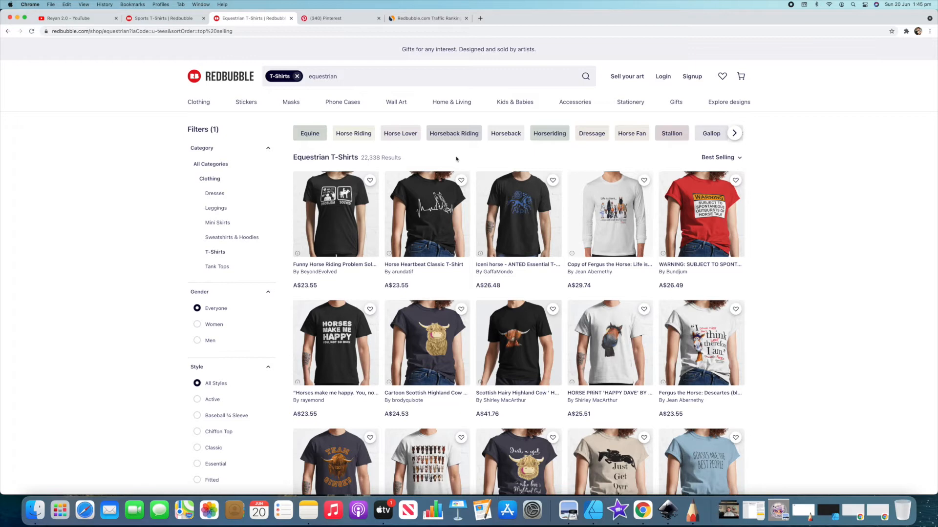
scroll("down", 3)
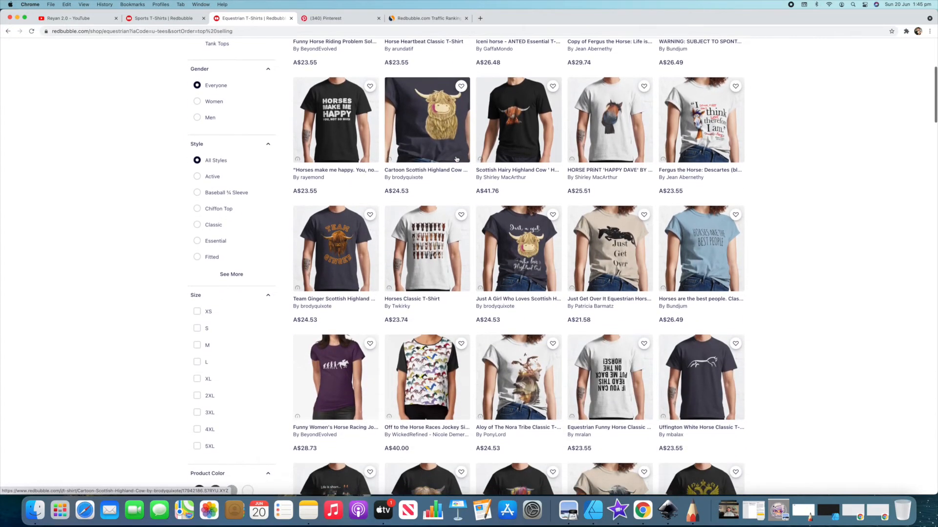
scroll("down", 3)
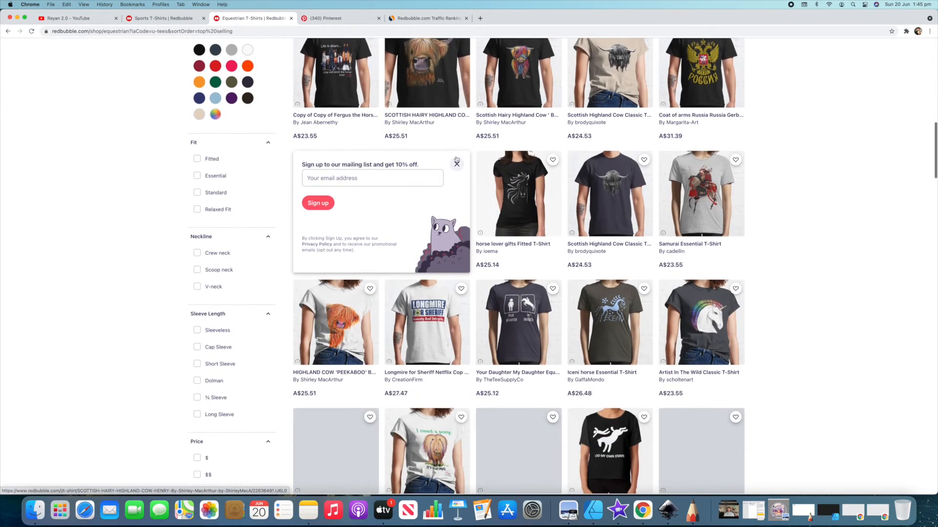
scroll("down", 3)
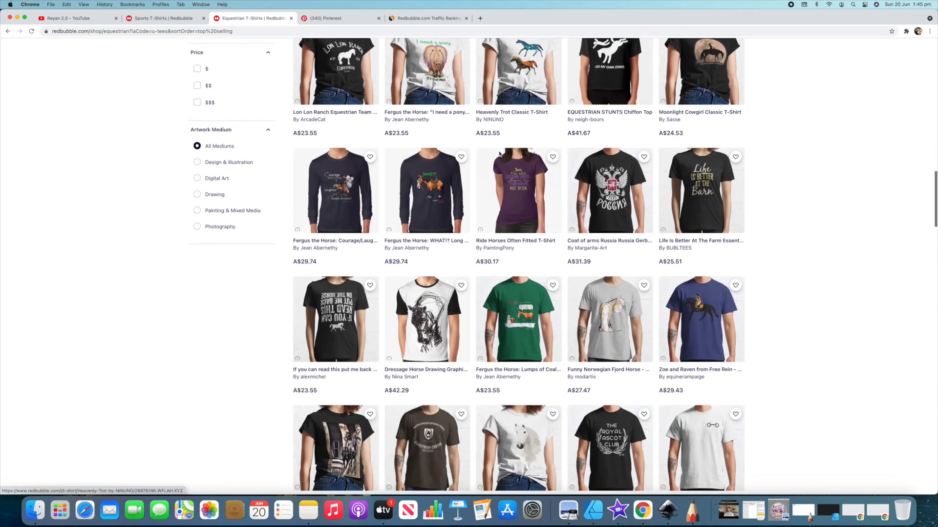
scroll("down", 3)
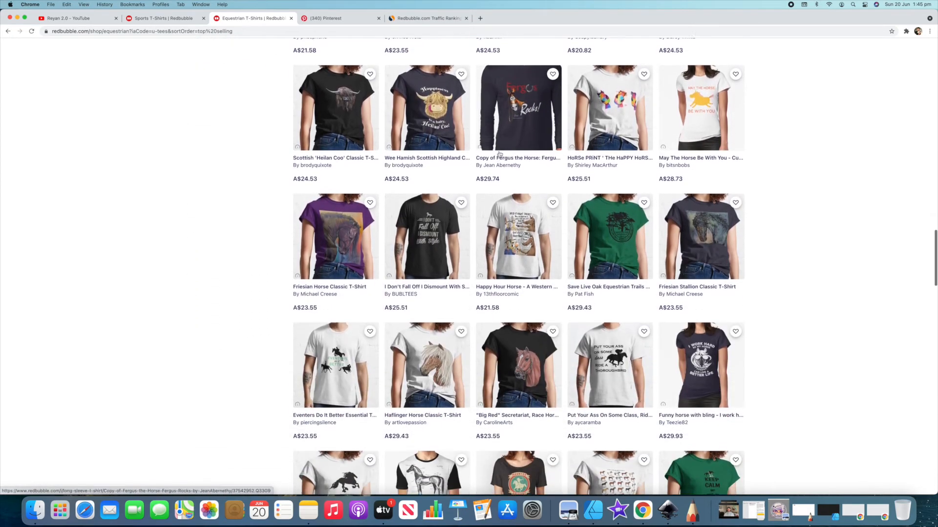
scroll("down", 3)
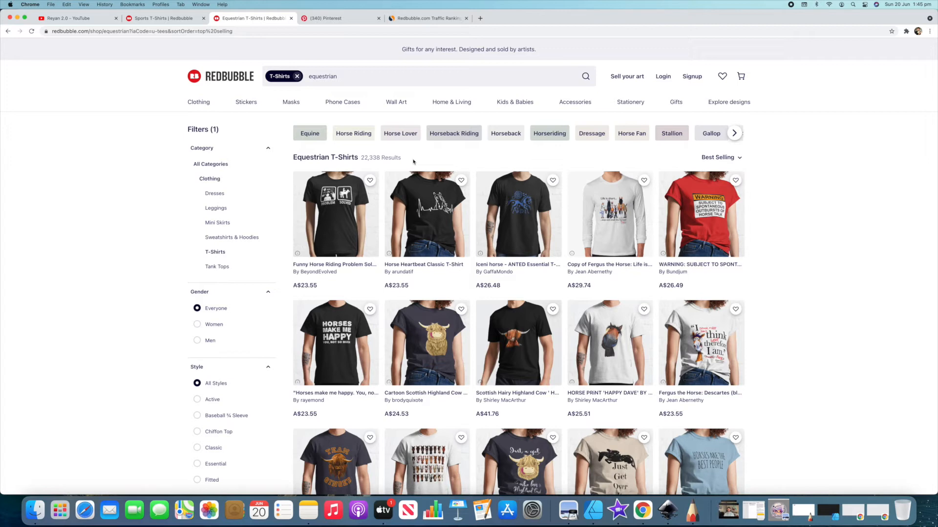
mouse_move(453, 162)
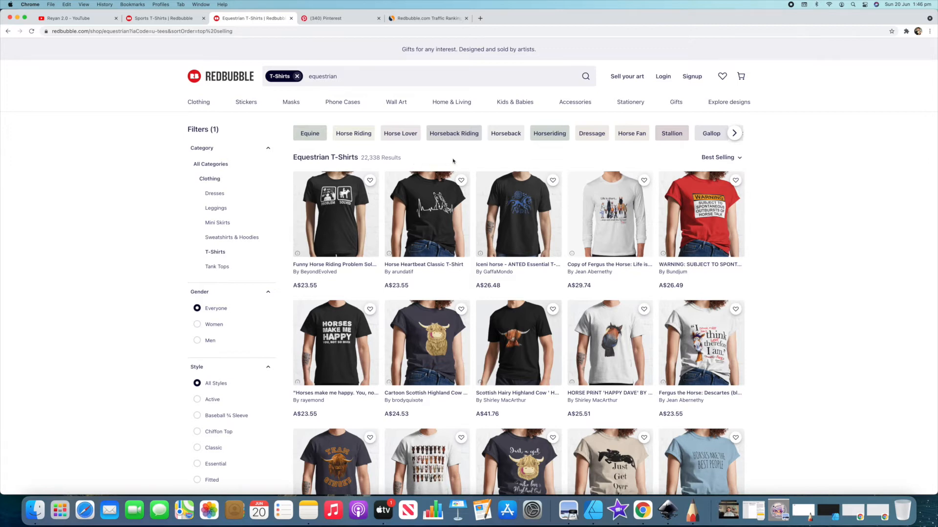
scroll("down", 3)
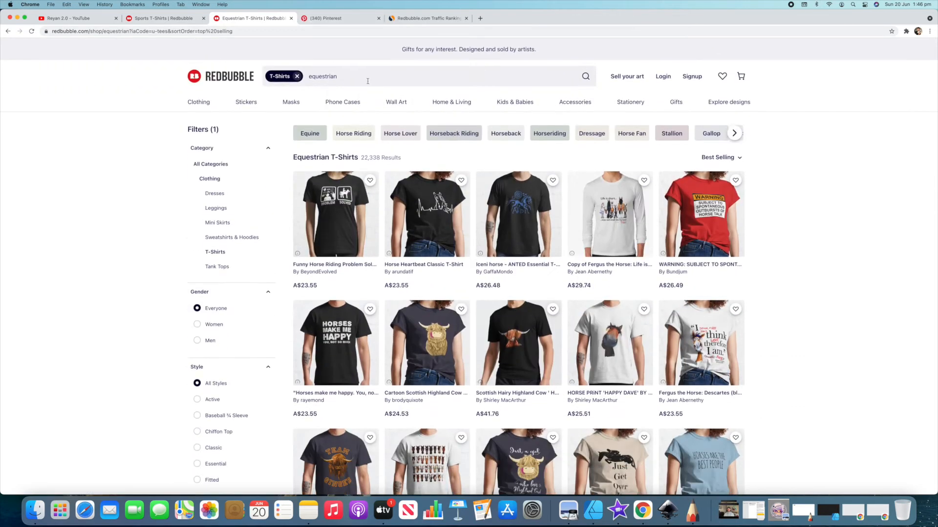
left_click(427, 18)
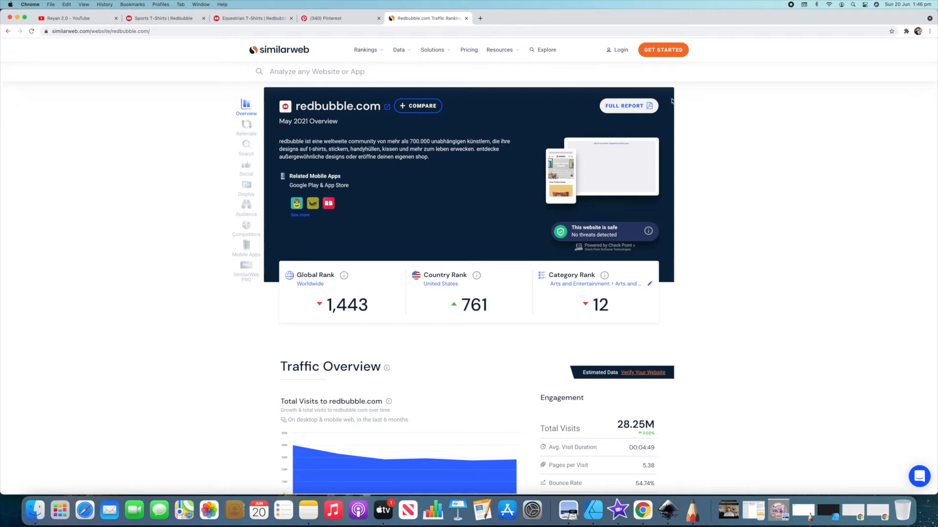
Step: Review redbubble.com's Similarweb traffic overview: rank 1,443, 28.25M visits and country split
scroll("down", 3)
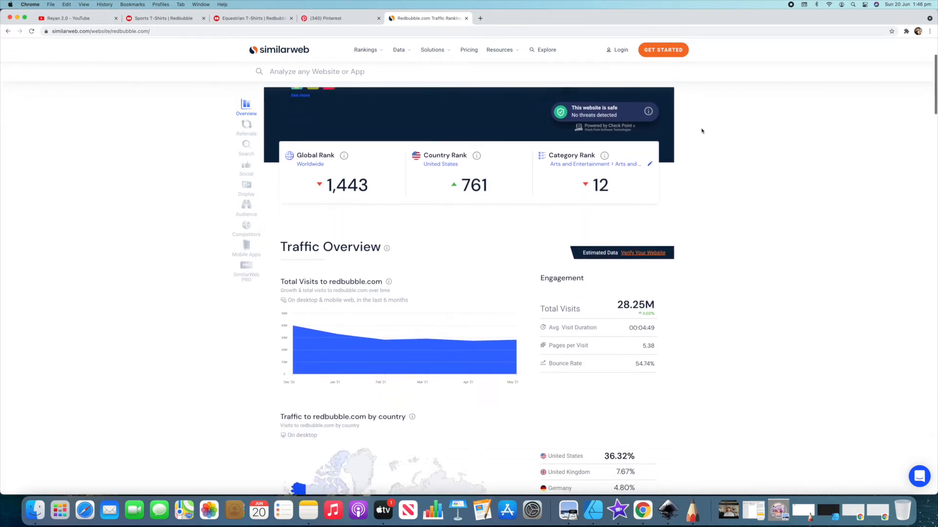
scroll("down", 3)
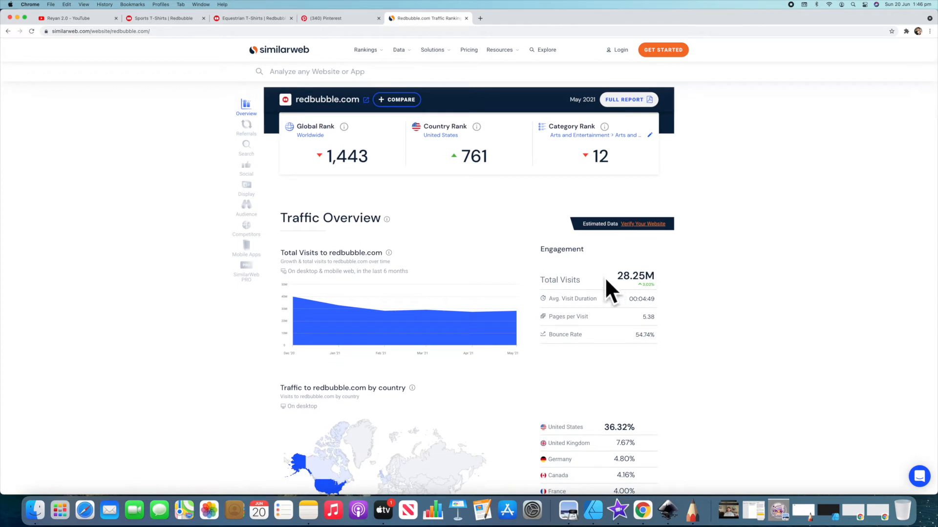
mouse_move(666, 278)
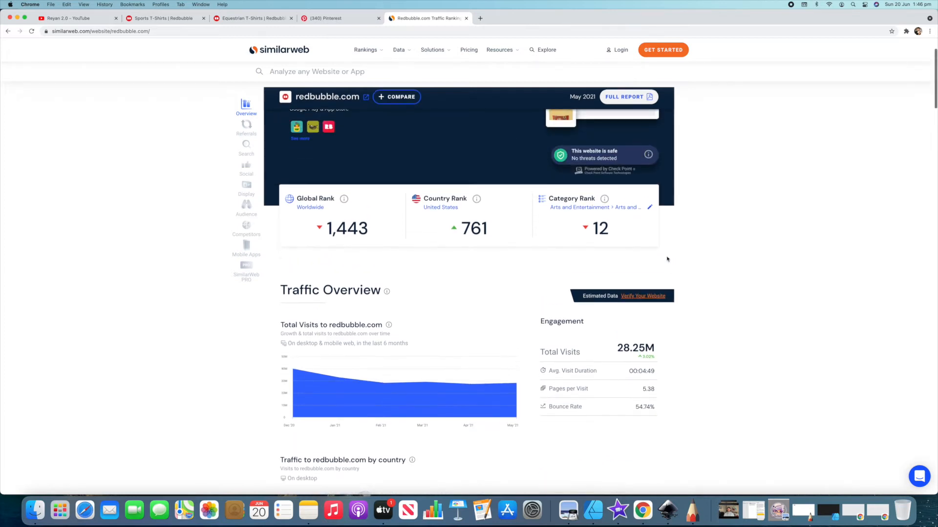
left_click(251, 18)
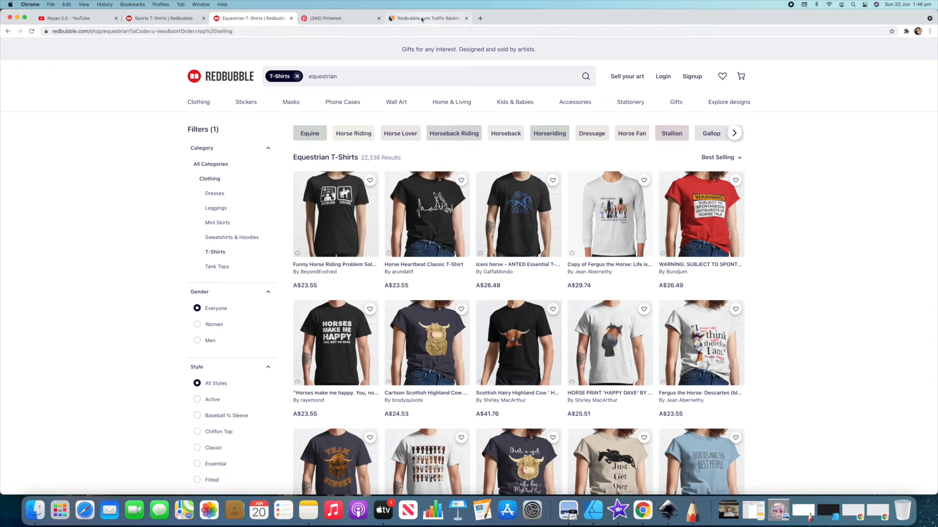
left_click(426, 18)
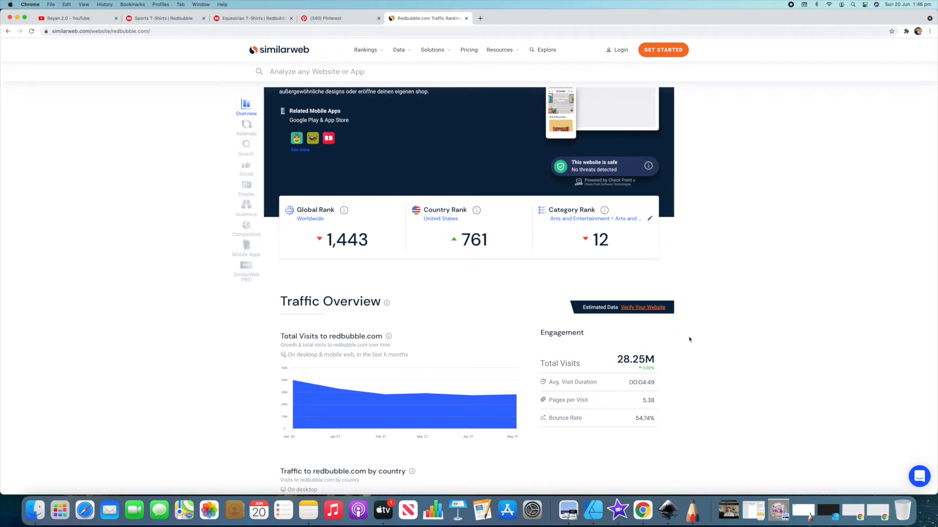
mouse_move(666, 360)
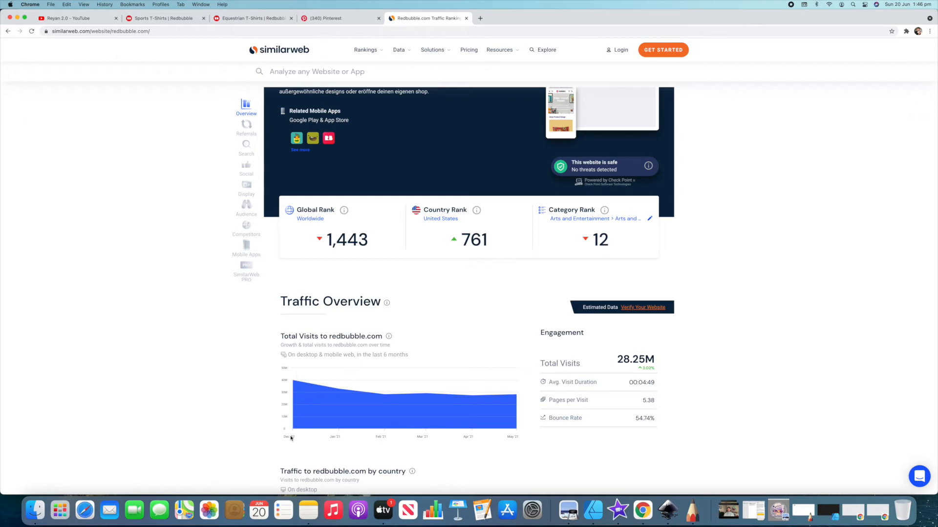
mouse_move(293, 383)
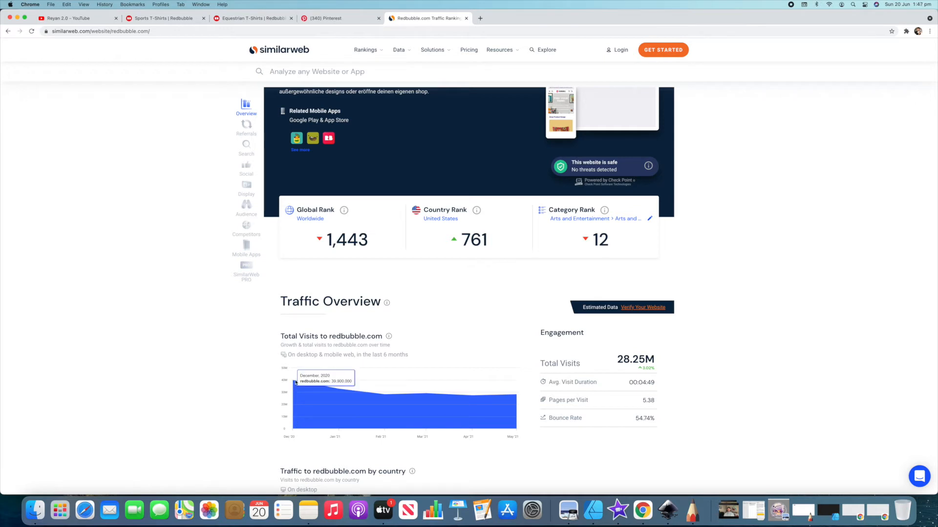
mouse_move(267, 384)
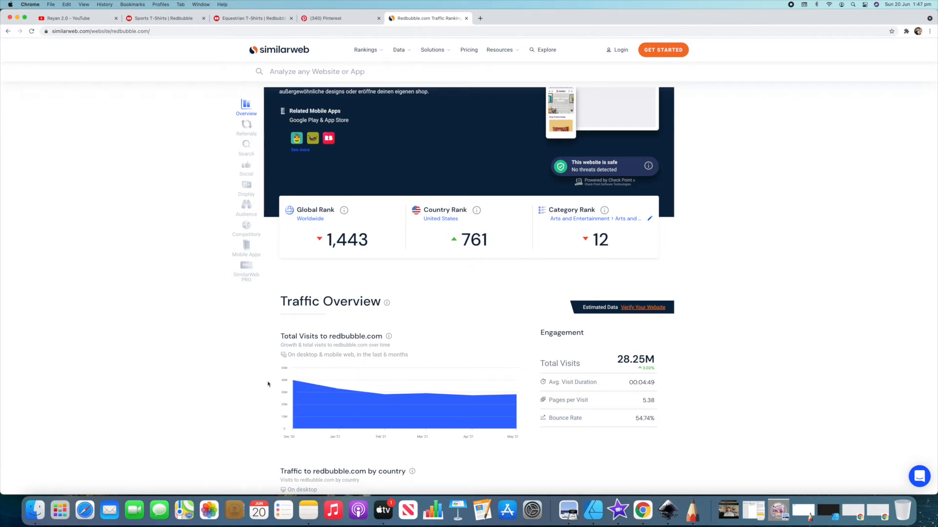
mouse_move(709, 325)
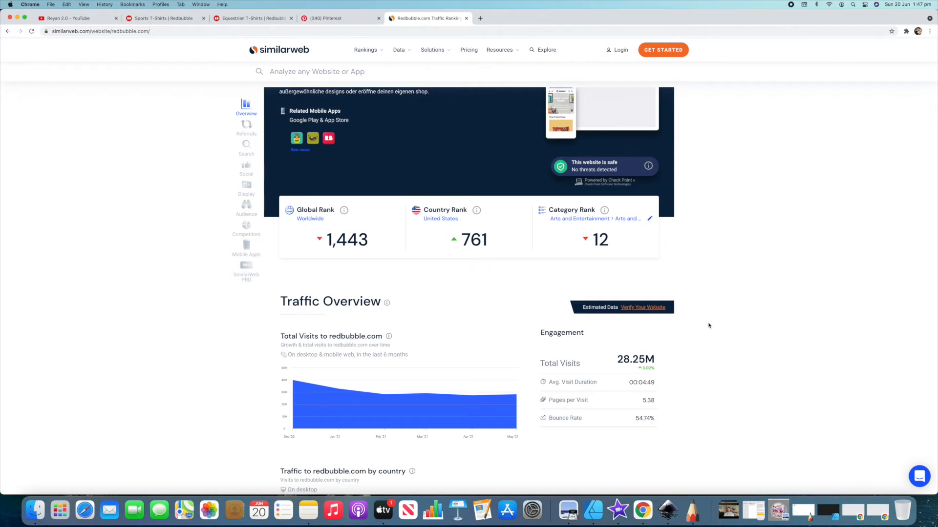
scroll("down", 3)
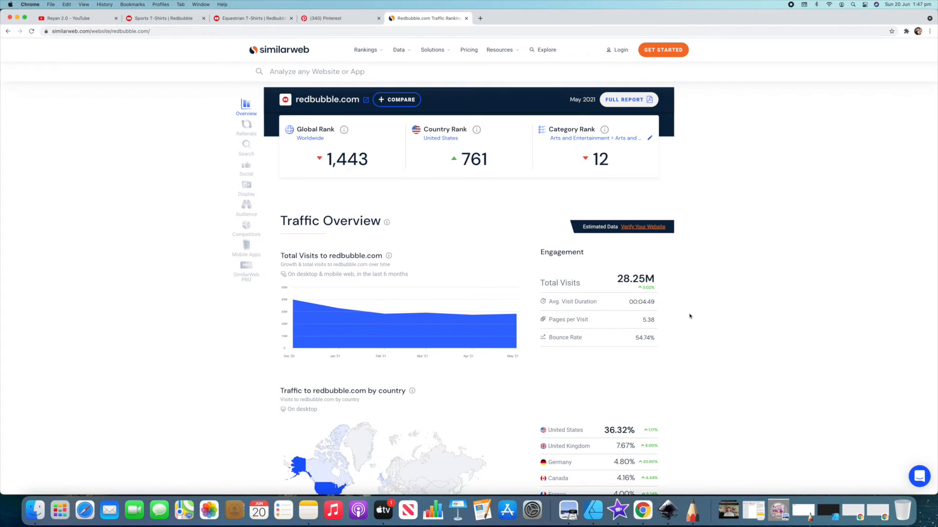
left_click(246, 127)
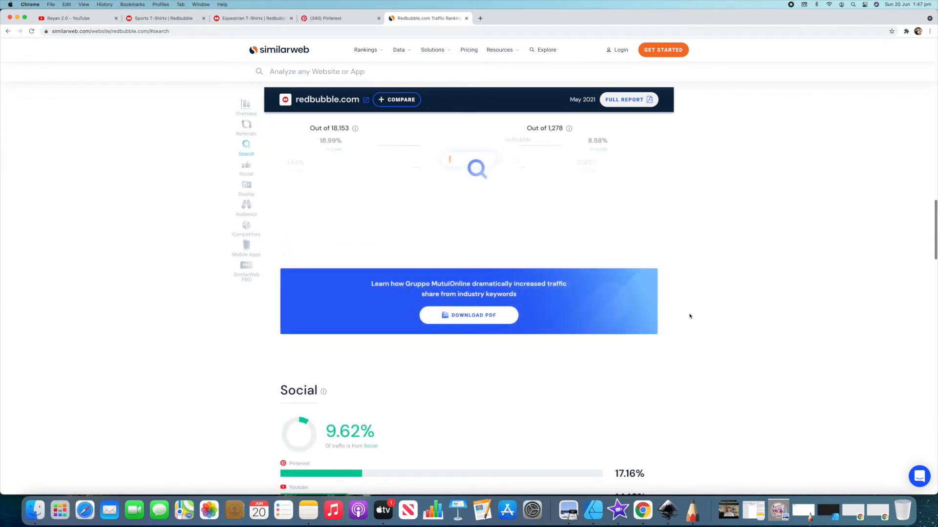
Step: Scroll to redbubble.com's Social traffic: 9.62% share, led by Pinterest at 32.18%
scroll("down", 3)
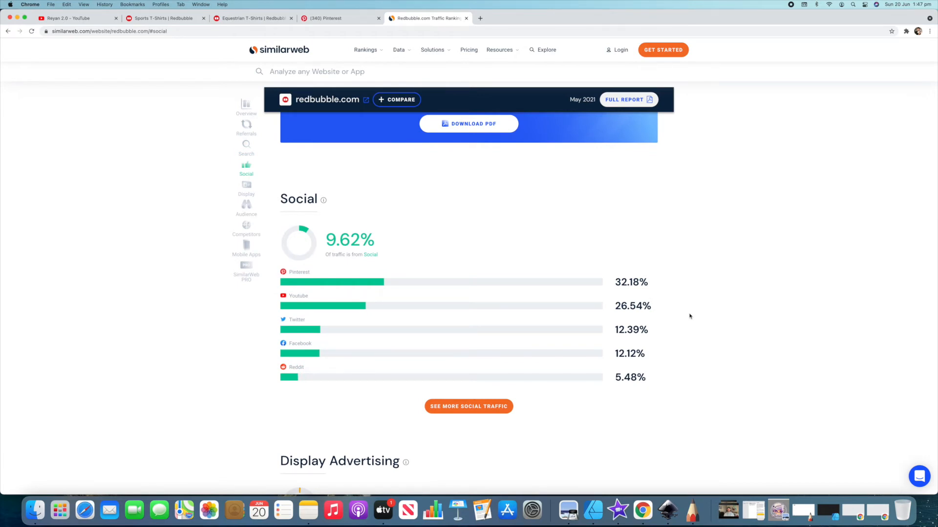
scroll("down", 3)
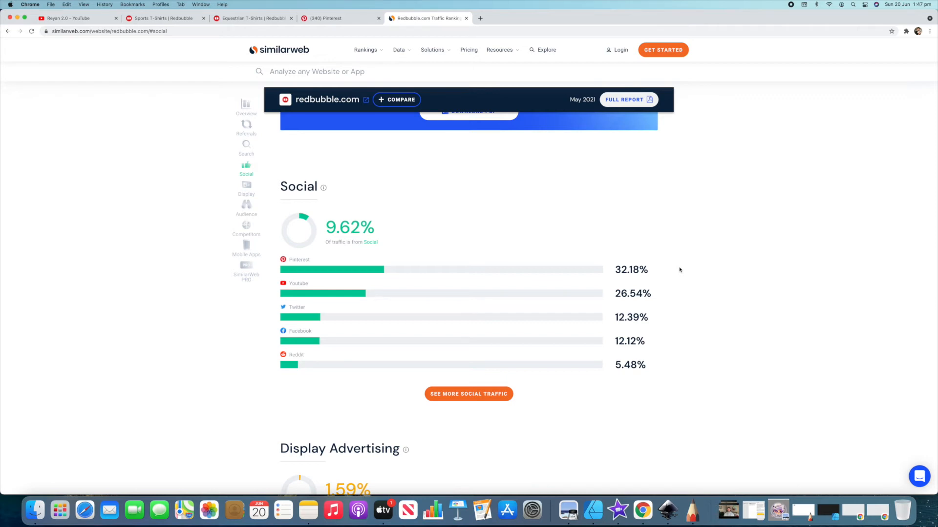
mouse_move(670, 272)
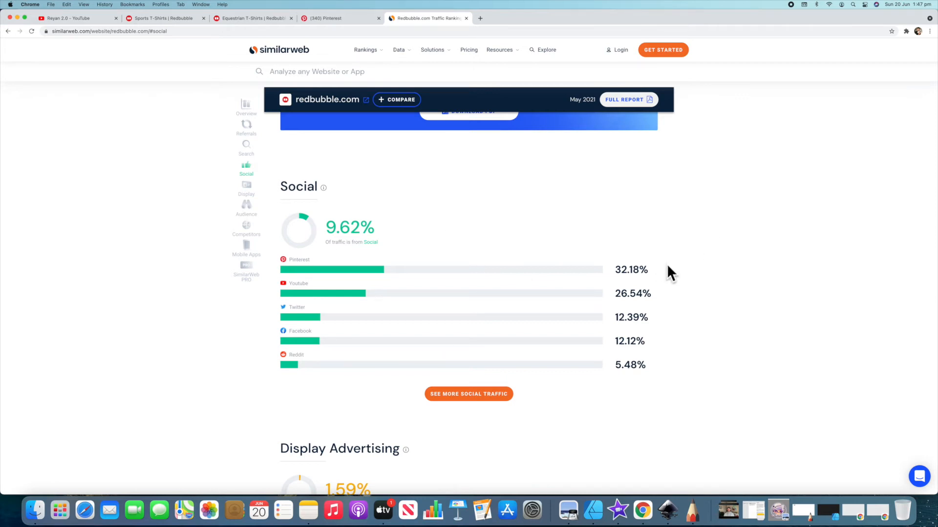
mouse_move(660, 277)
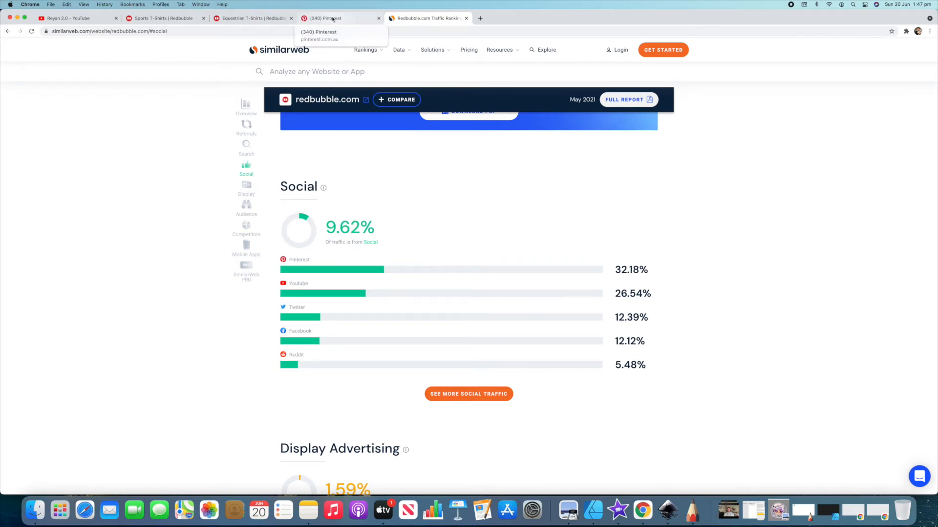
Step: Search Pinterest for 'horse t shirt' and scroll through the resulting pins
left_click(325, 18)
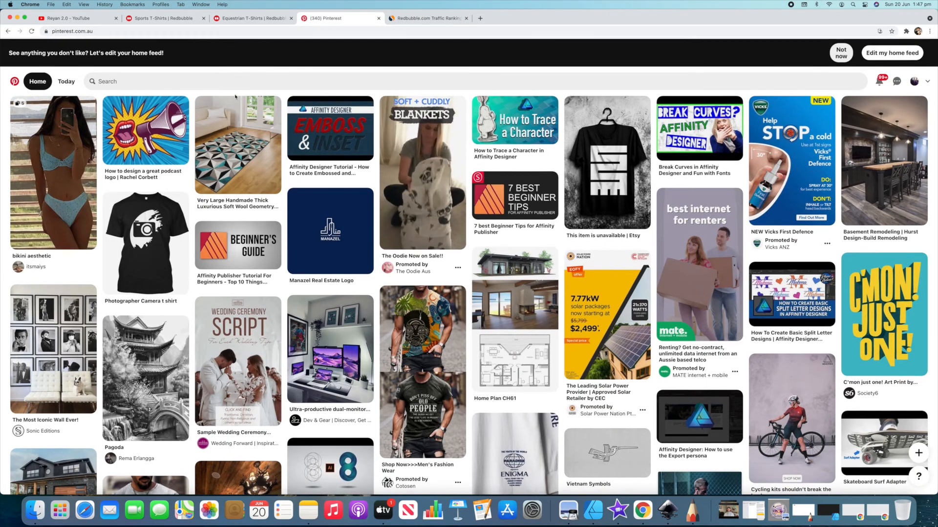
left_click(239, 80)
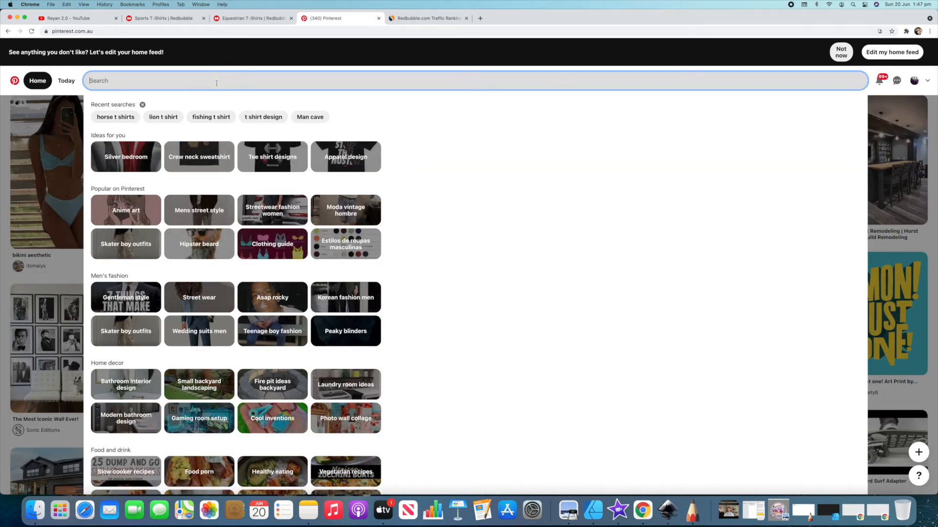
type("horse t shirt")
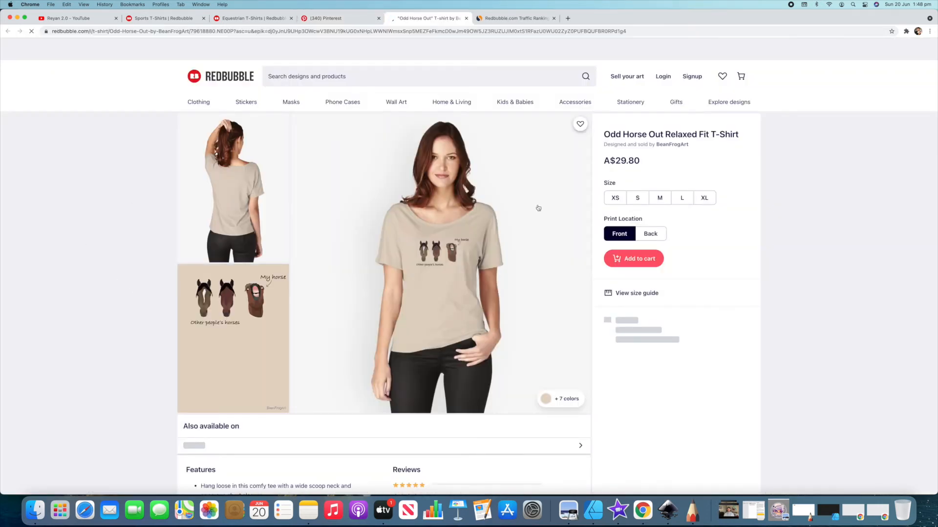
scroll("down", 3)
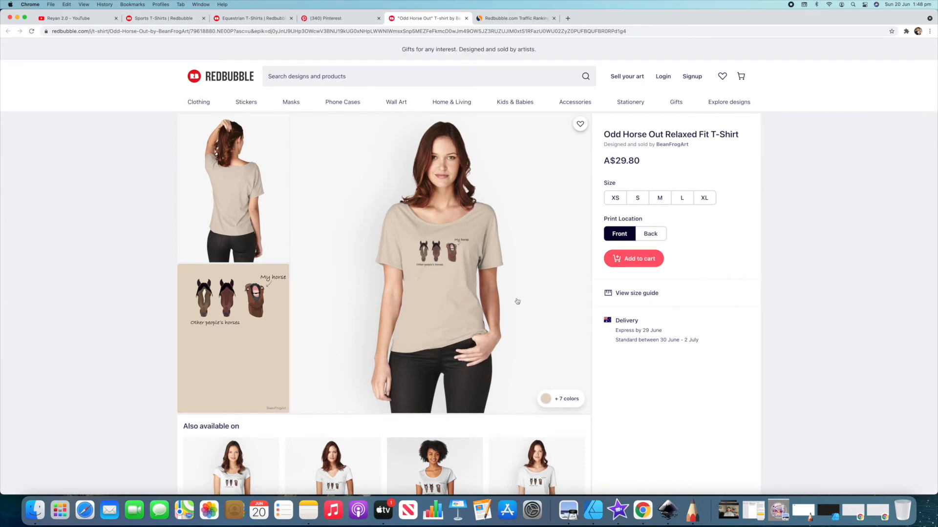
mouse_move(296, 6)
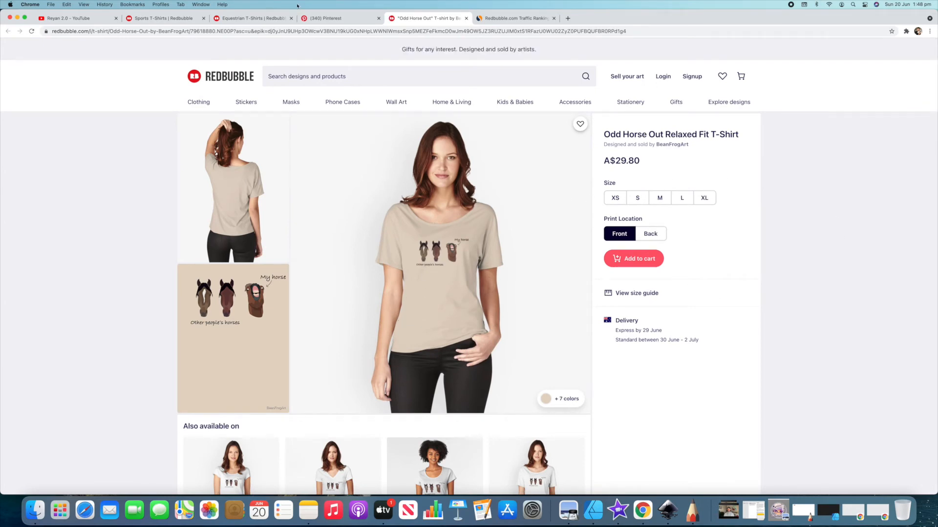
Step: Return to Pinterest's 'horse t shirt' results and scroll down the pins
left_click(340, 18)
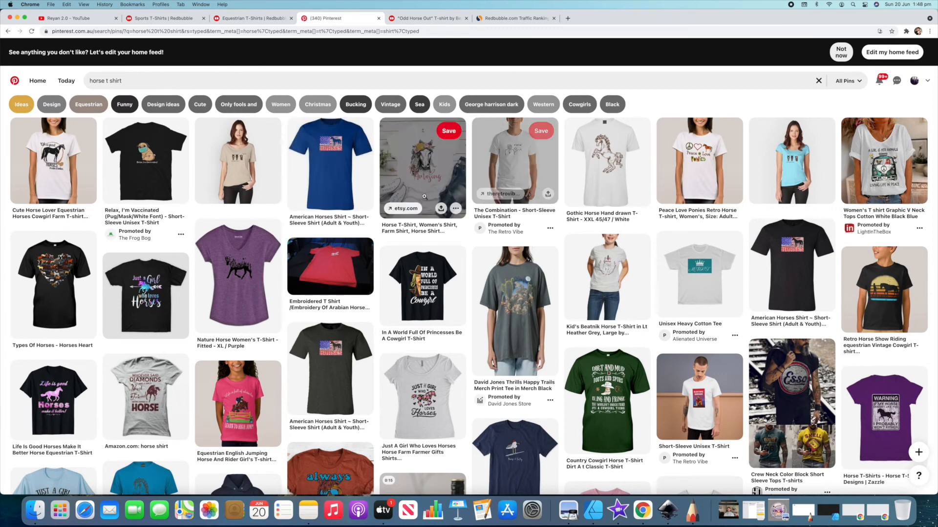
mouse_move(330, 163)
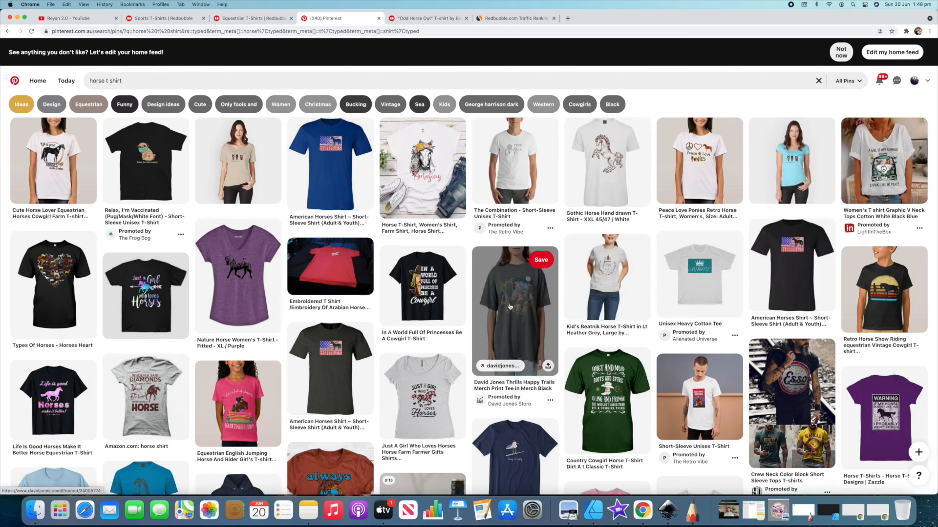
mouse_move(237, 275)
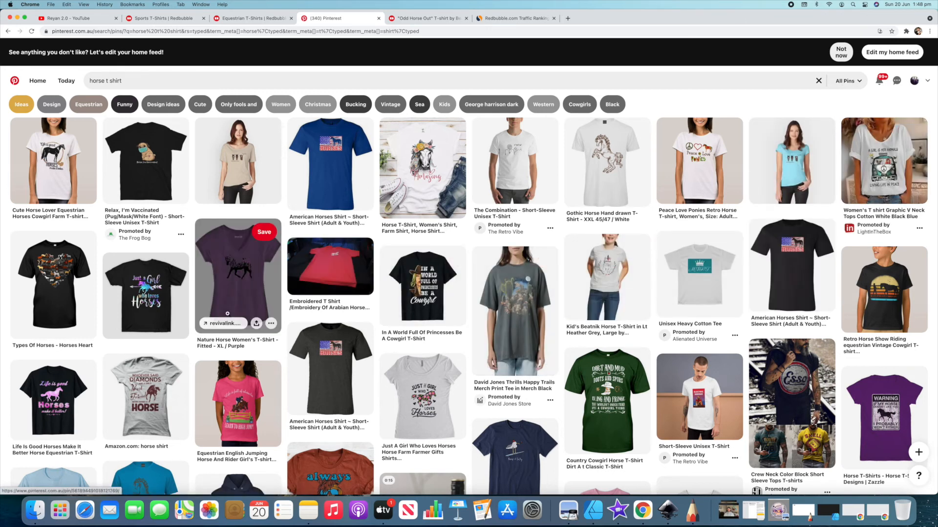
scroll("down", 3)
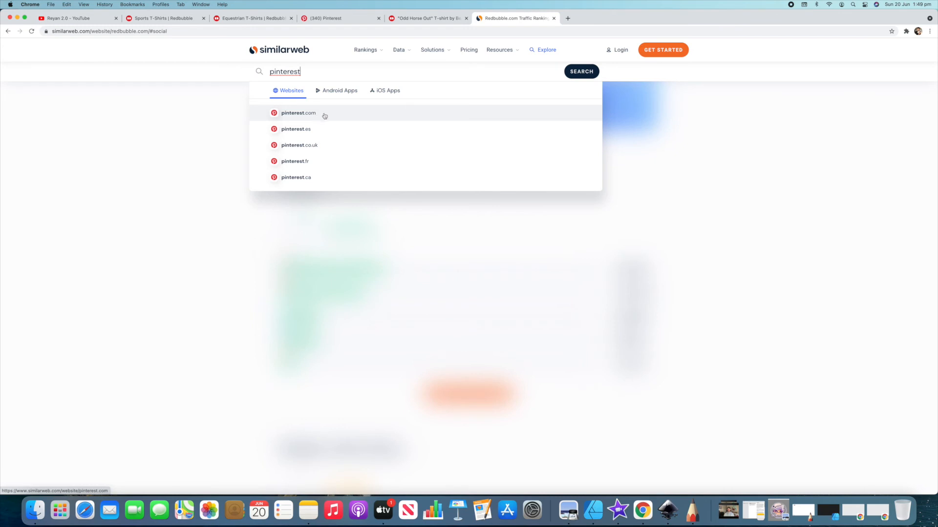
Step: Review pinterest.com traffic on SimilarWeb (rank 27, 1.18B visits), then go back to Pinterest
left_click(298, 113)
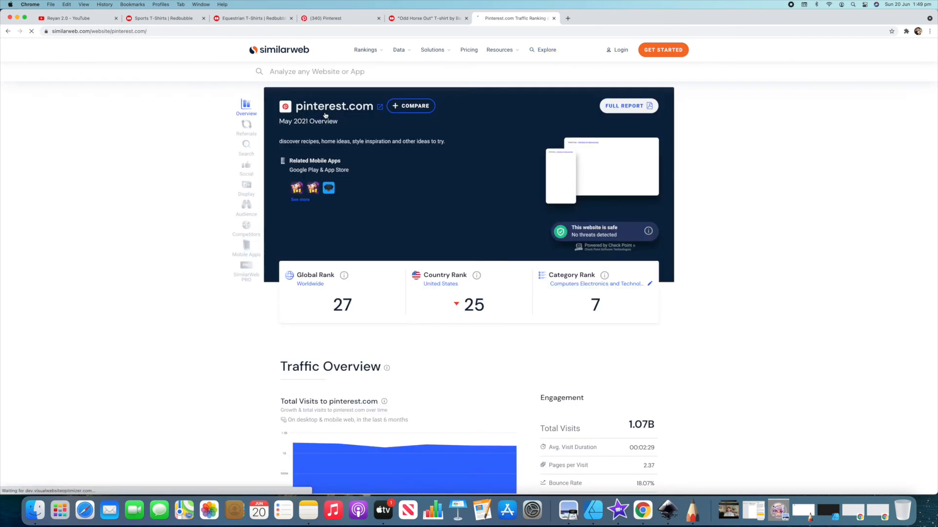
scroll("down", 3)
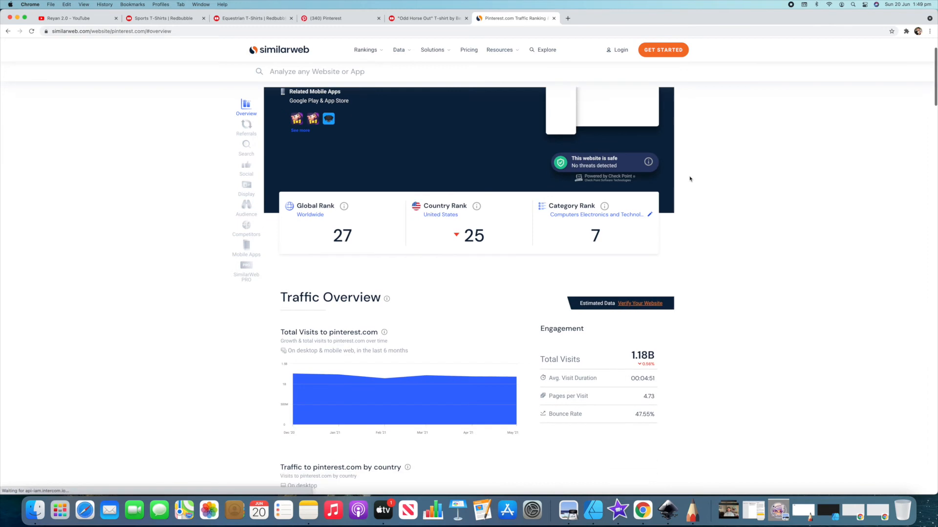
scroll("down", 3)
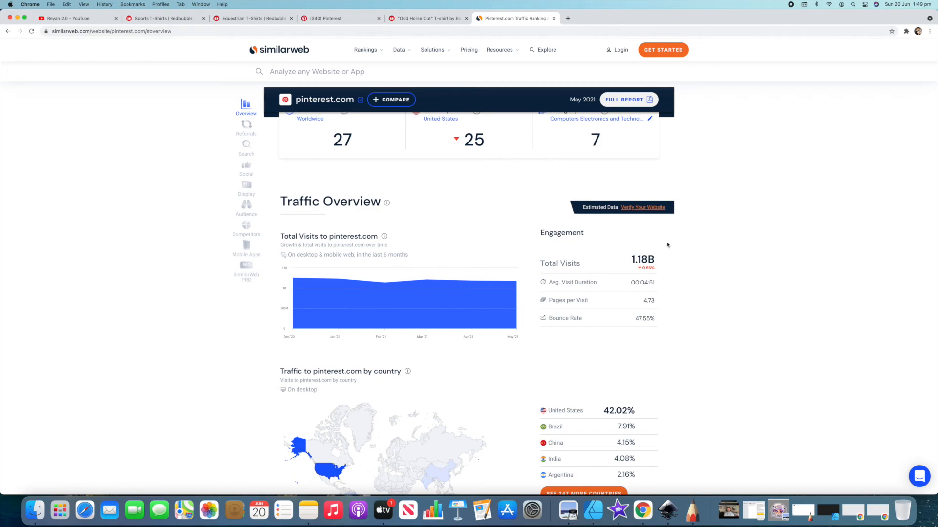
left_click(340, 18)
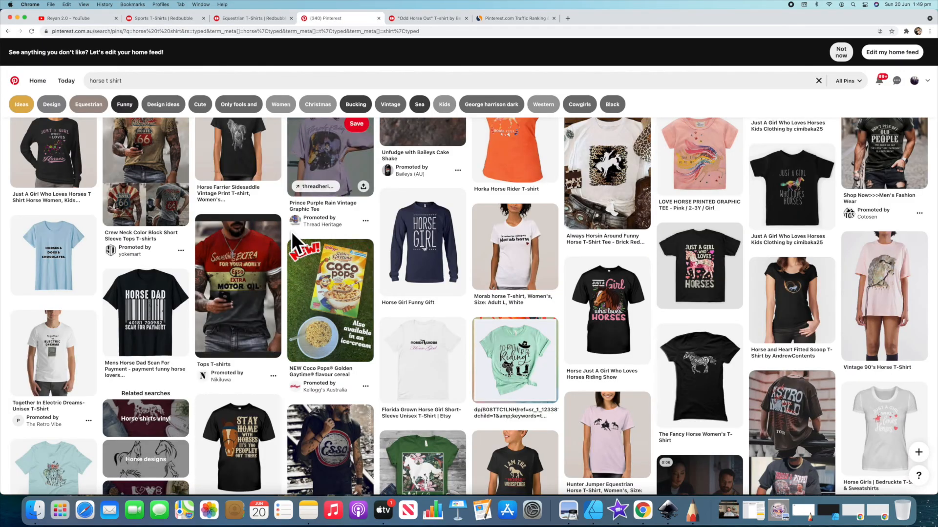
Step: Browse more horse t shirt pins, then view Redbubble's Equestrian T-Shirts results (22,338)
scroll("down", 3)
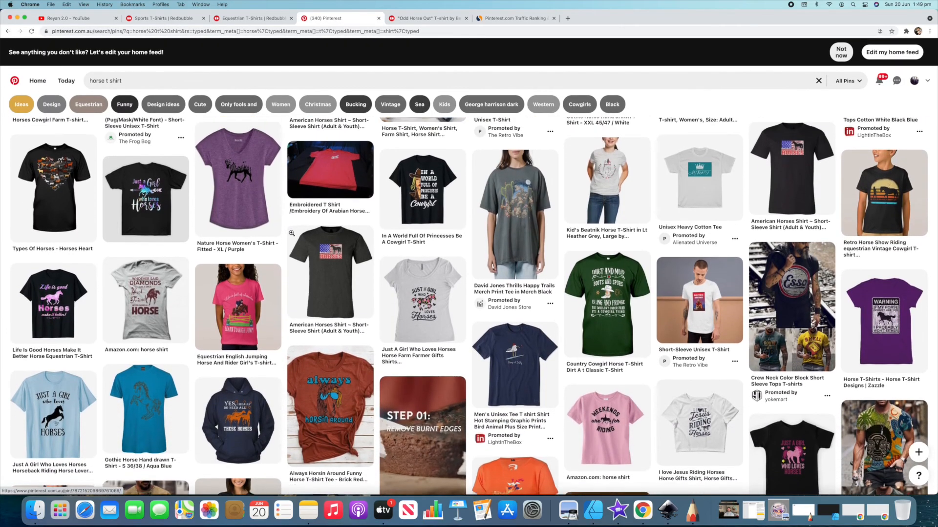
scroll("down", 3)
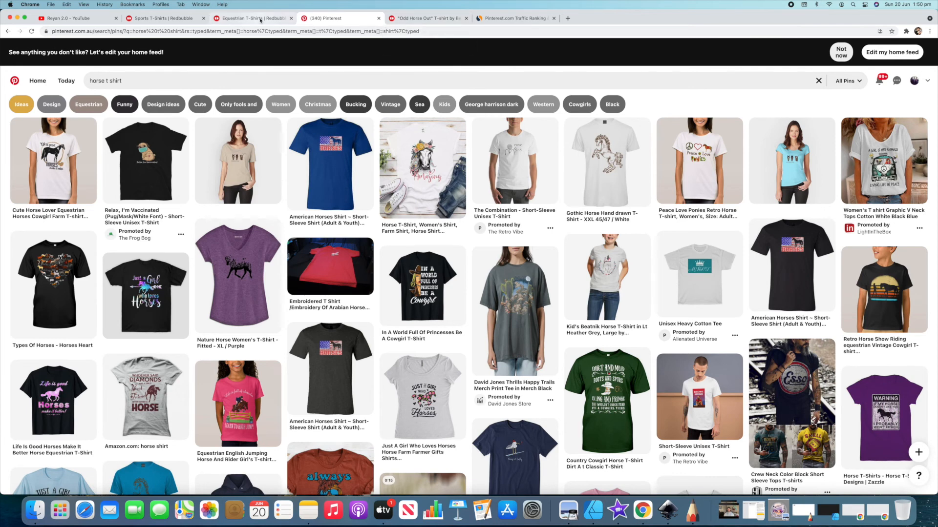
left_click(251, 18)
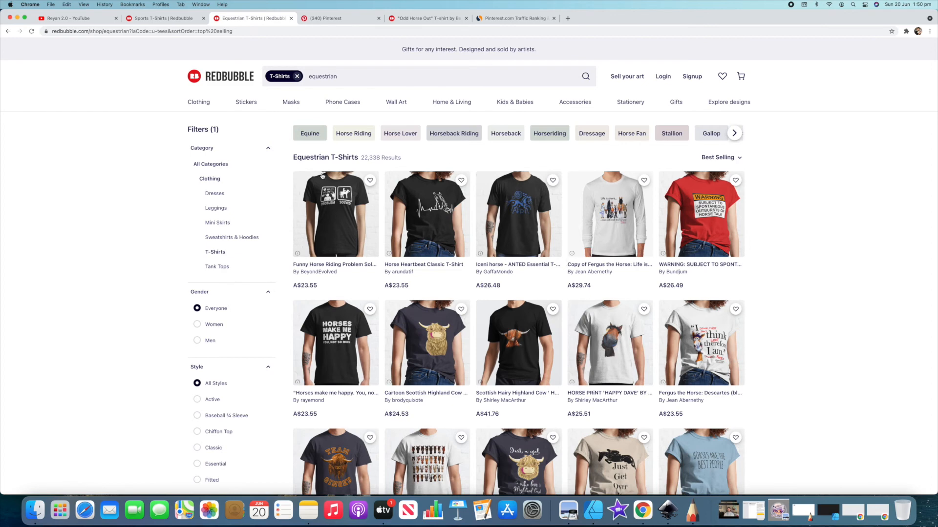
mouse_move(335, 216)
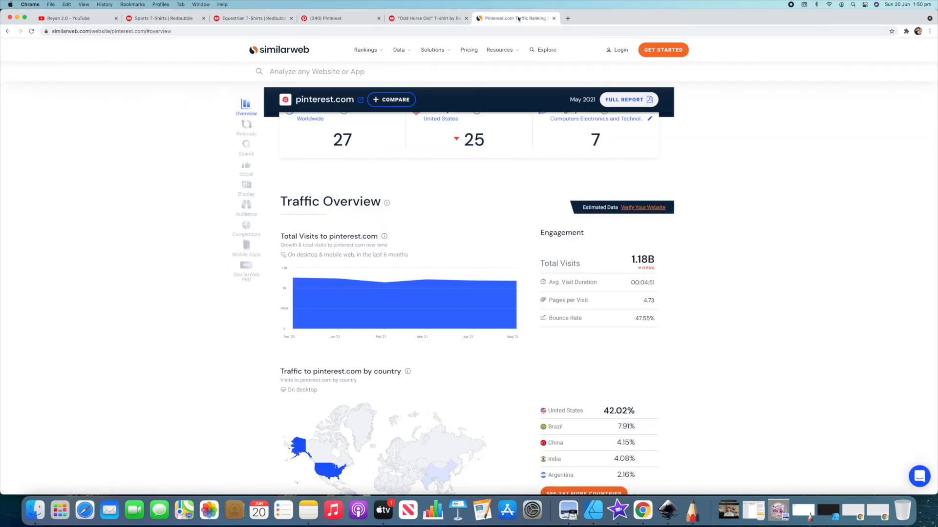
mouse_move(674, 277)
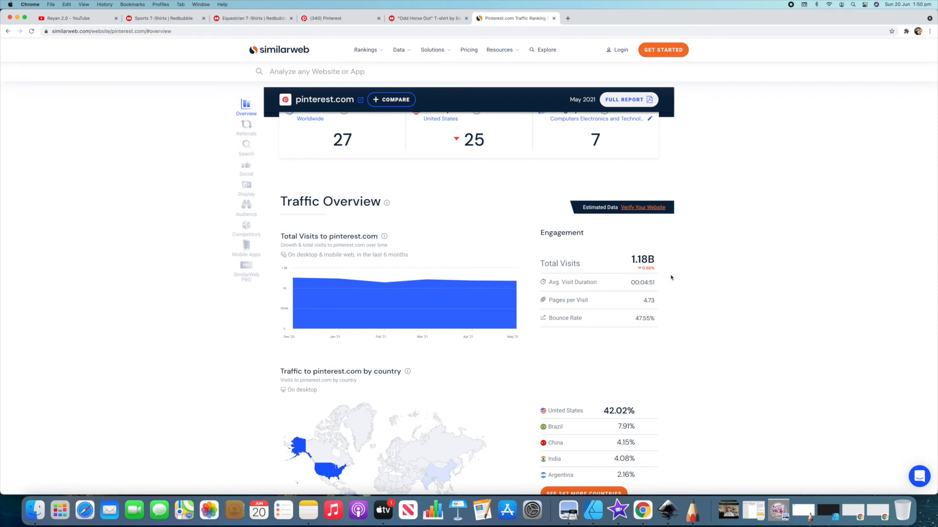
mouse_move(511, 257)
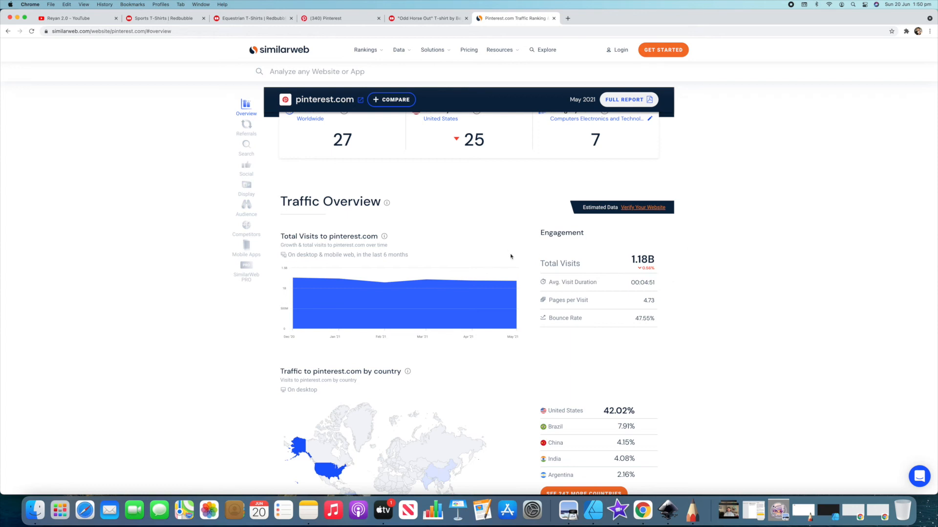
mouse_move(663, 252)
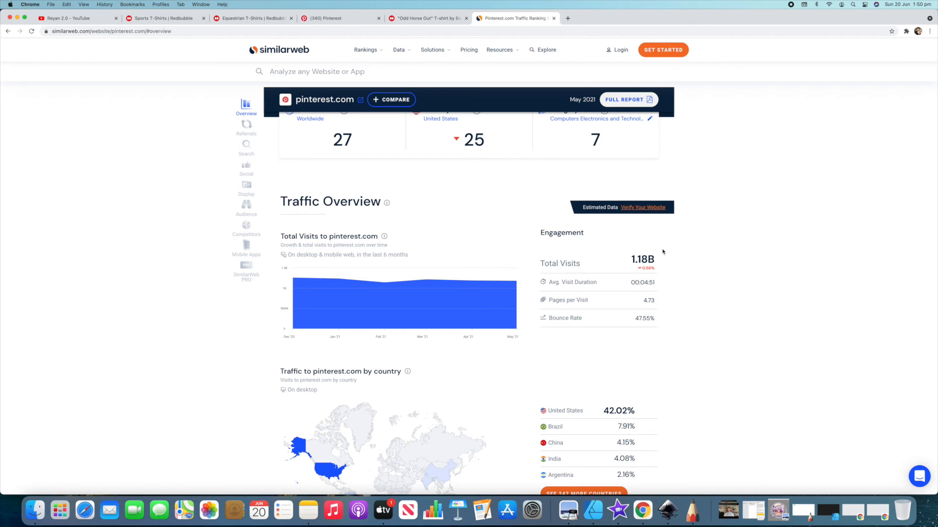
Step: Switch to Redbubble's Sports T-Shirts results (547,246 listings)
left_click(162, 18)
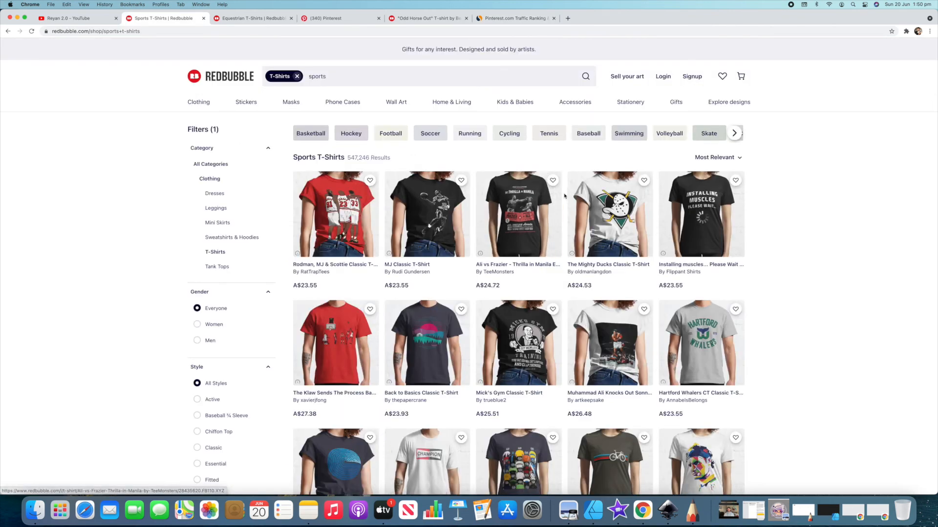
Step: Scroll through Redbubble's Sports T-Shirts listings, then return to Pinterest's horse t shirt pins
scroll("down", 3)
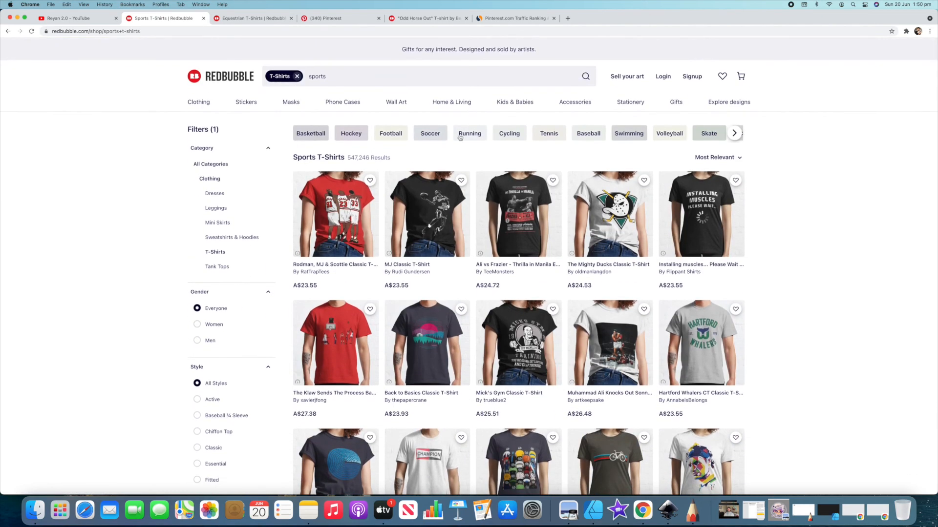
mouse_move(517, 213)
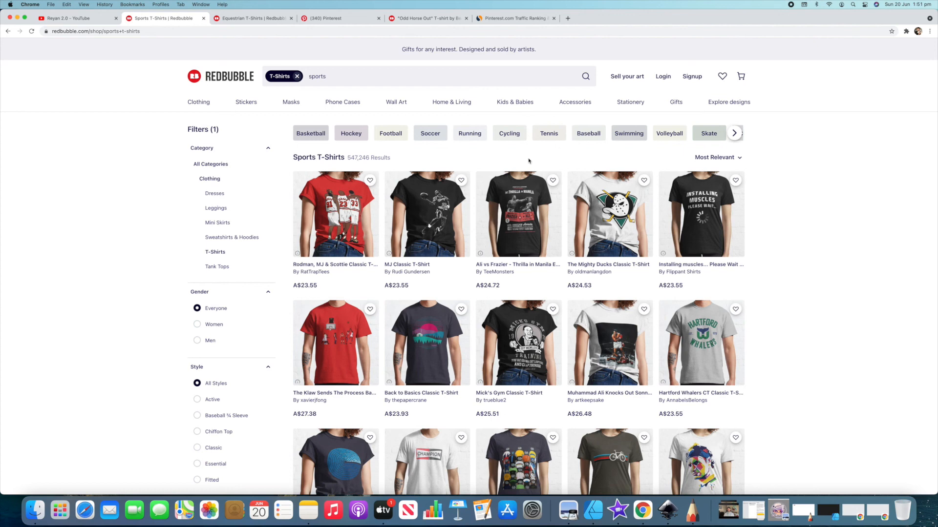
scroll("down", 3)
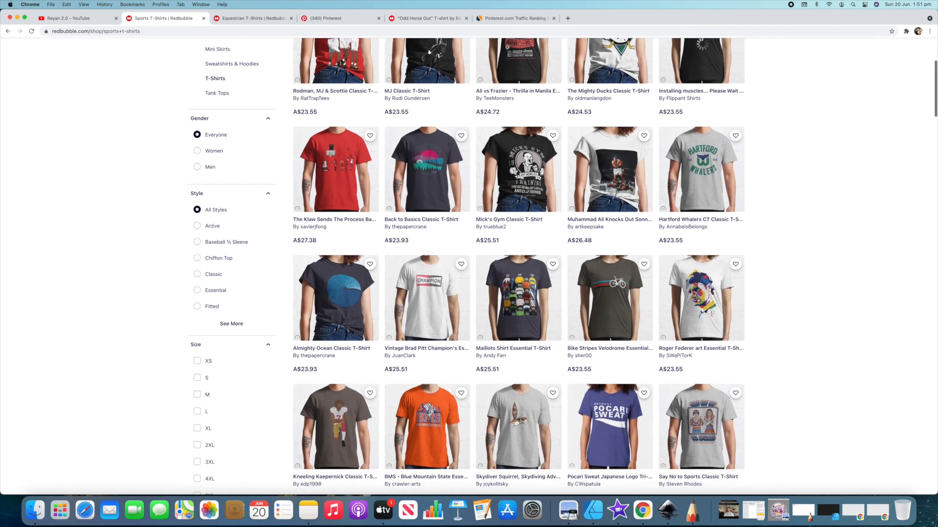
scroll("up", 3)
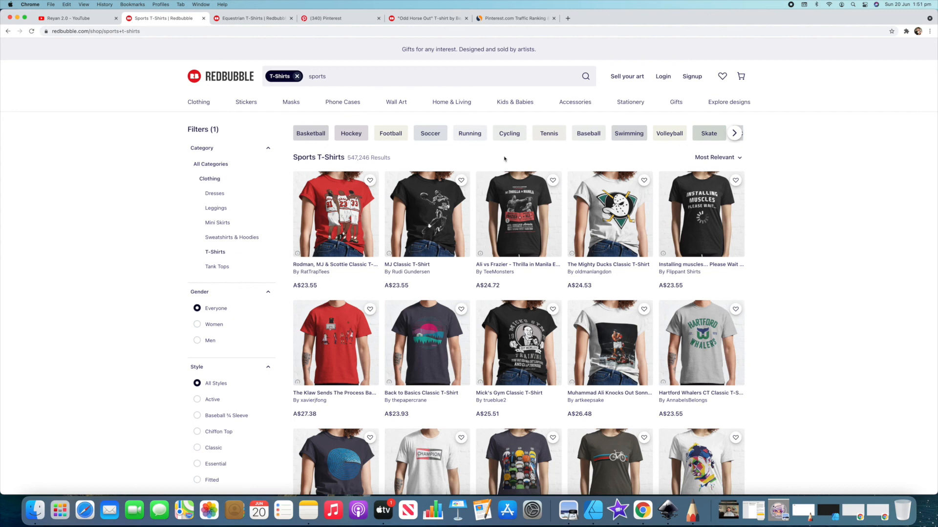
scroll("down", 3)
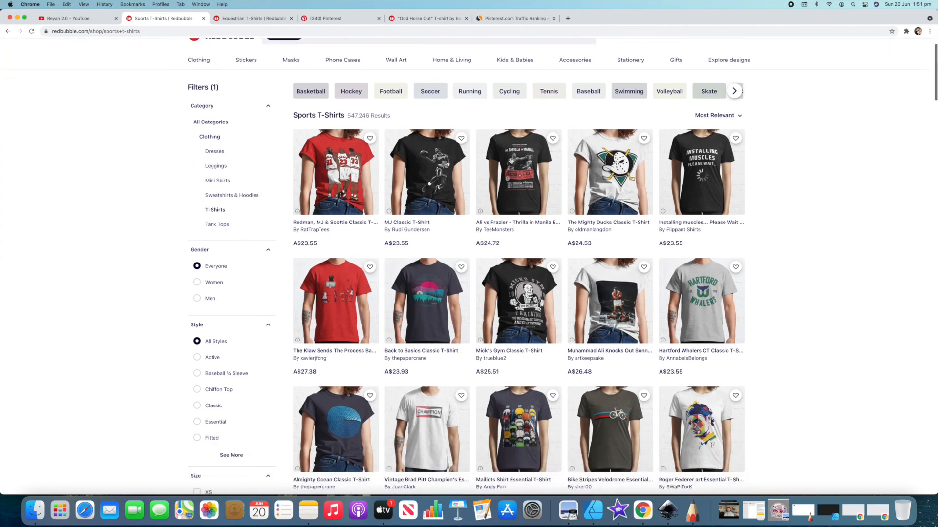
scroll("down", 3)
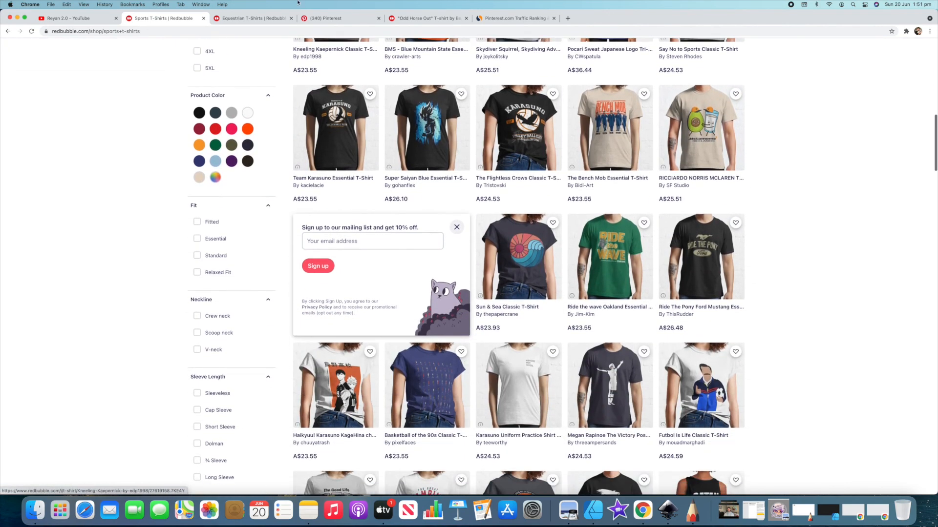
left_click(340, 18)
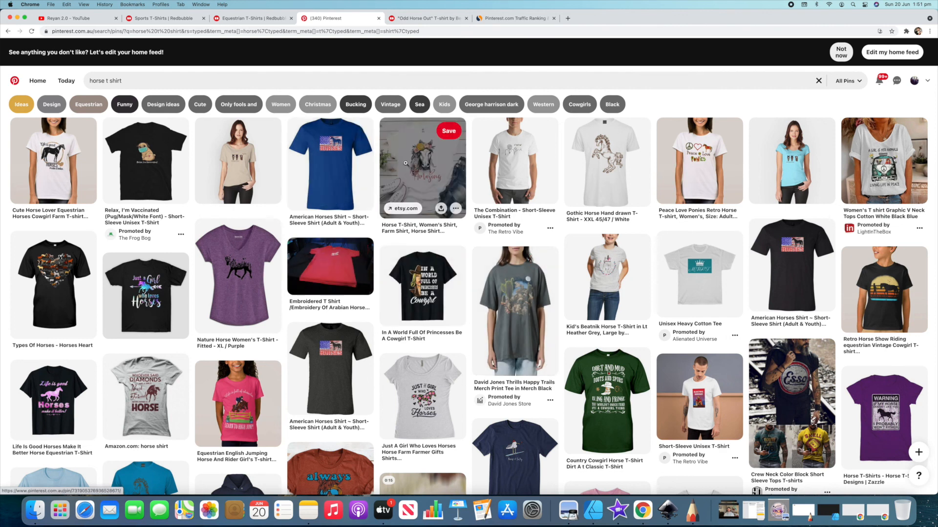
mouse_move(383, 247)
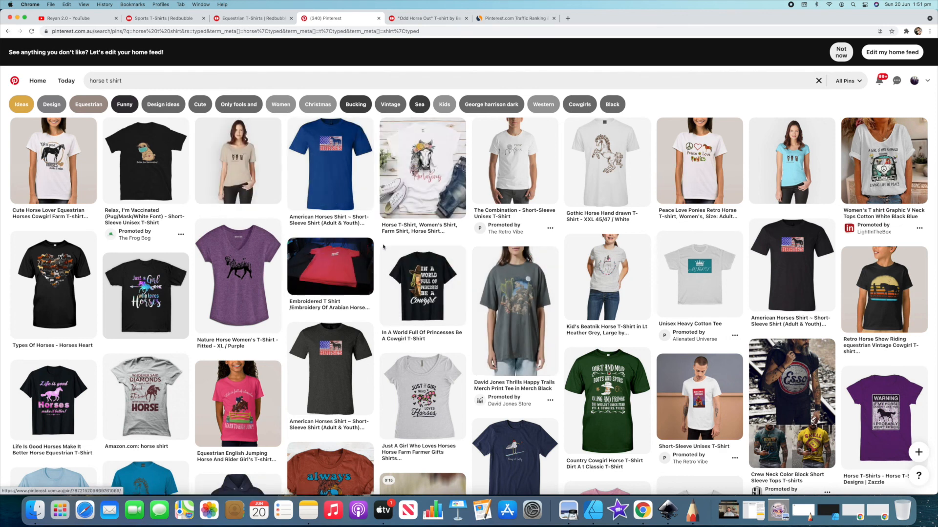
Step: Scroll the horse t shirt pins, then scroll further down Redbubble's Sports T-Shirts listings
scroll("down", 3)
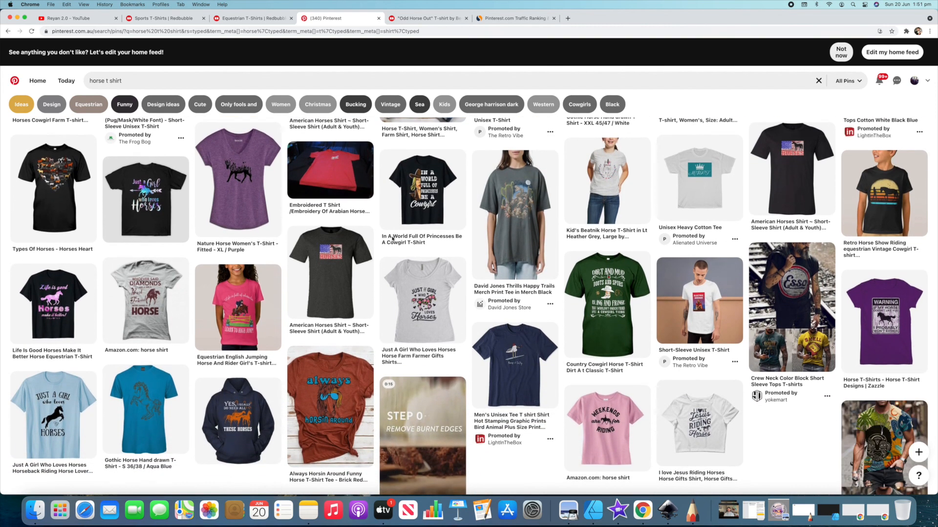
mouse_move(422, 190)
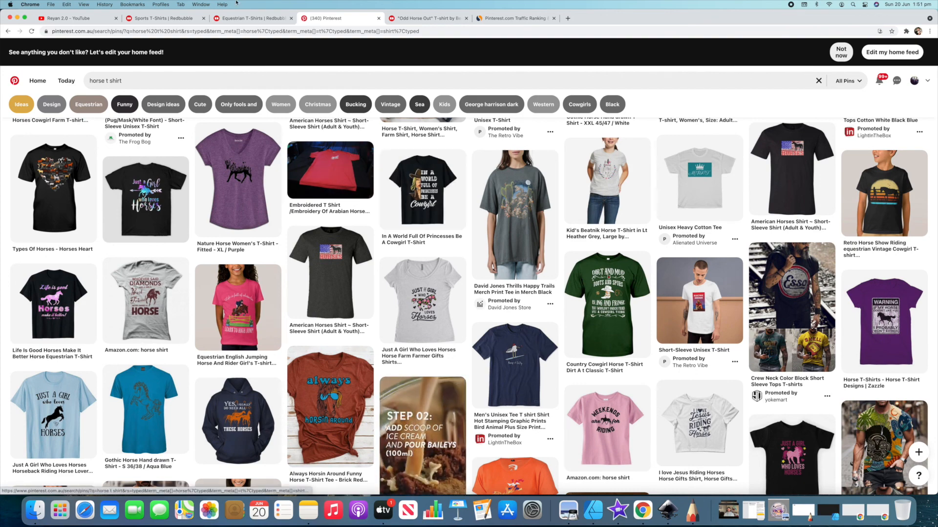
left_click(165, 18)
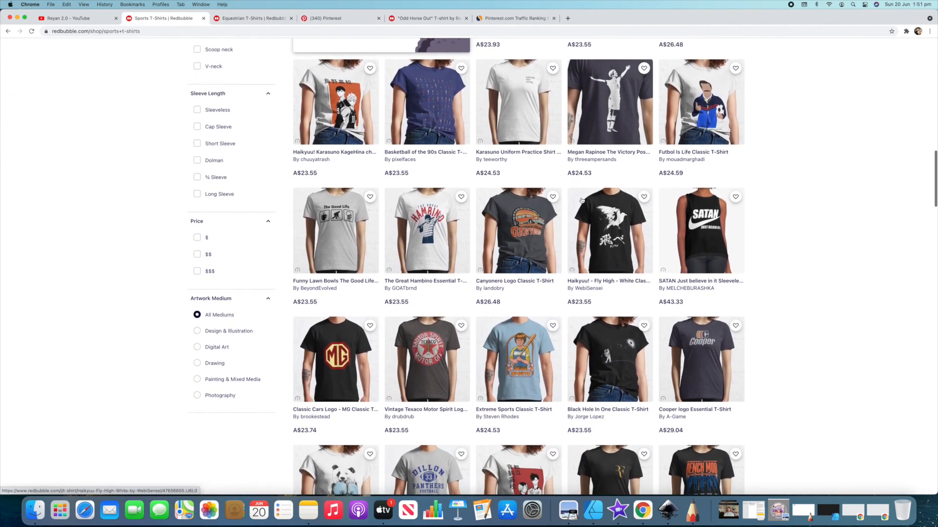
scroll("down", 3)
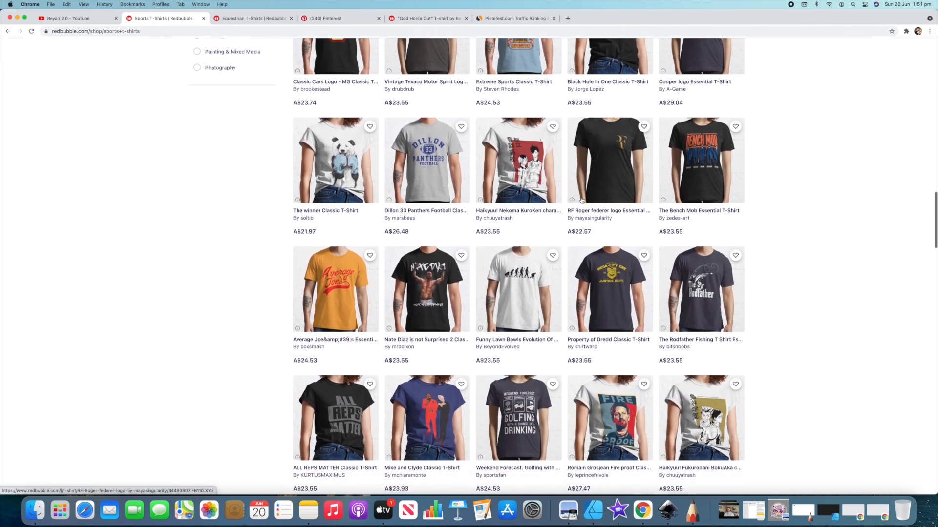
scroll("down", 3)
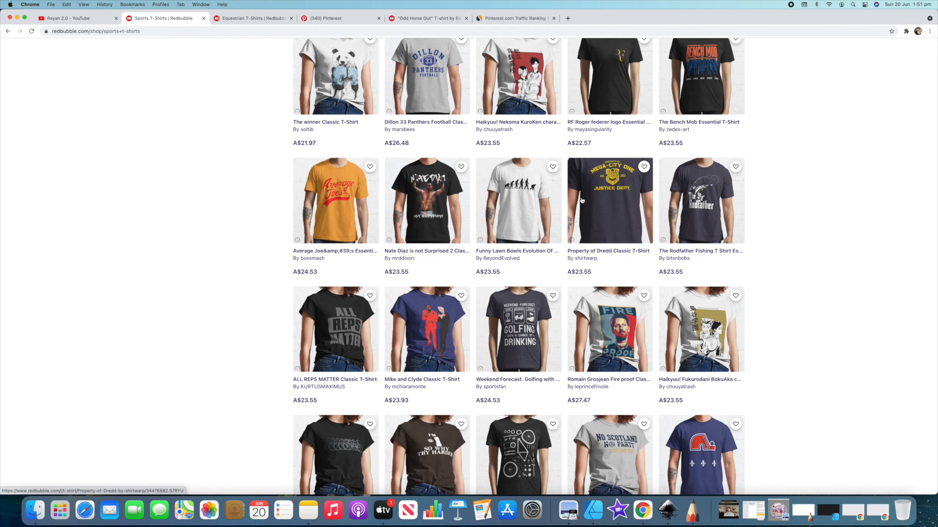
scroll("down", 3)
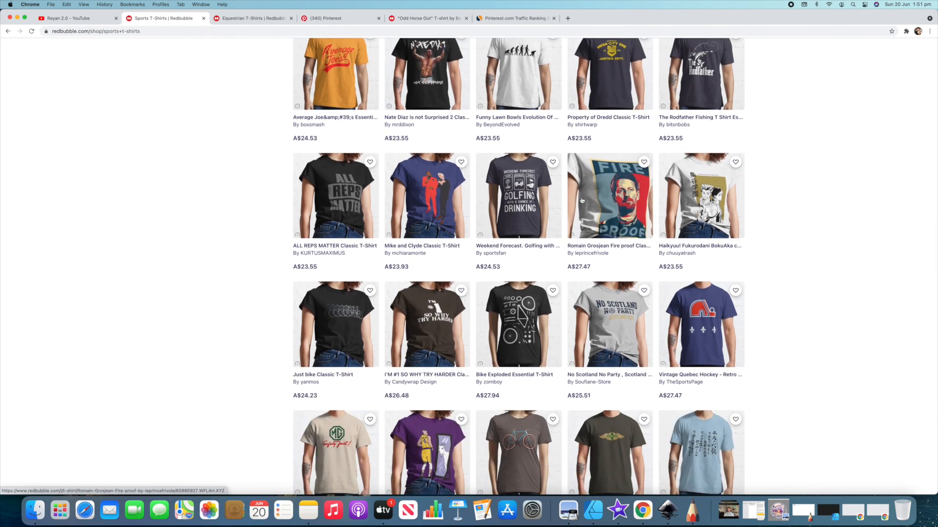